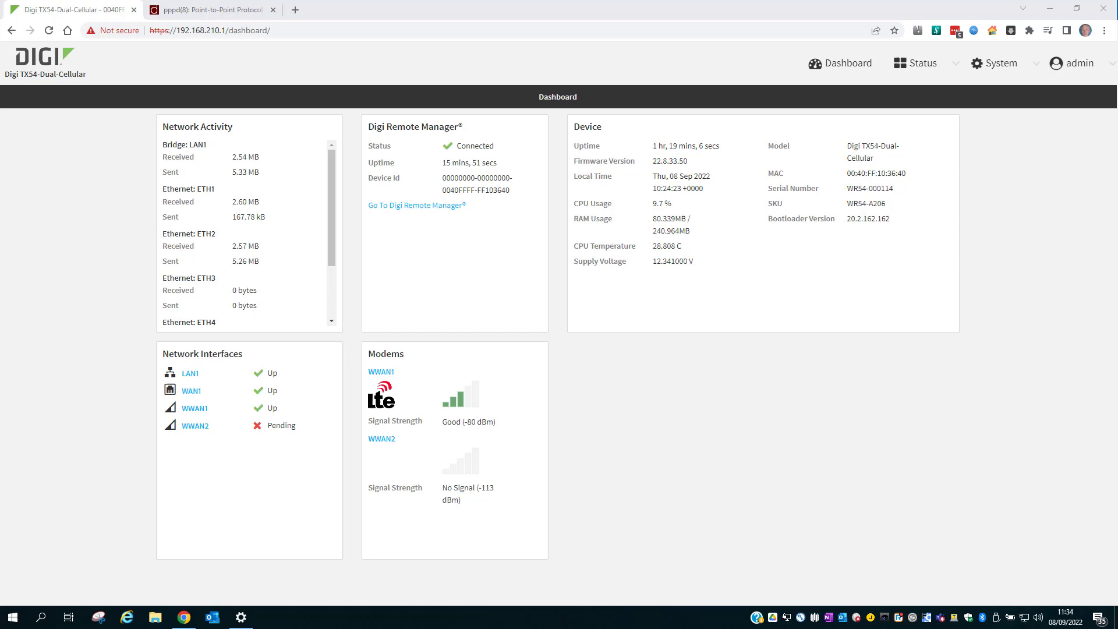
{"action": "mouse_move", "coordinate": [947, 108]}
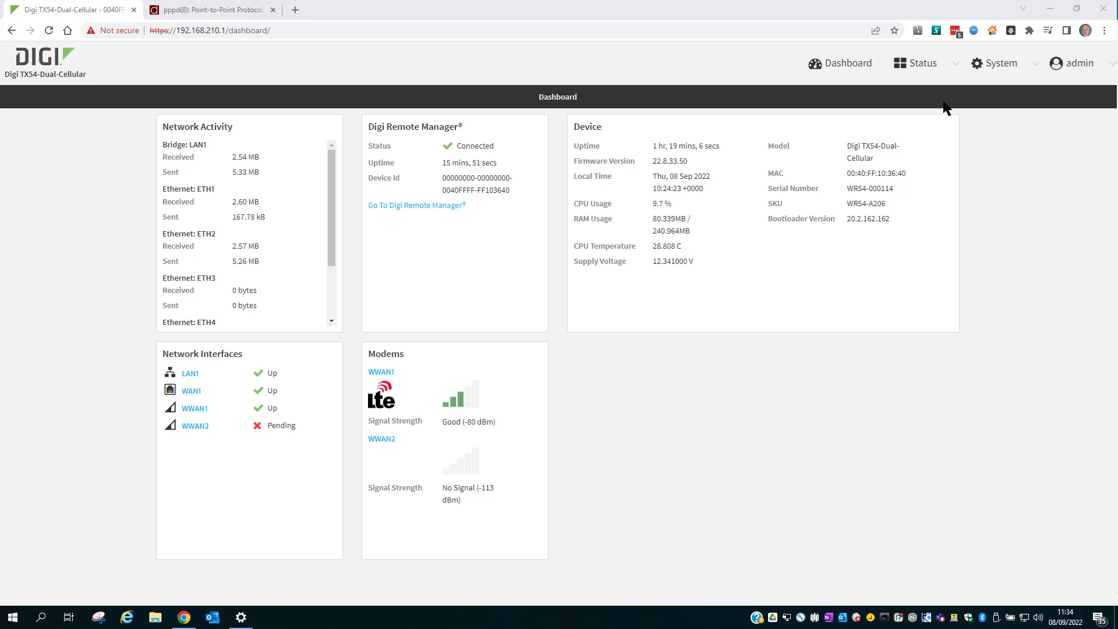
Go from the dashboard to the device Configuration page via System.
{"action": "left_click", "coordinate": [999, 63]}
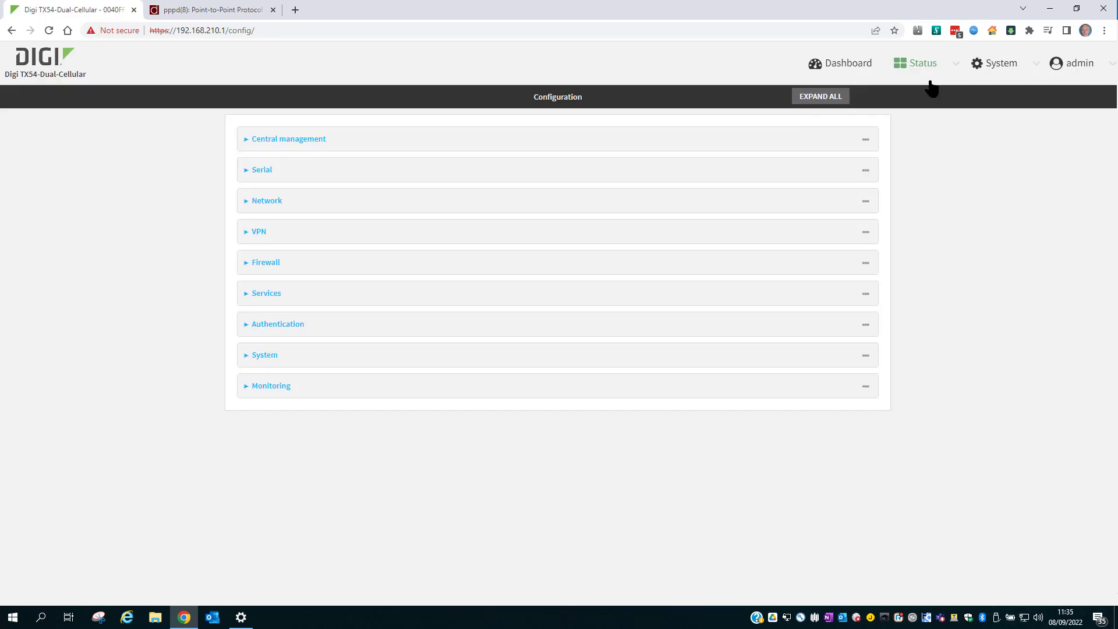
{"action": "mouse_move", "coordinate": [744, 179]}
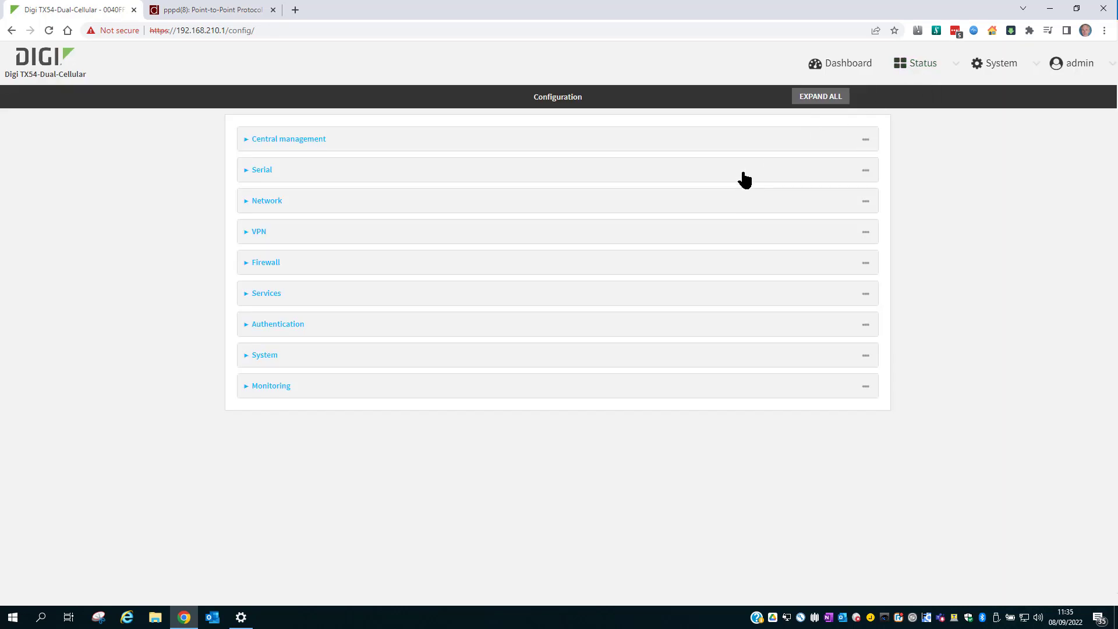
Add a new firewall zone named L2TP under Firewall > Zones, leaving Source NAT off.
{"action": "left_click", "coordinate": [266, 262]}
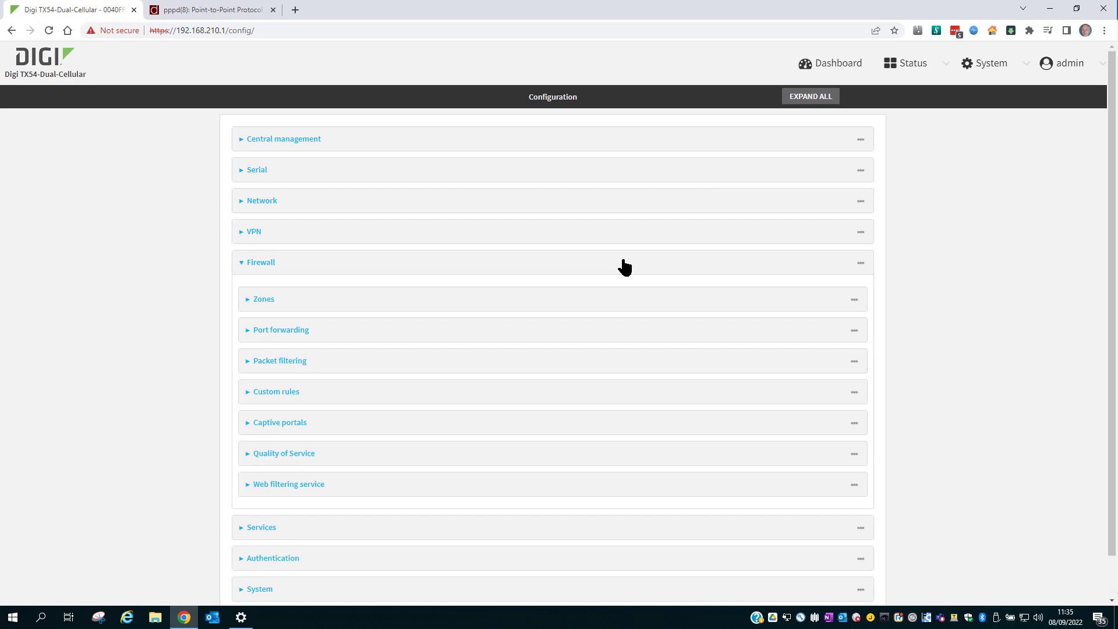
{"action": "left_click", "coordinate": [263, 300]}
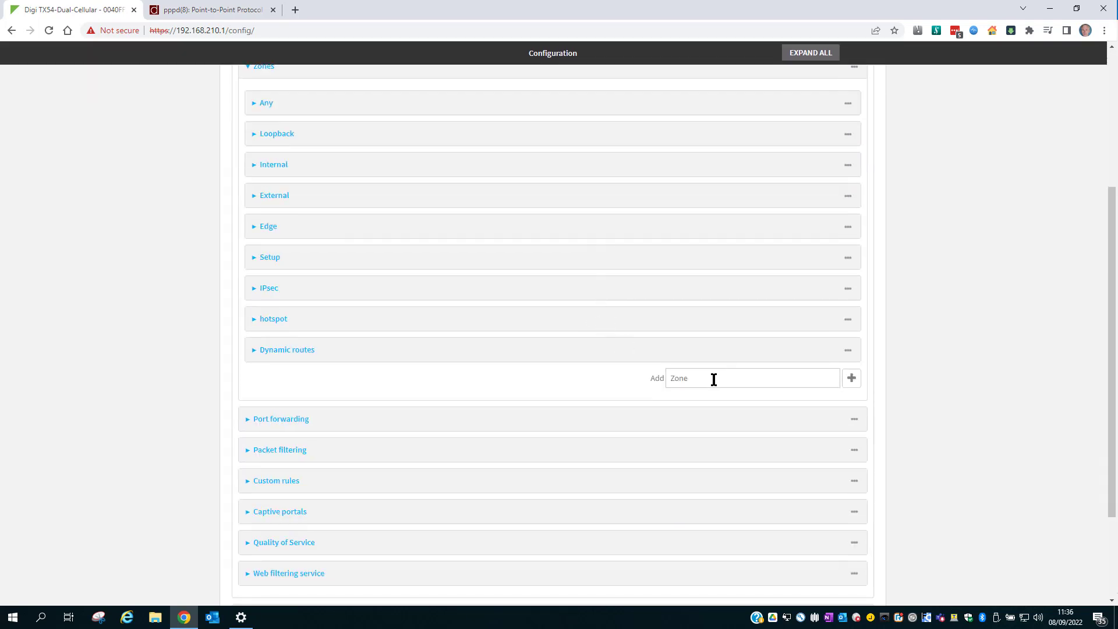
{"action": "type", "text": "L2TP"}
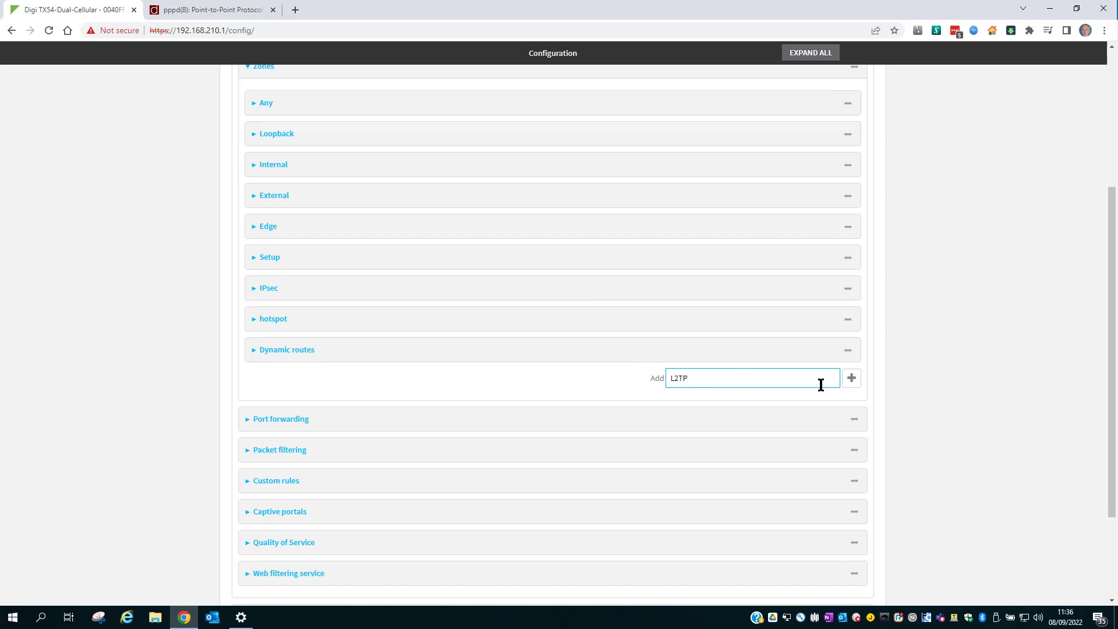
{"action": "left_click", "coordinate": [850, 377]}
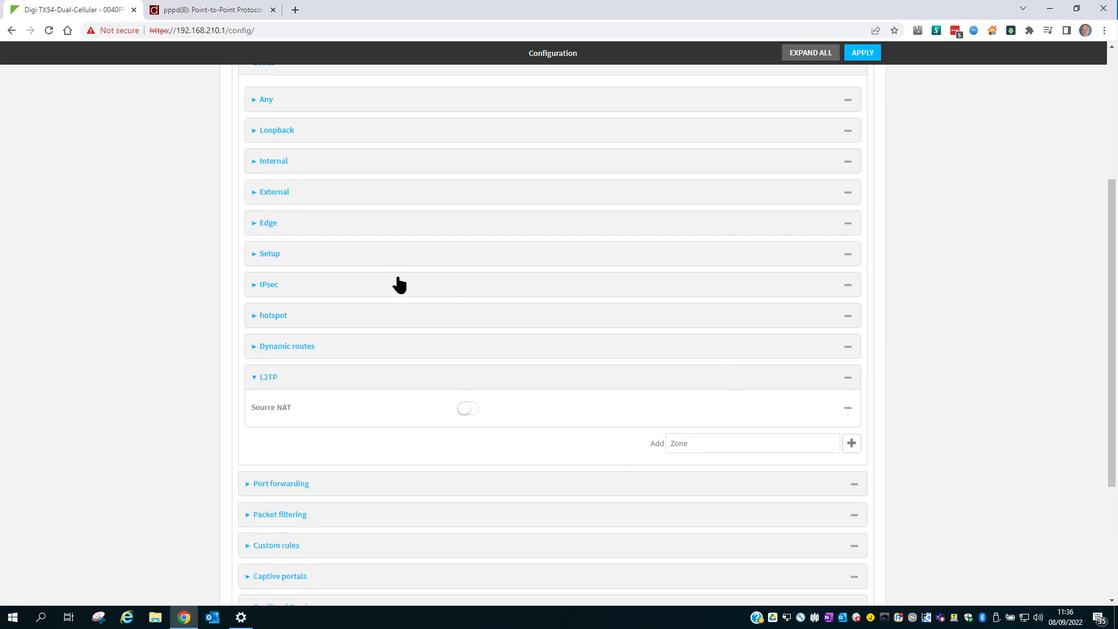
{"action": "scroll", "scroll_direction": "down", "scroll_amount": 3}
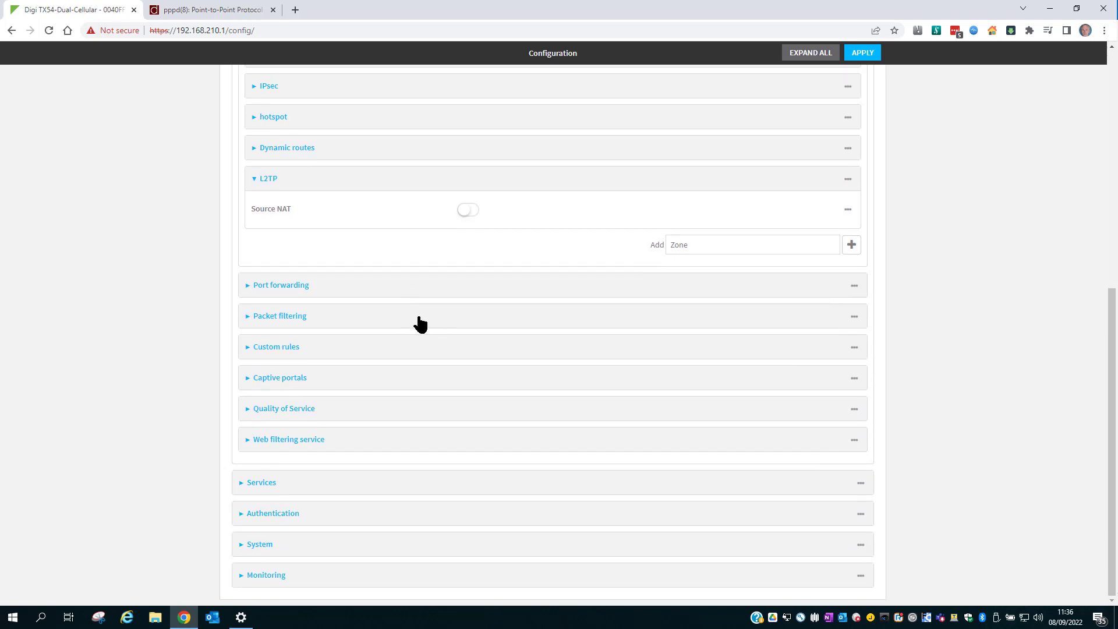
Add packet filter 'L2TP to Internal' accepting traffic from zone L2TP to Internal.
{"action": "left_click", "coordinate": [278, 316]}
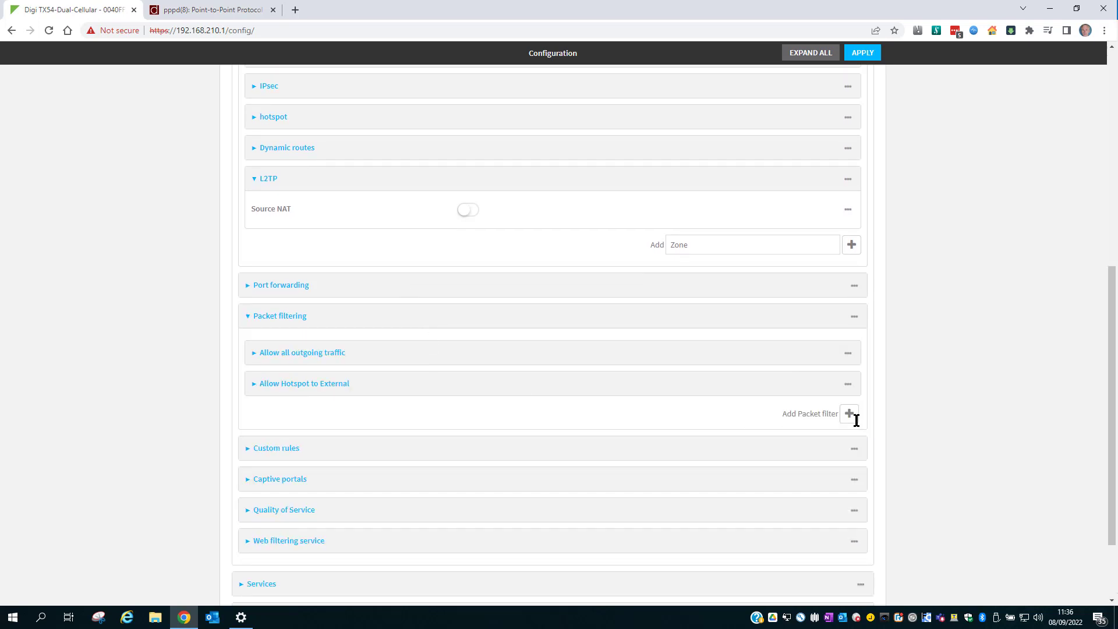
{"action": "left_click", "coordinate": [849, 413]}
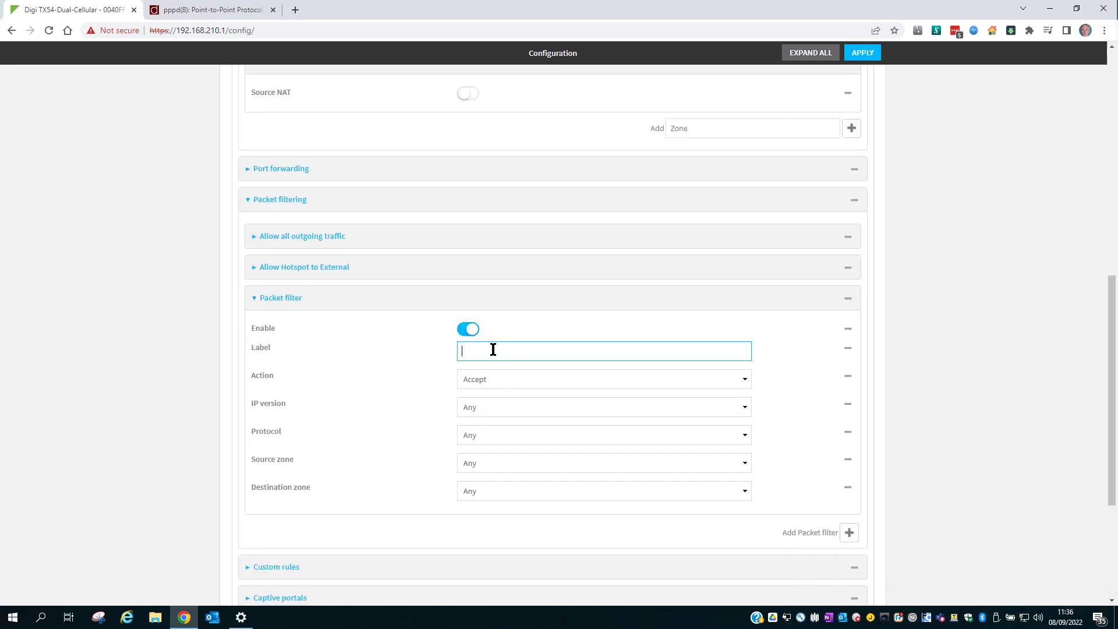
{"action": "type", "text": "L2TP to"}
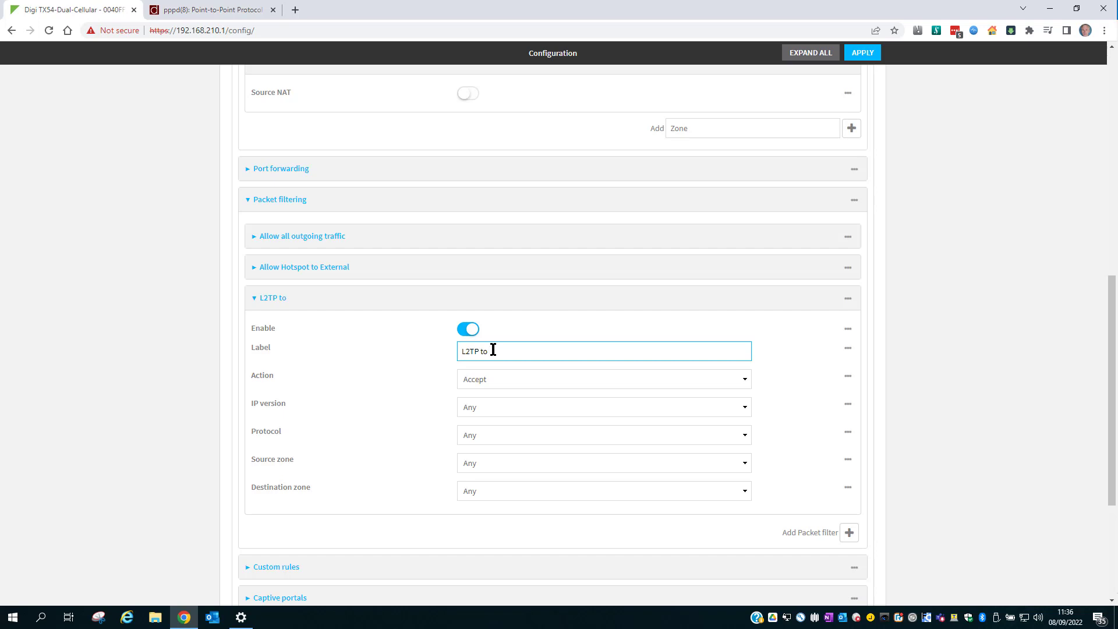
{"action": "type", "text": "Internal"}
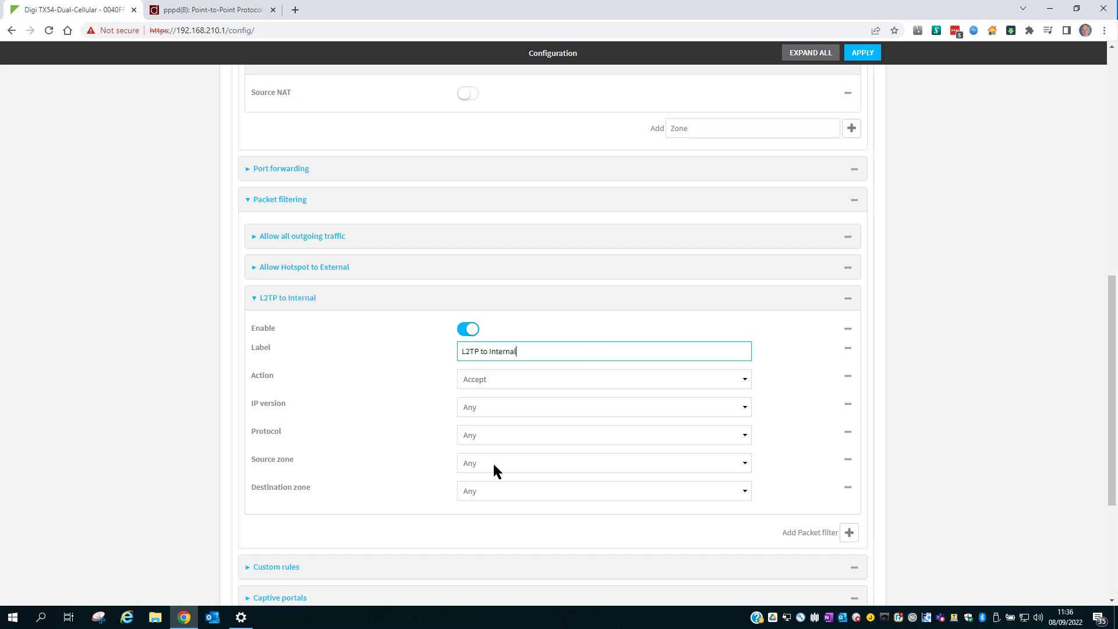
{"action": "left_click", "coordinate": [602, 463]}
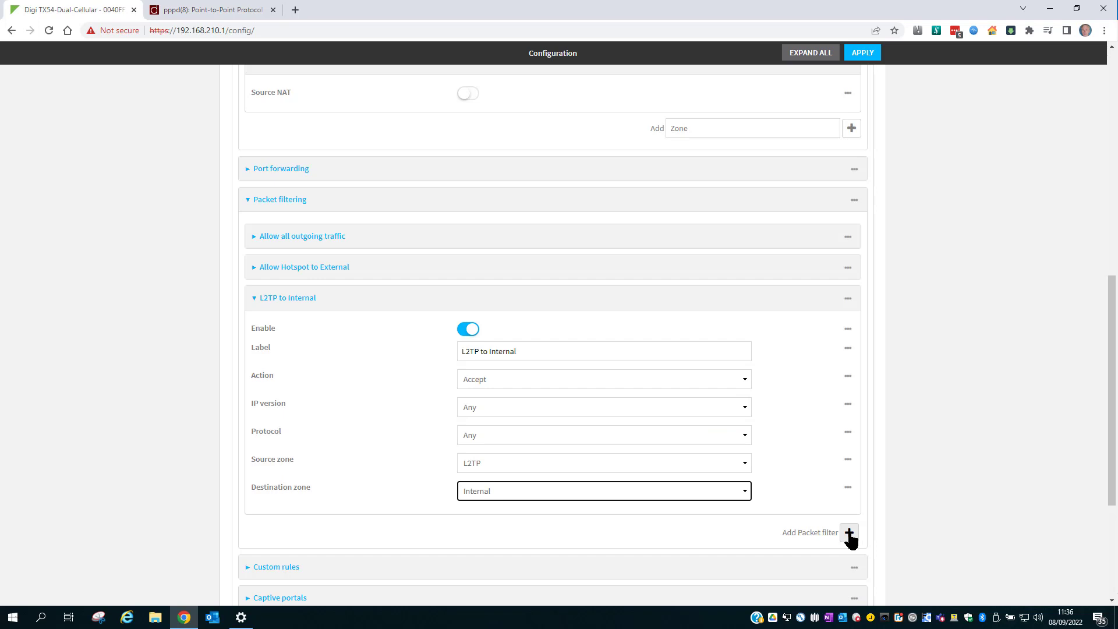
Add packet filter 'L2TP to External' accepting traffic from zone L2TP to External.
{"action": "left_click", "coordinate": [849, 532]}
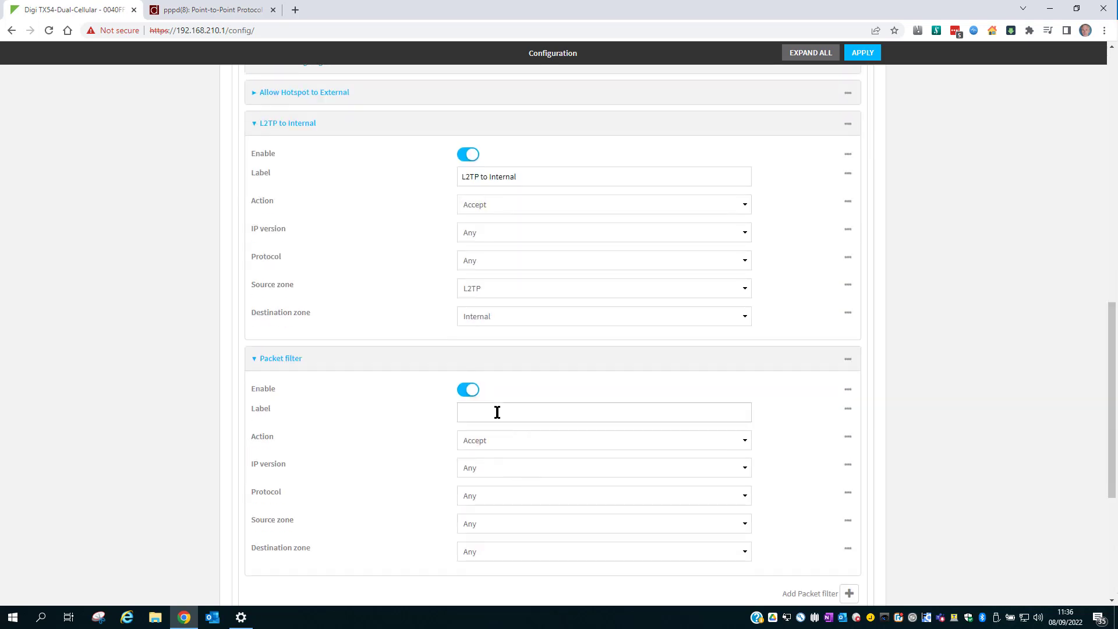
{"action": "type", "text": "L2TP to External"}
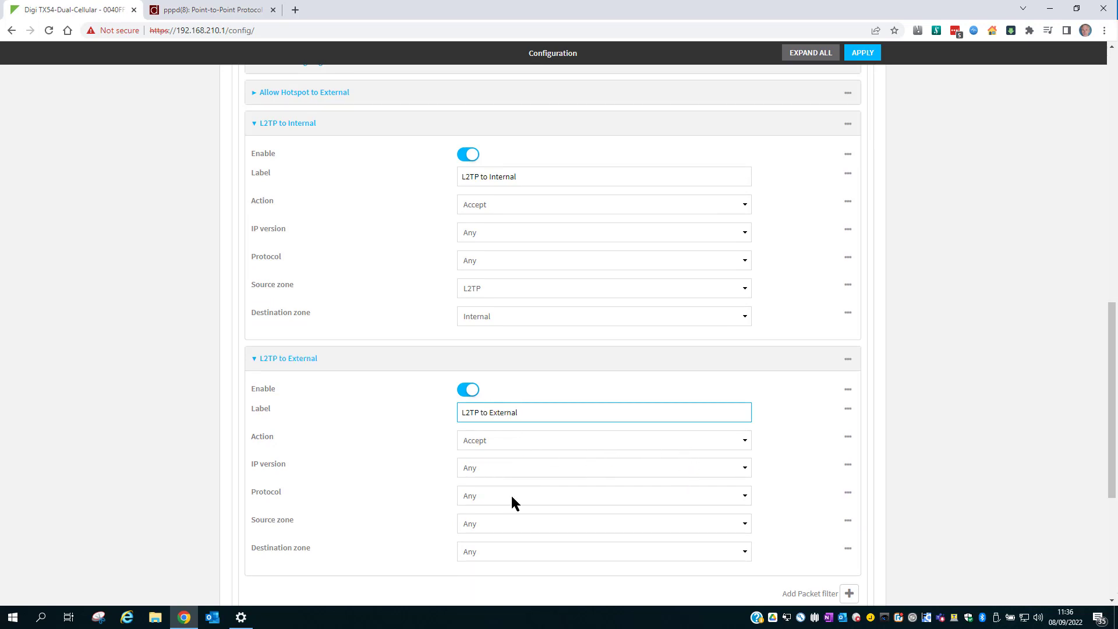
{"action": "left_click", "coordinate": [602, 523]}
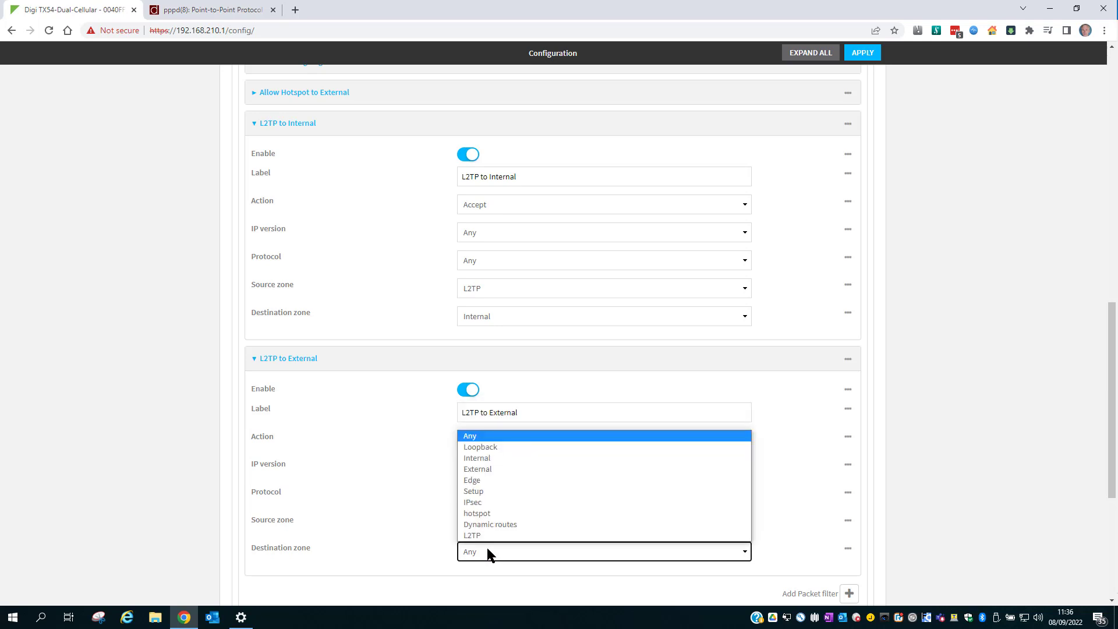
{"action": "left_click", "coordinate": [478, 468]}
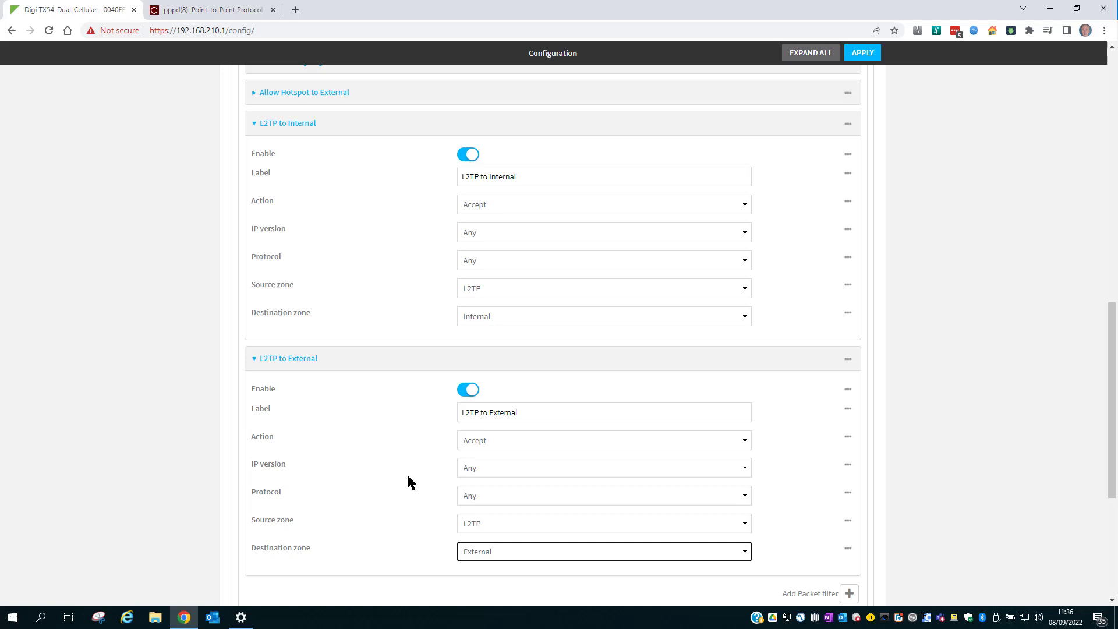
{"action": "mouse_move", "coordinate": [428, 189]}
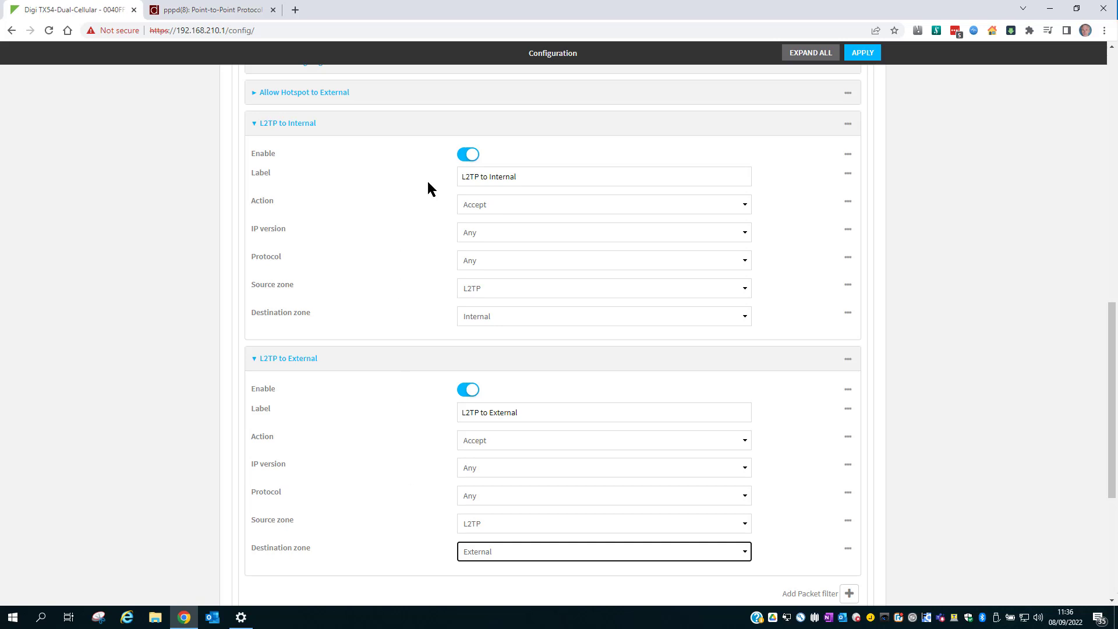
{"action": "mouse_move", "coordinate": [366, 188]}
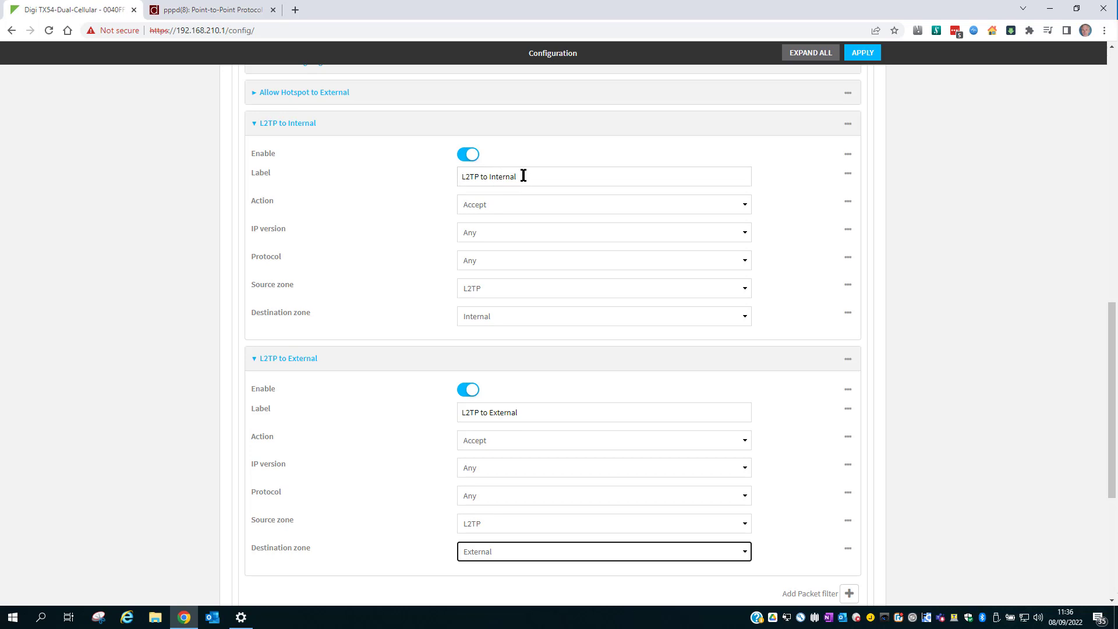
{"action": "mouse_move", "coordinate": [462, 442]}
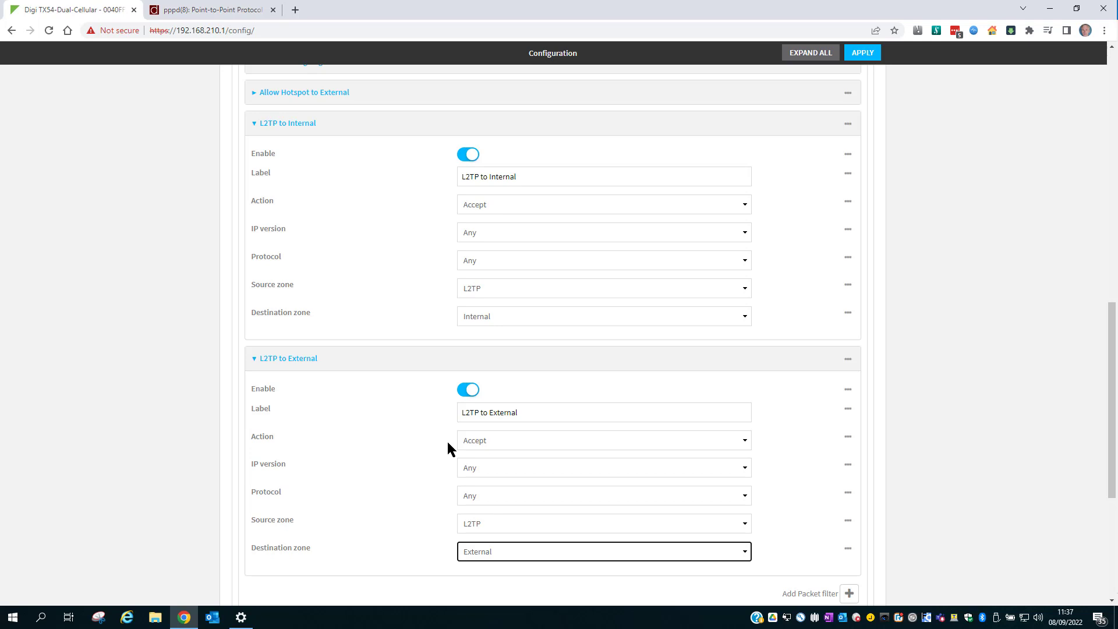
{"action": "mouse_move", "coordinate": [444, 451]}
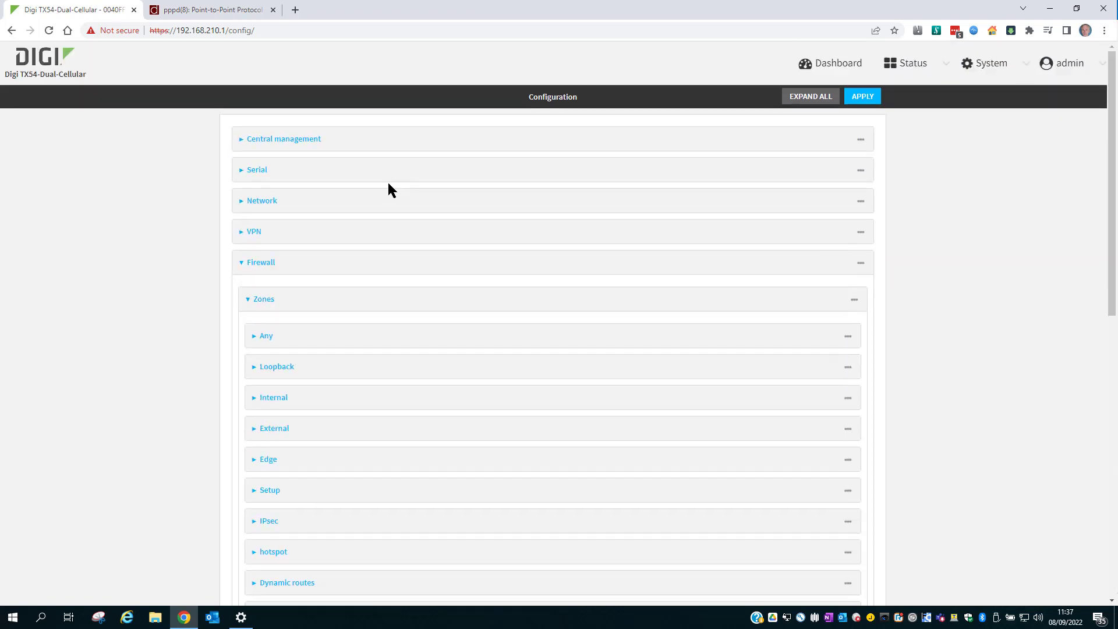
Create IPsec tunnel IPsecL2TP under VPN > IPsec and set it to Transport mode with ESP.
{"action": "left_click", "coordinate": [254, 231]}
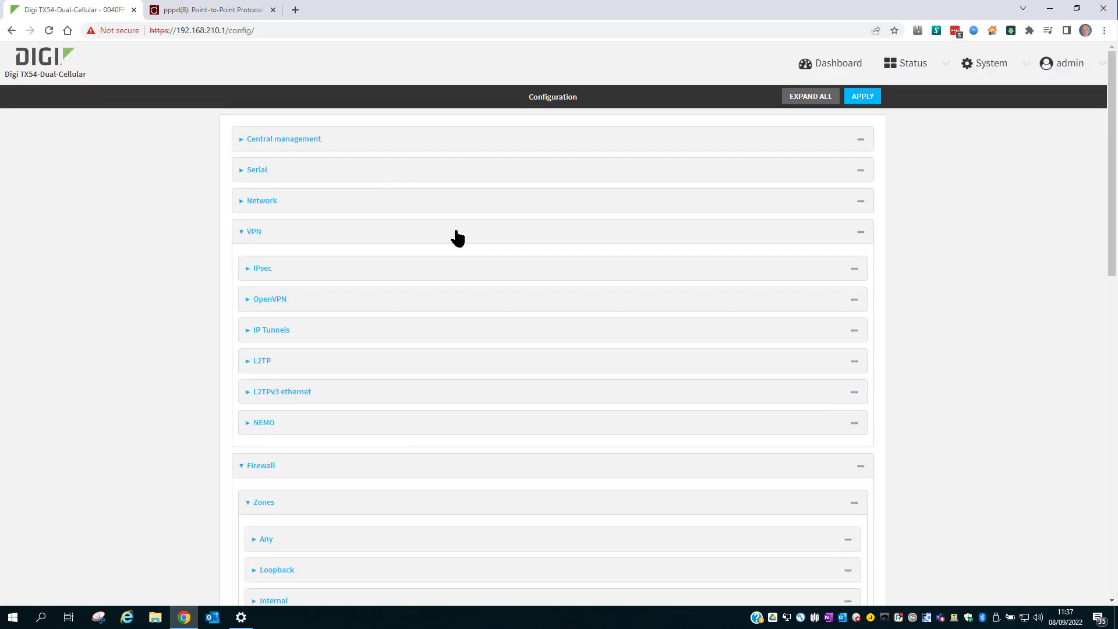
{"action": "mouse_move", "coordinate": [454, 276]}
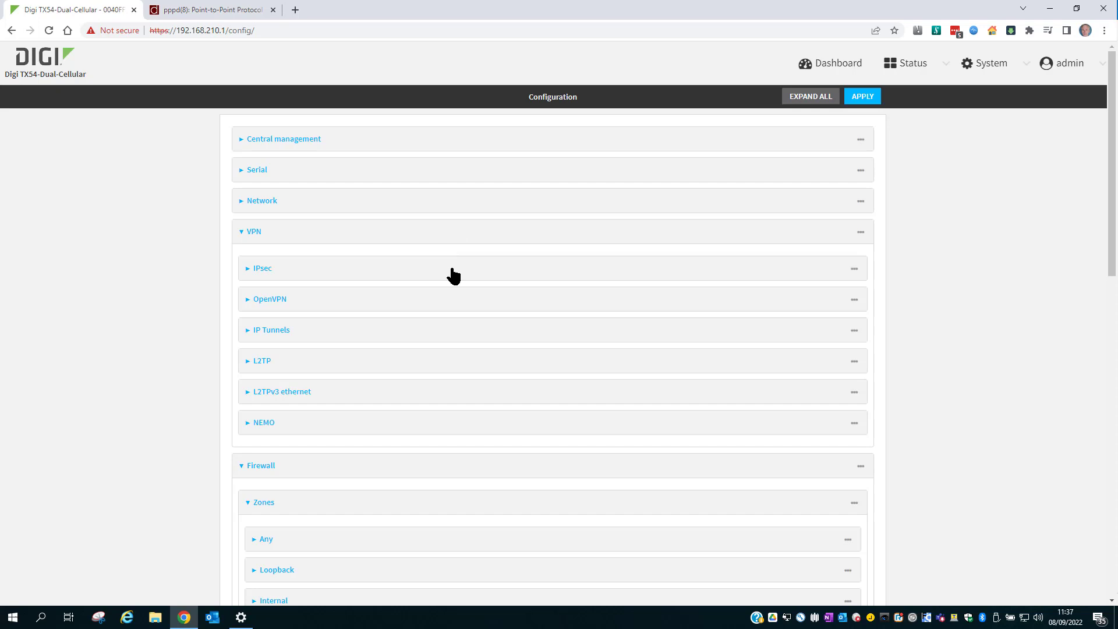
{"action": "left_click", "coordinate": [262, 267]}
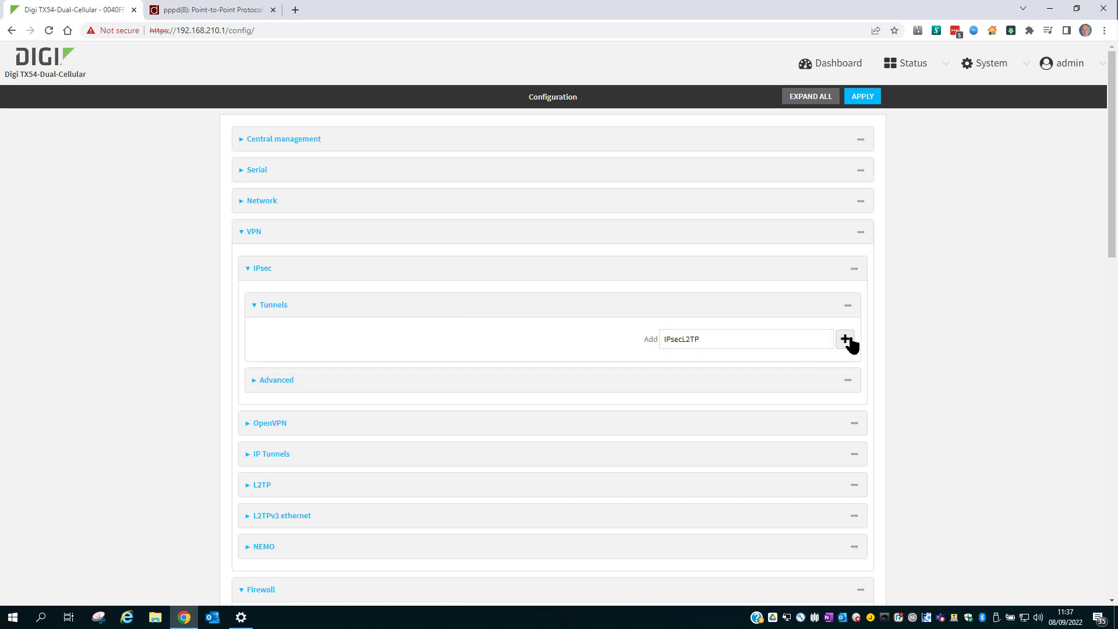
{"action": "left_click", "coordinate": [845, 339]}
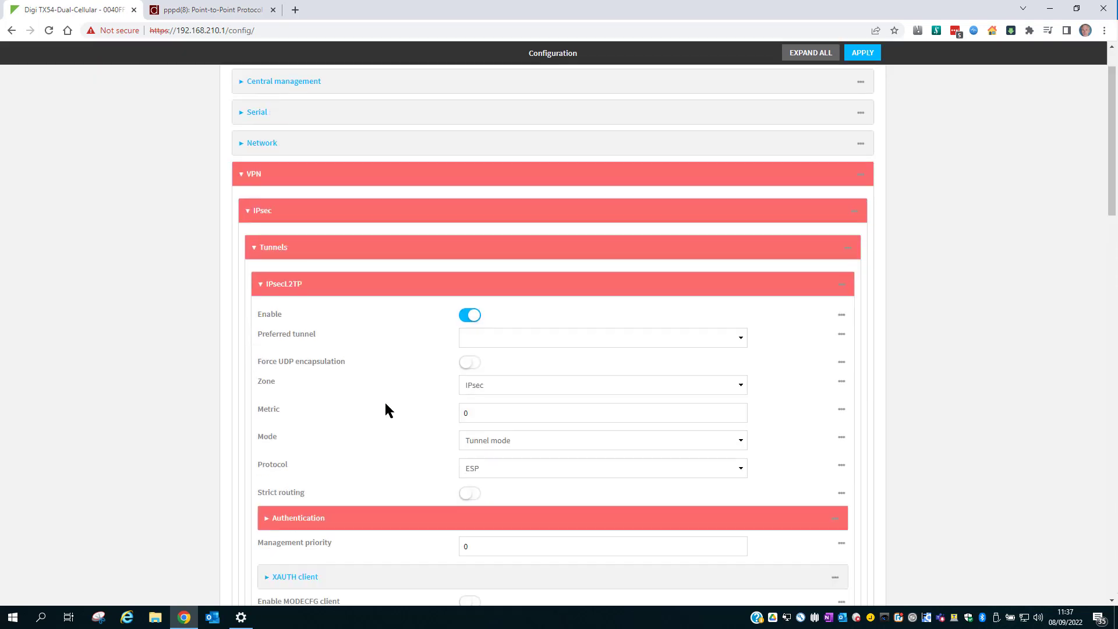
{"action": "scroll", "scroll_direction": "down", "scroll_amount": 3}
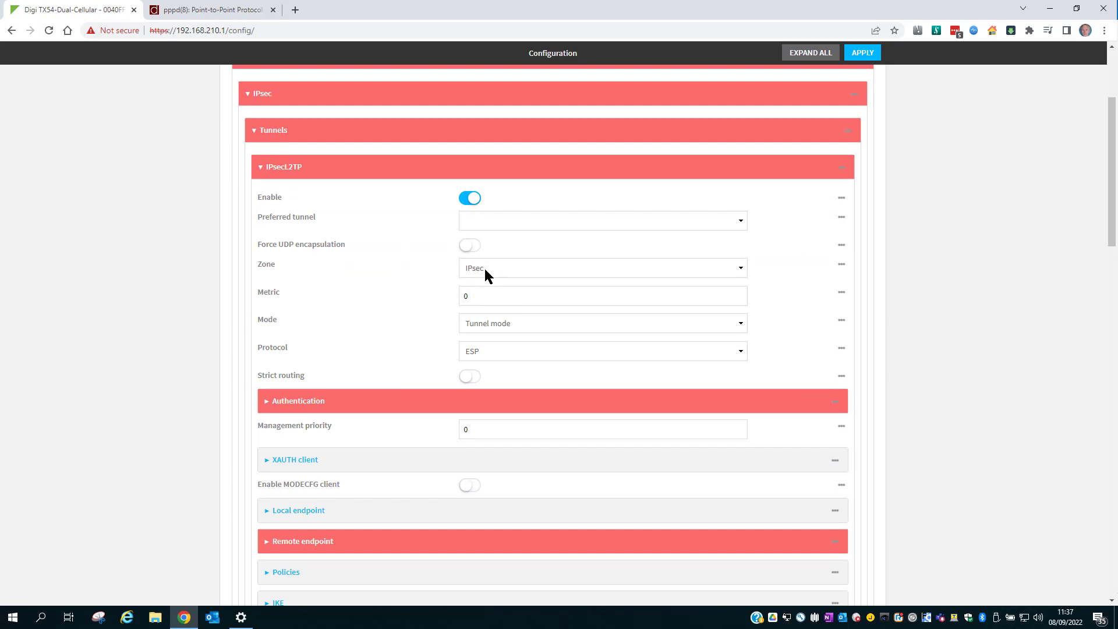
{"action": "mouse_move", "coordinate": [497, 279]}
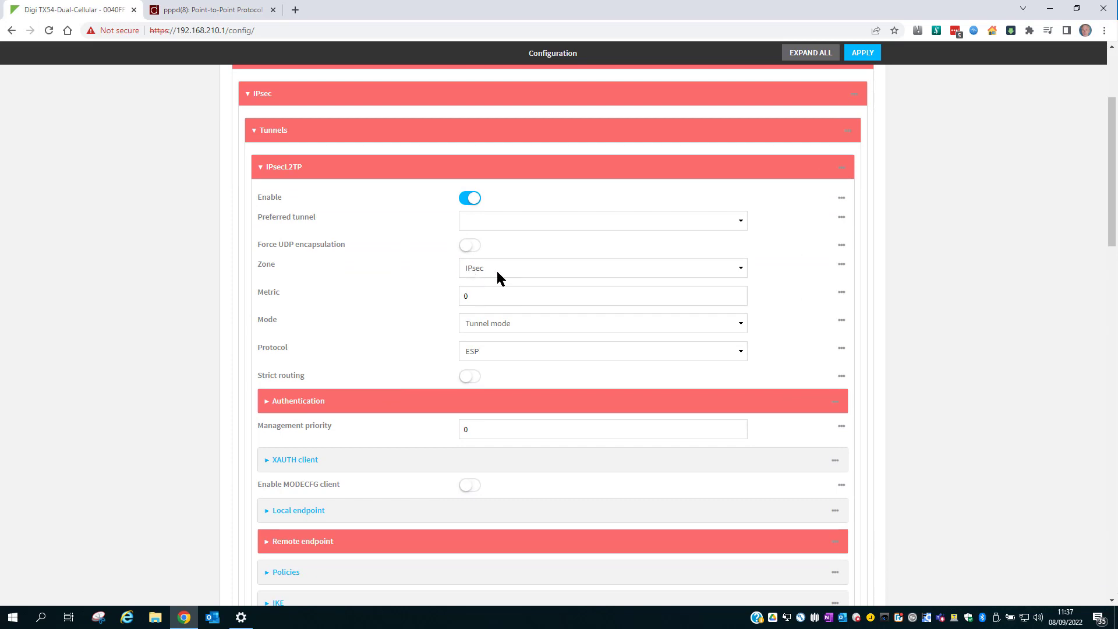
{"action": "mouse_move", "coordinate": [493, 326]}
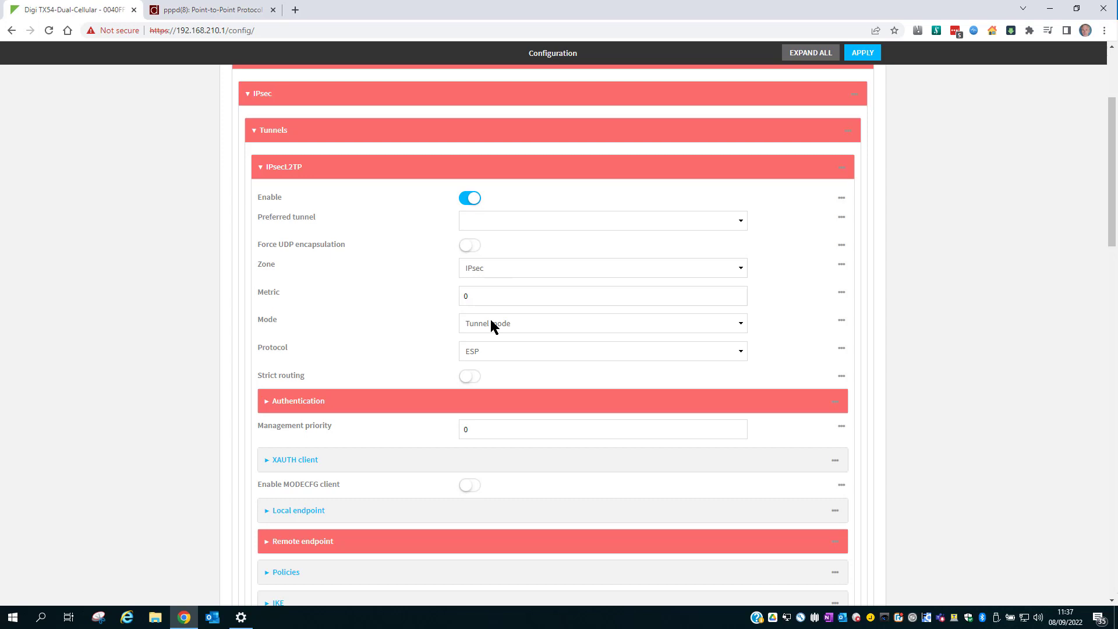
{"action": "left_click", "coordinate": [601, 322]}
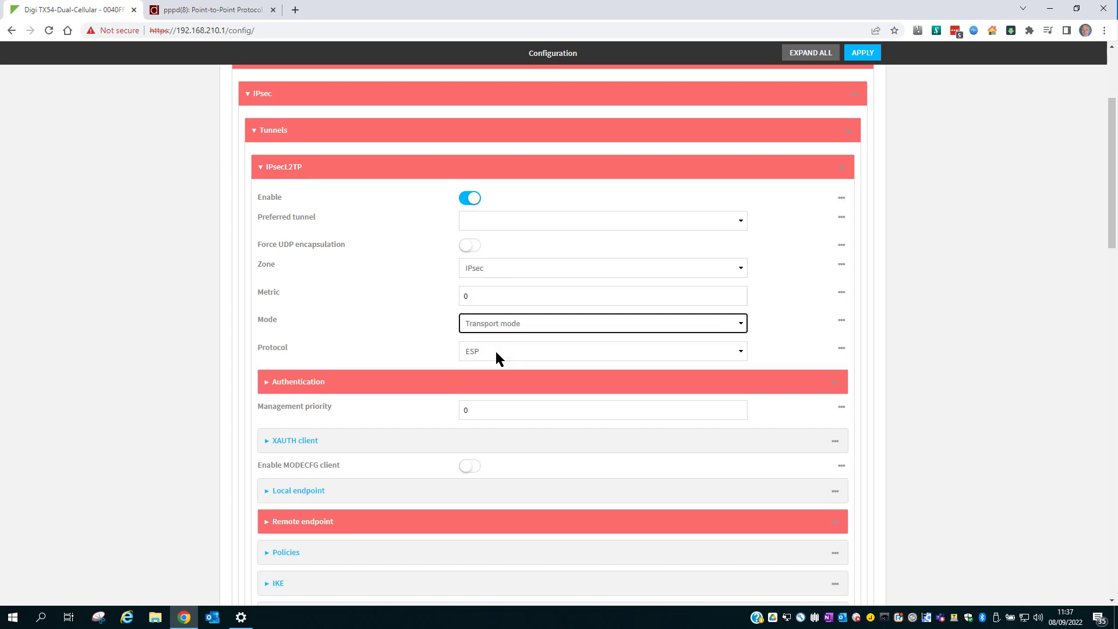
{"action": "scroll", "scroll_direction": "down", "scroll_amount": 3}
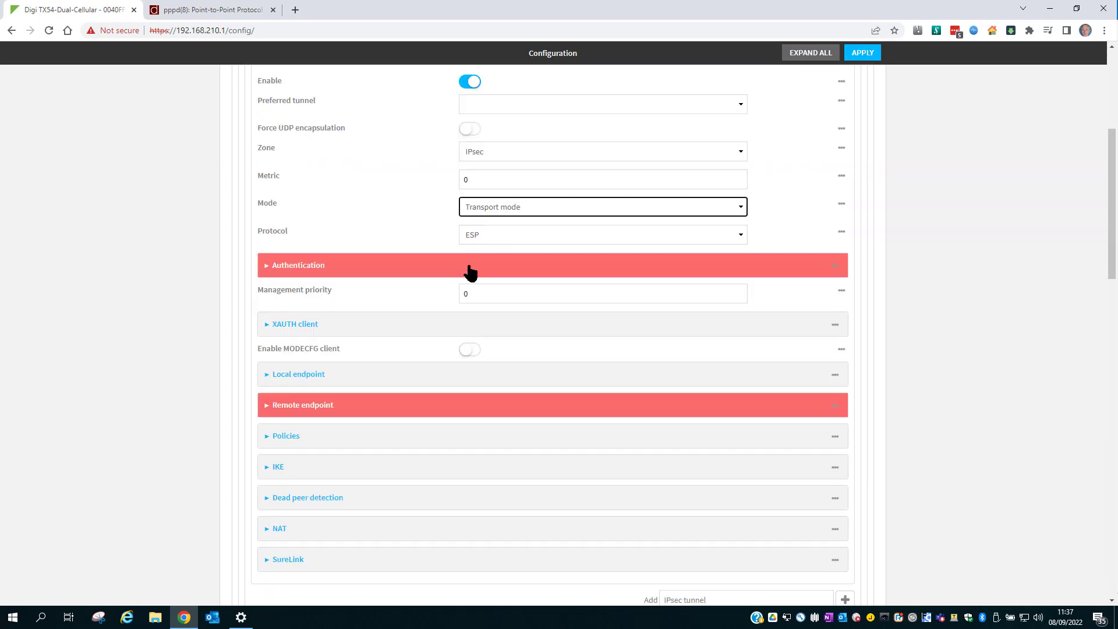
Keep Pre-shared key authentication and enter the tunnel's pre-shared key.
{"action": "left_click", "coordinate": [298, 264]}
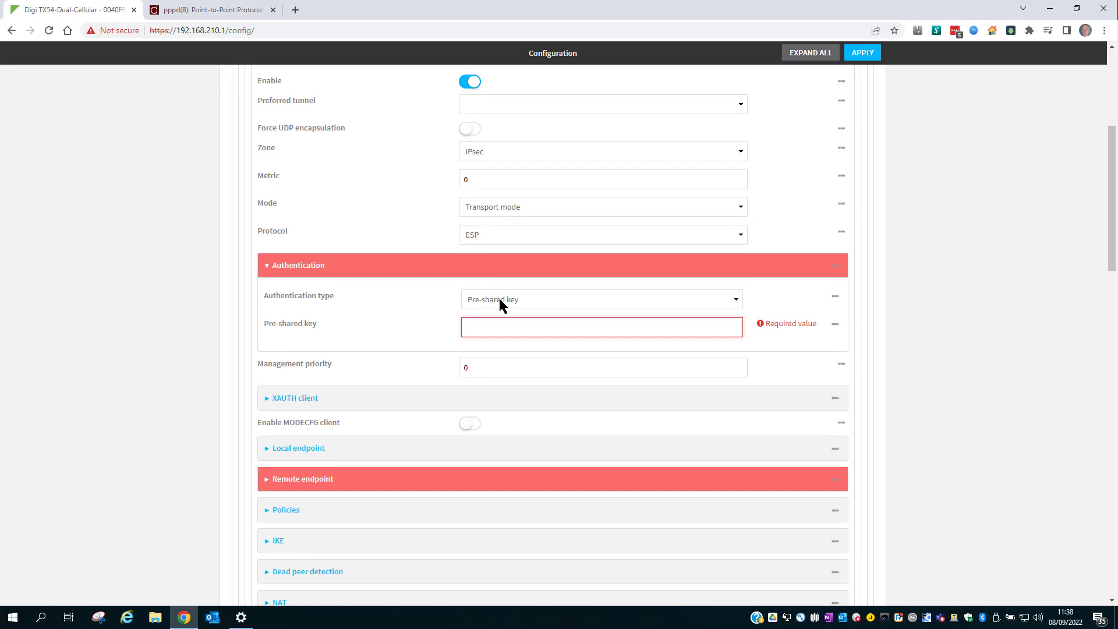
{"action": "left_click", "coordinate": [600, 326]}
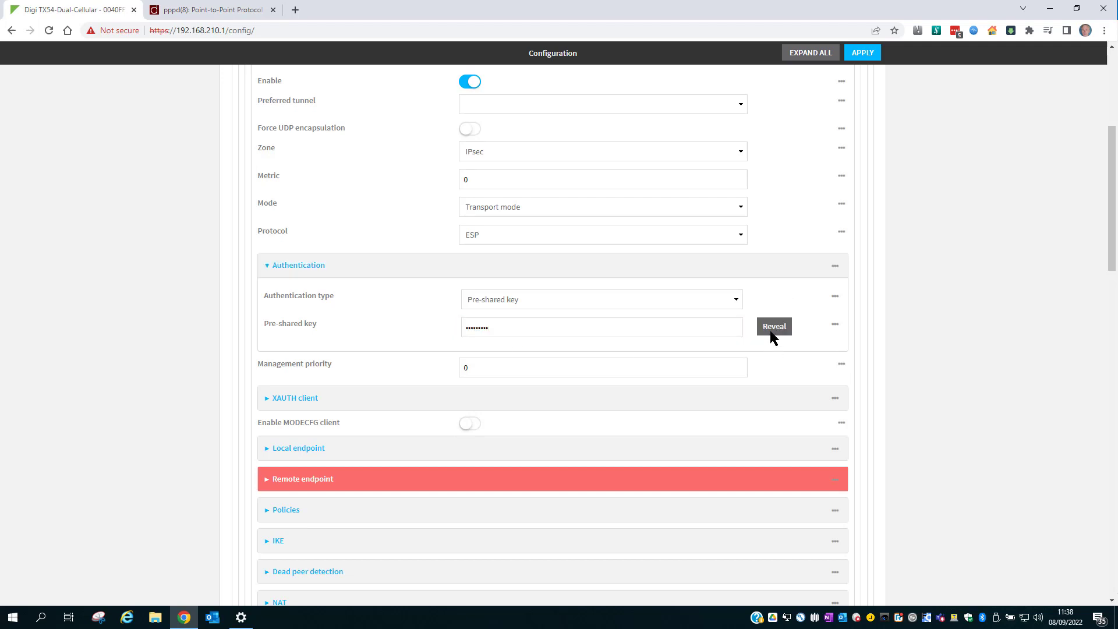
{"action": "left_click", "coordinate": [773, 326]}
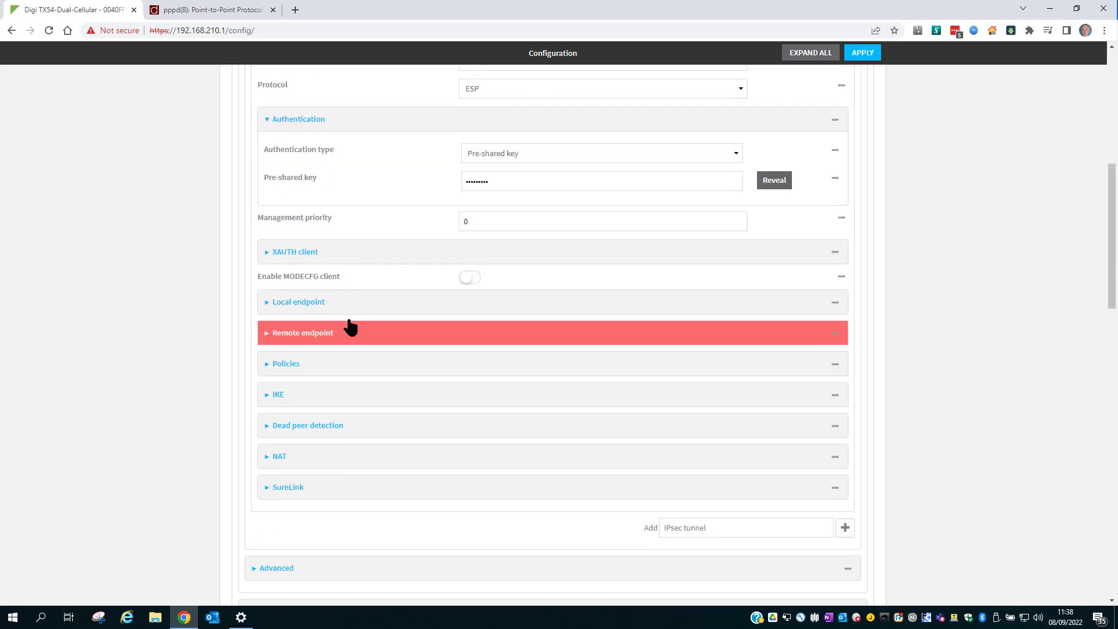
Set the local endpoint type to Interface using WAN1.
{"action": "left_click", "coordinate": [299, 302]}
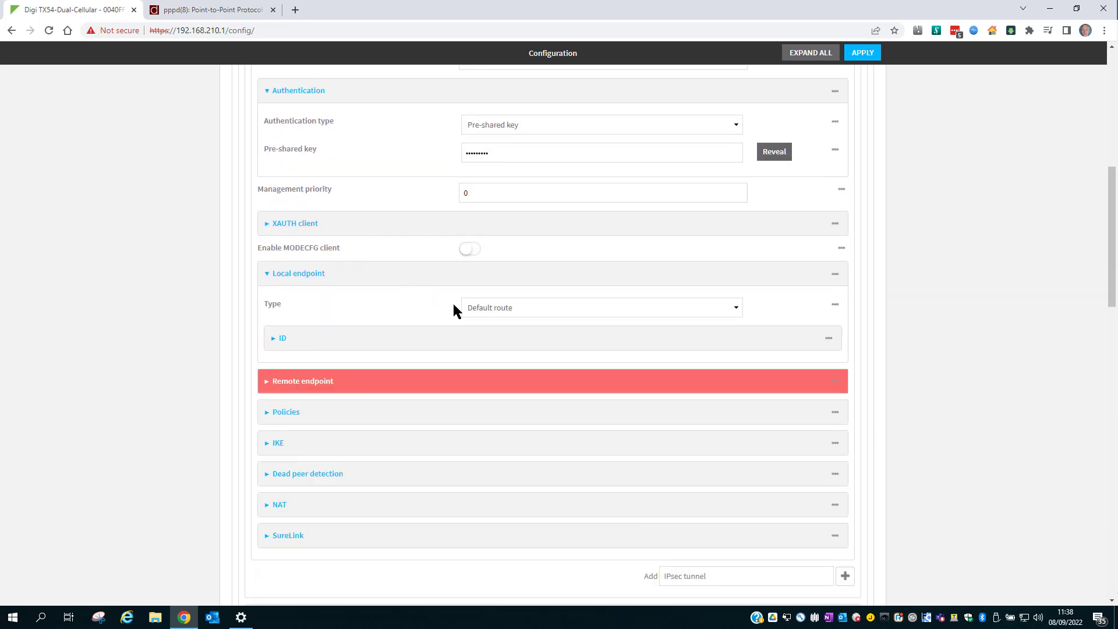
{"action": "left_click", "coordinate": [601, 308]}
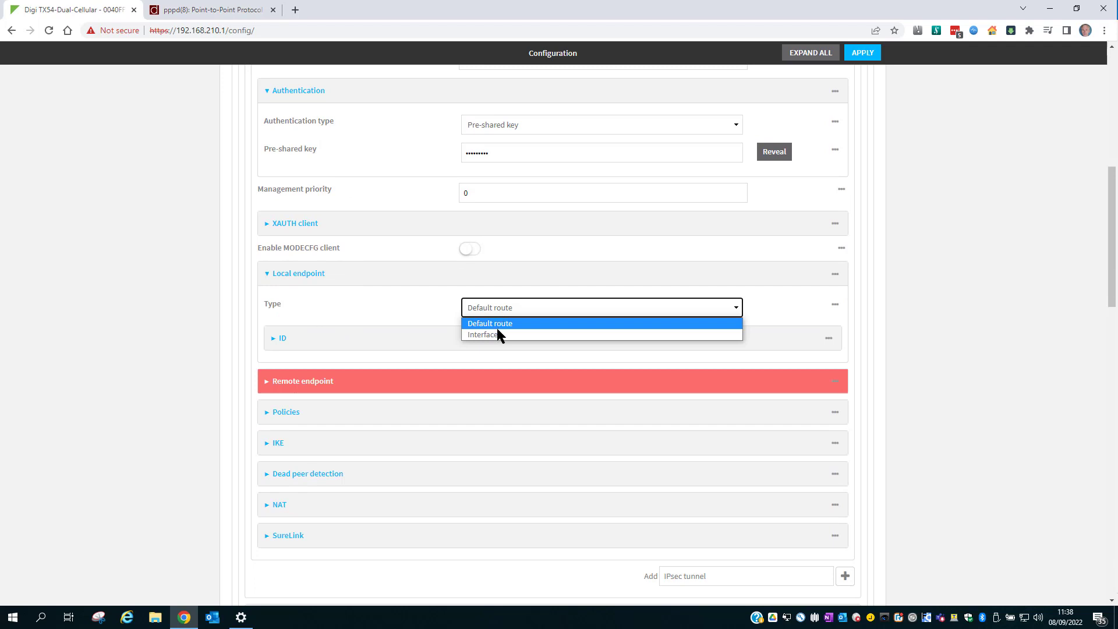
{"action": "left_click", "coordinate": [482, 334]}
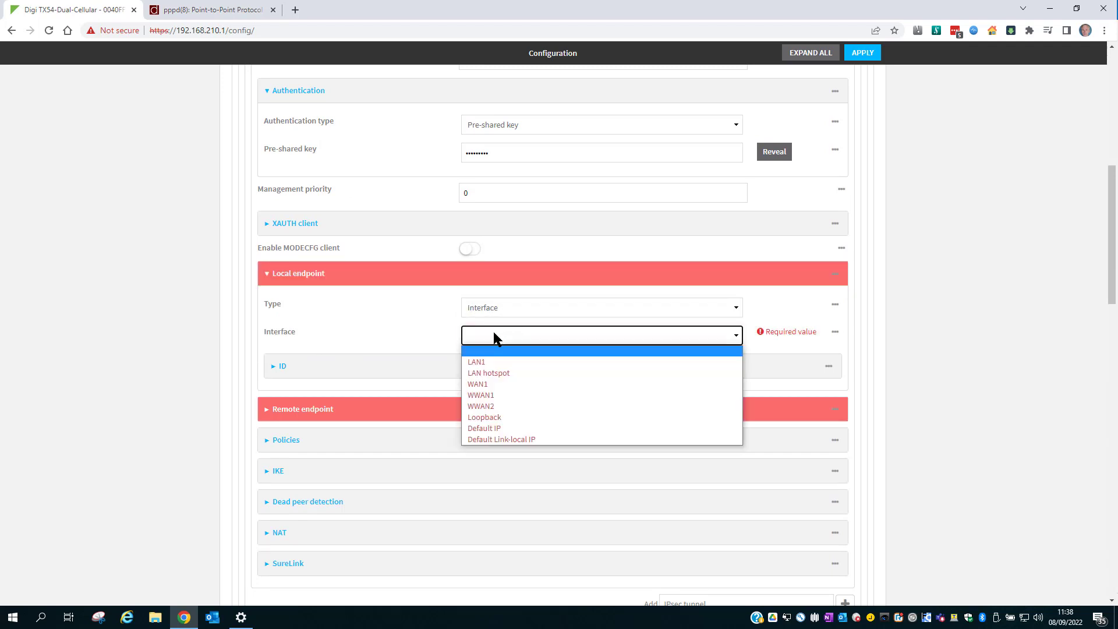
{"action": "mouse_move", "coordinate": [498, 383]}
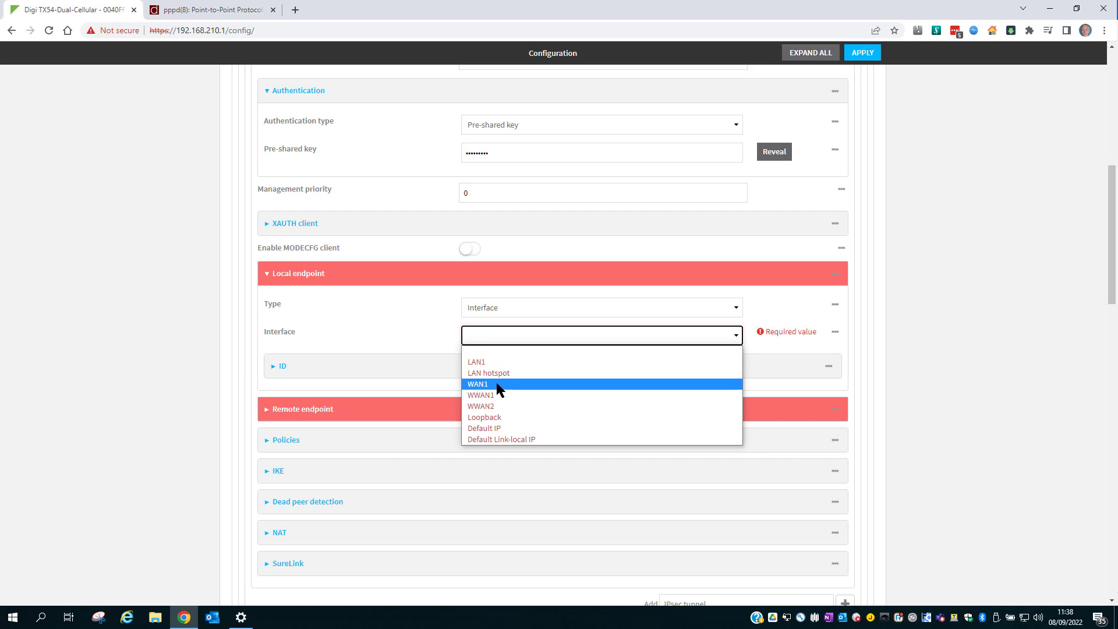
{"action": "left_click", "coordinate": [477, 385]}
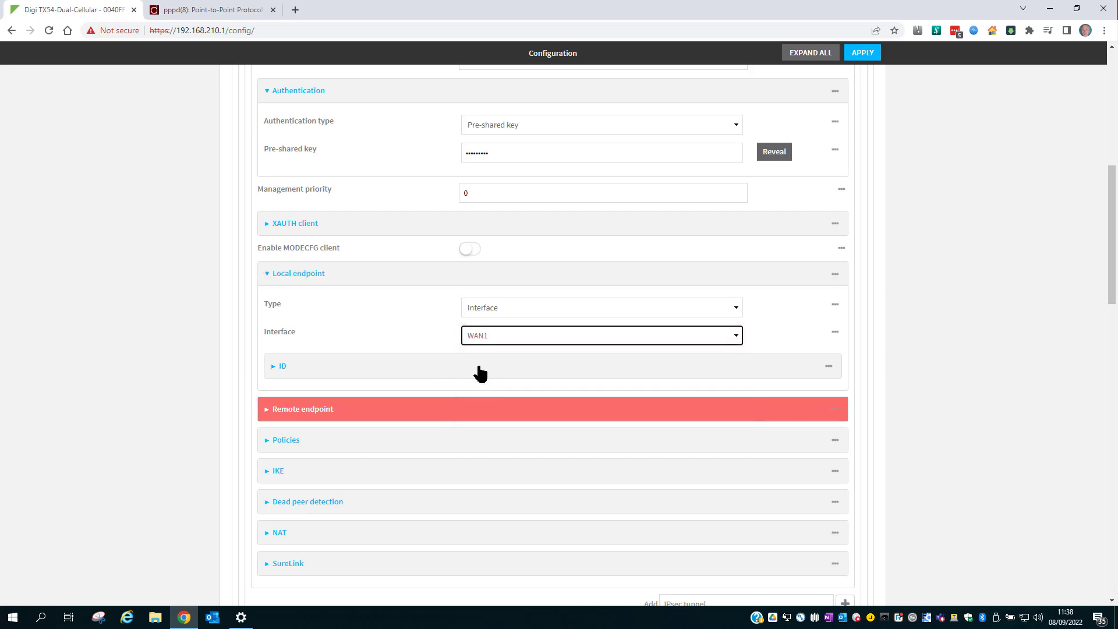
{"action": "left_click", "coordinate": [280, 365]}
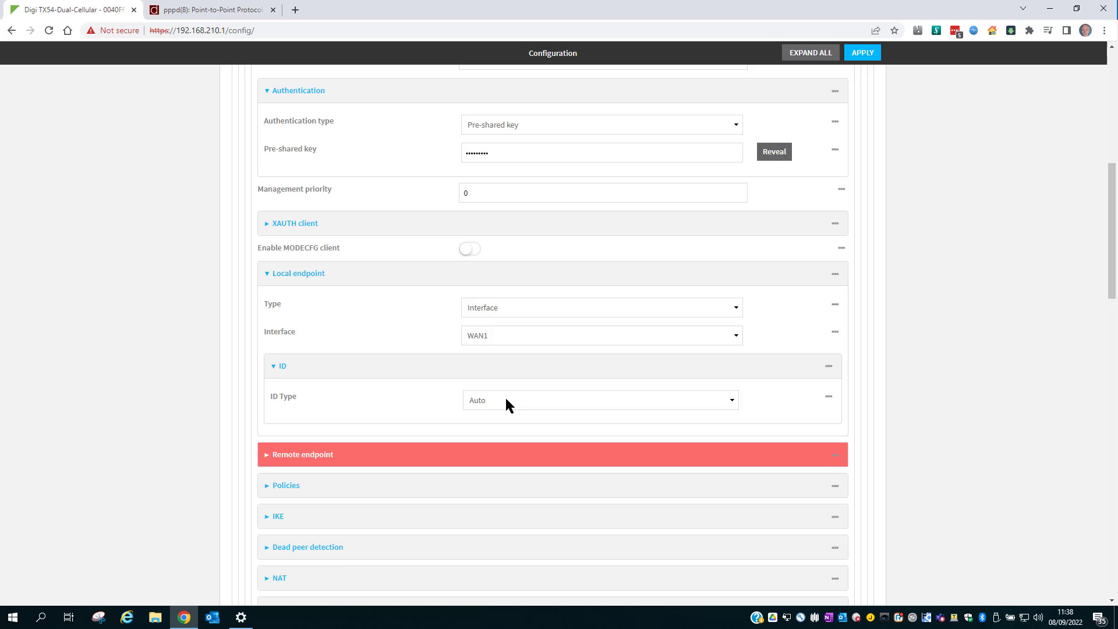
{"action": "scroll", "scroll_direction": "down", "scroll_amount": 3}
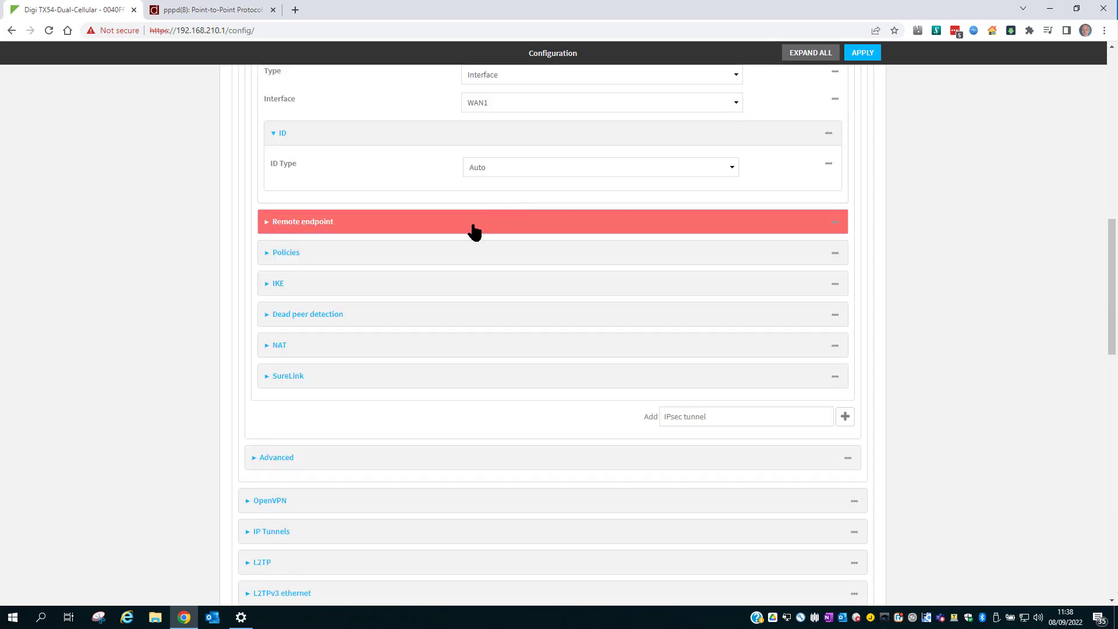
Add remote endpoint hostname 'any'.
{"action": "left_click", "coordinate": [303, 221]}
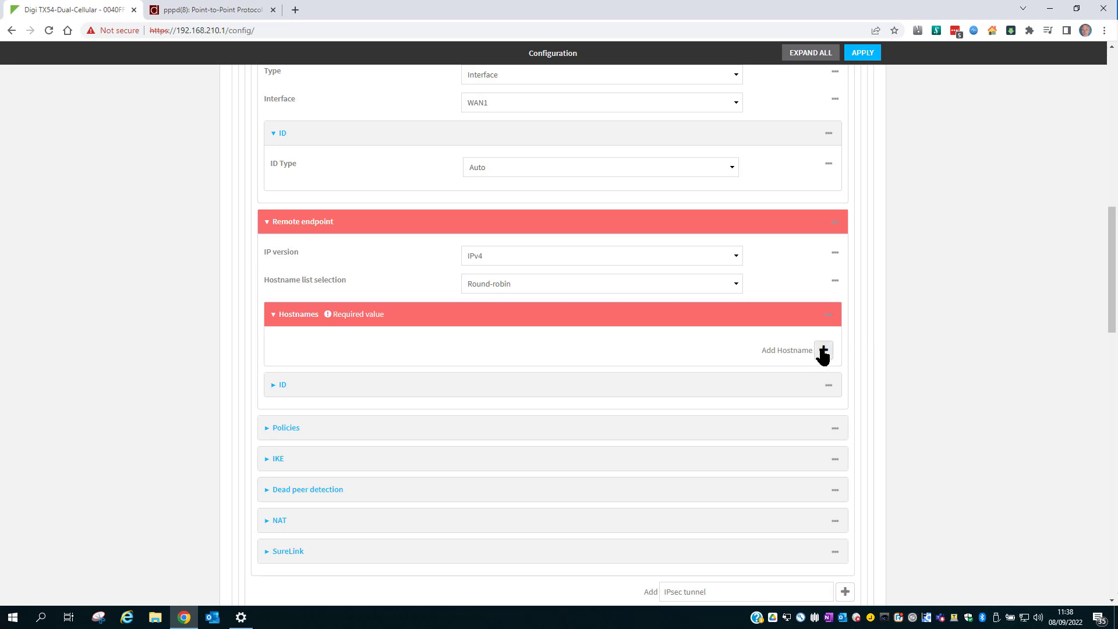
{"action": "left_click", "coordinate": [823, 351]}
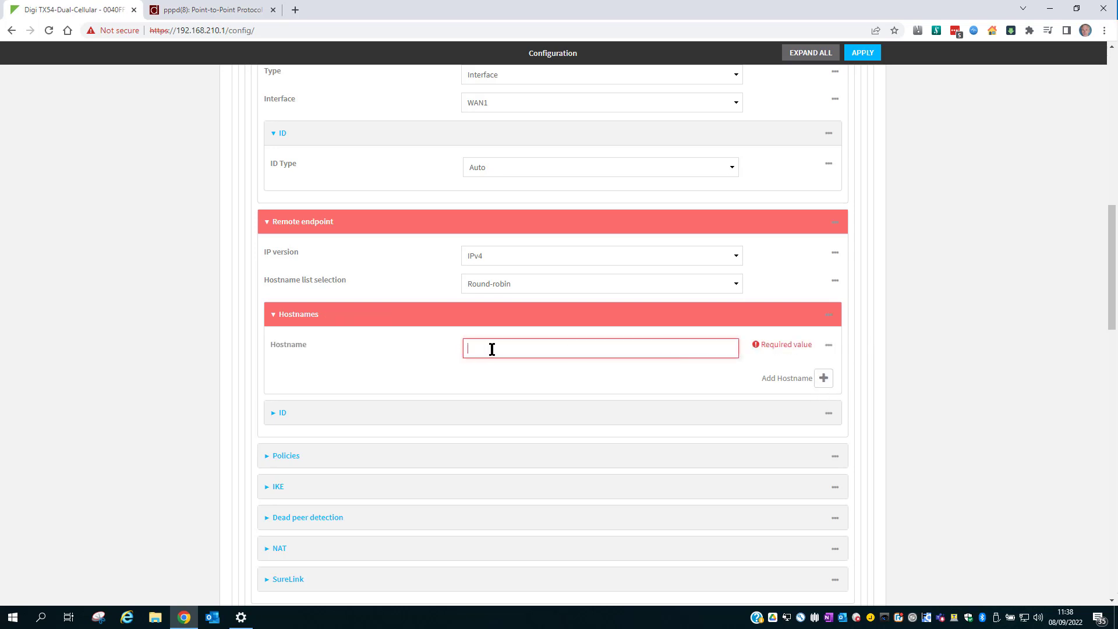
{"action": "type", "text": "any"}
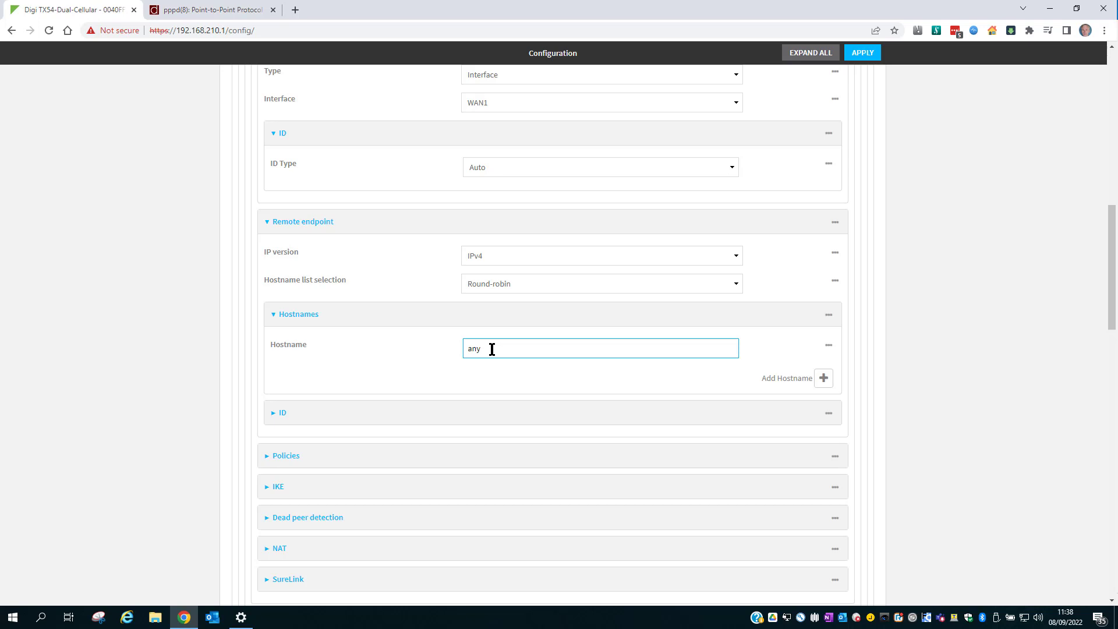
{"action": "scroll", "scroll_direction": "down", "scroll_amount": 3}
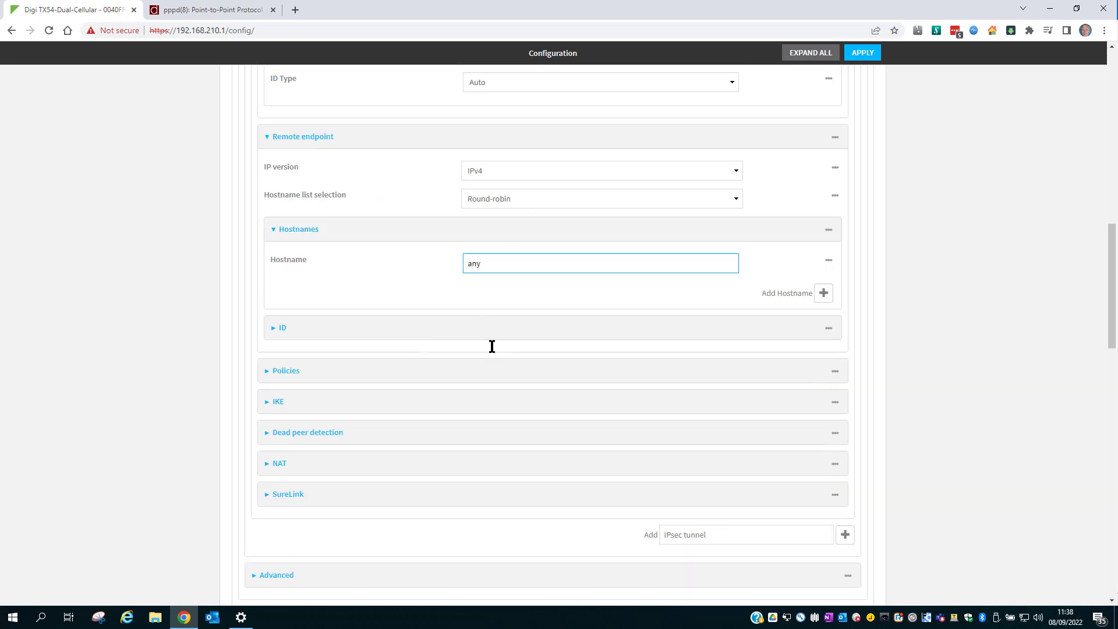
{"action": "scroll", "scroll_direction": "down", "scroll_amount": 3}
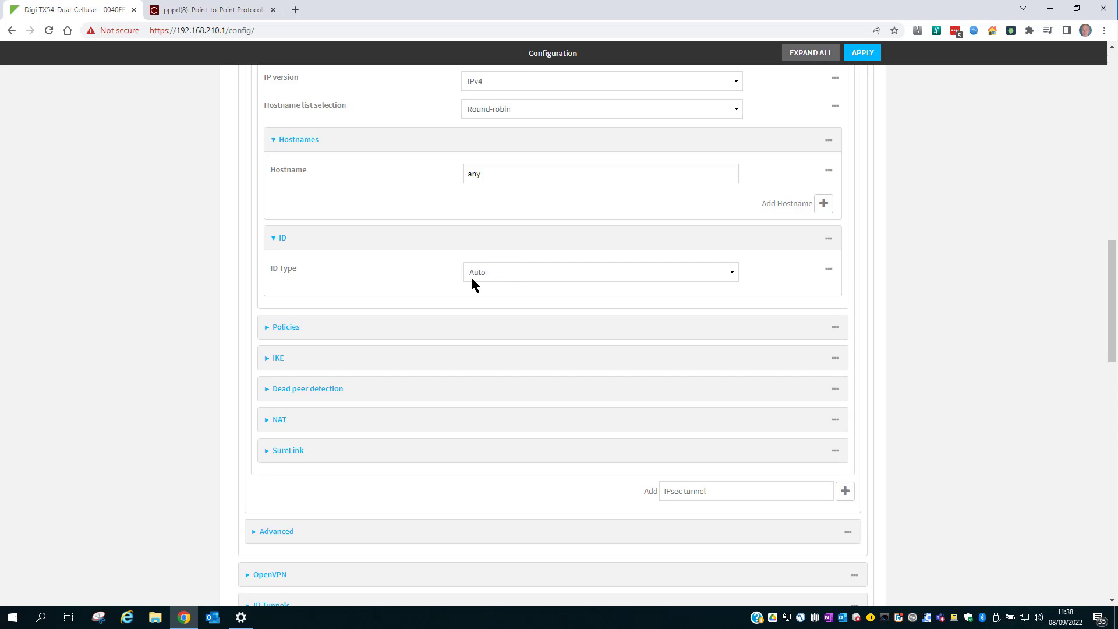
Add a policy whose local traffic selector is WAN1 address, UDP, port 1701.
{"action": "left_click", "coordinate": [287, 326]}
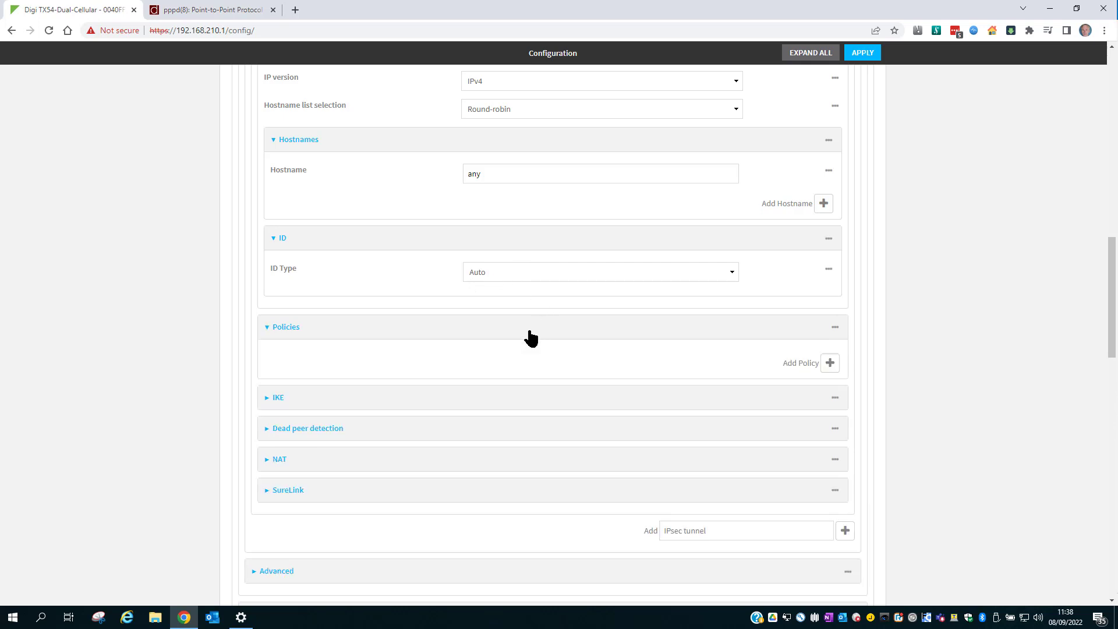
{"action": "left_click", "coordinate": [829, 362]}
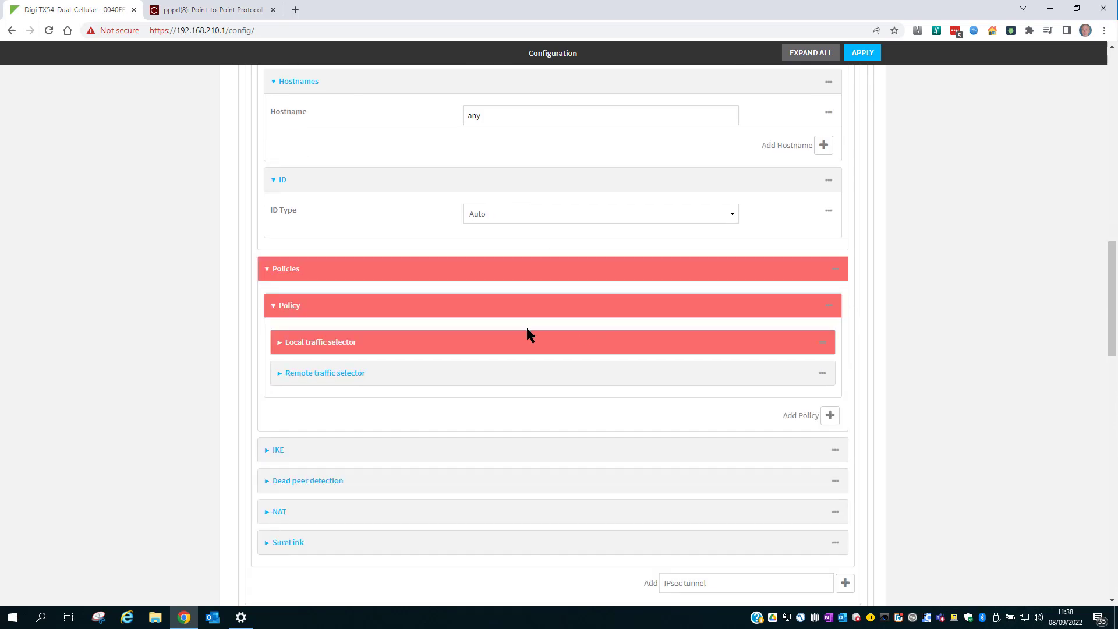
{"action": "left_click", "coordinate": [321, 342]}
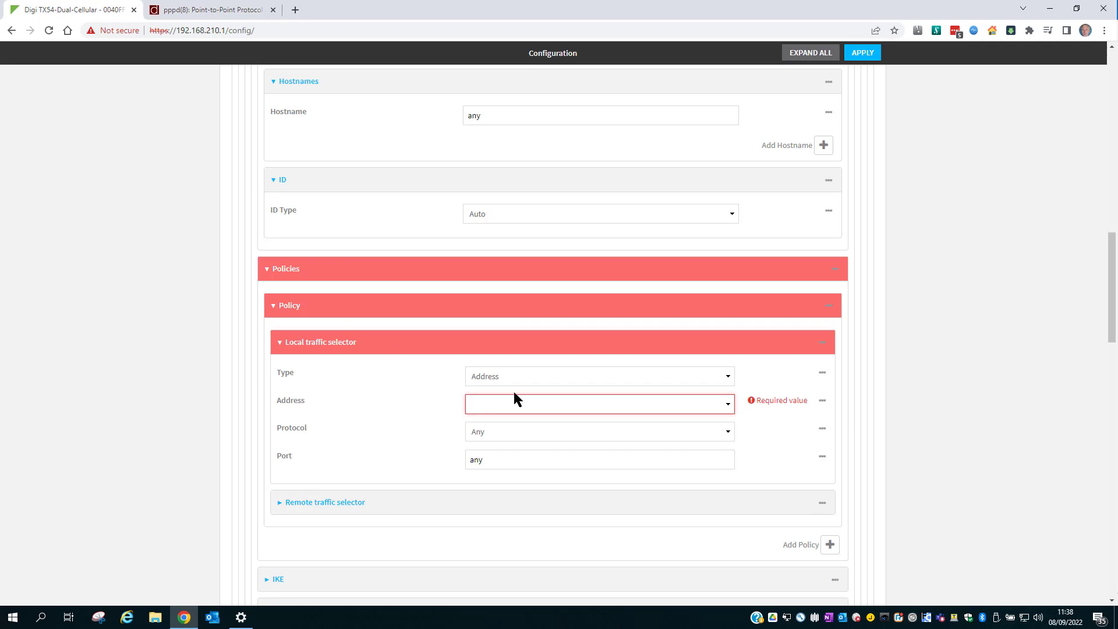
{"action": "mouse_move", "coordinate": [509, 384]}
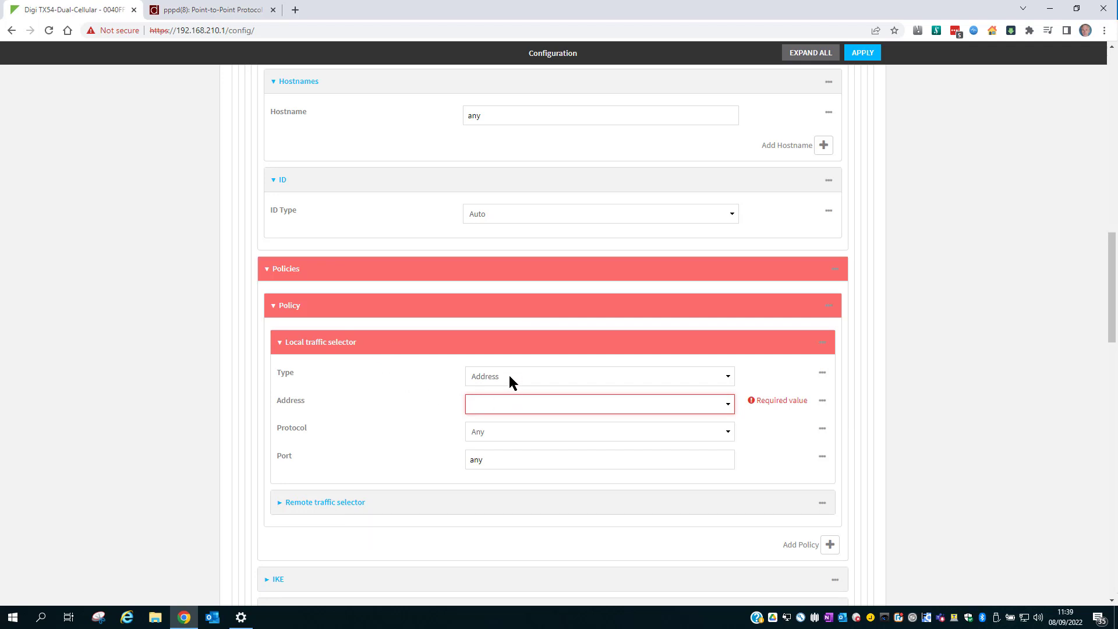
{"action": "left_click", "coordinate": [598, 404]}
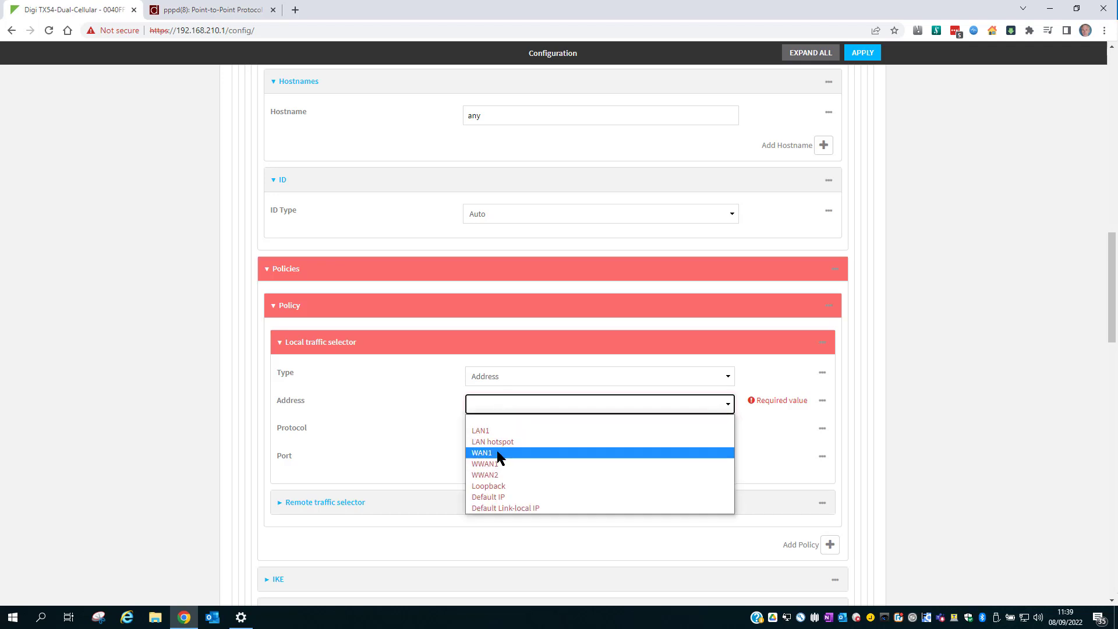
{"action": "left_click", "coordinate": [481, 453]}
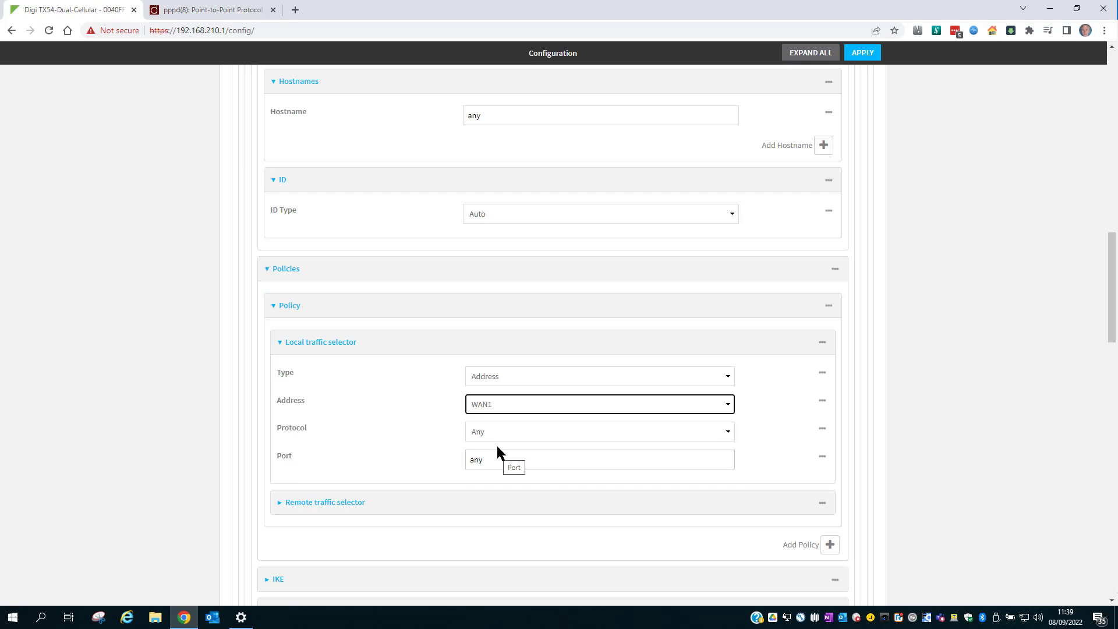
{"action": "left_click", "coordinate": [597, 431]}
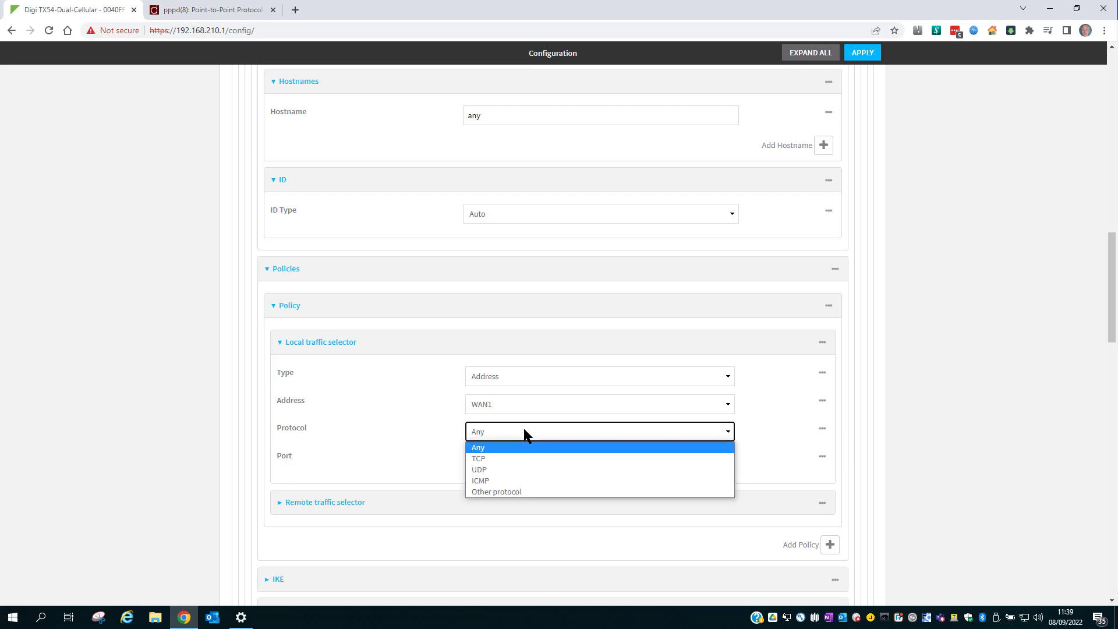
{"action": "left_click", "coordinate": [479, 469]}
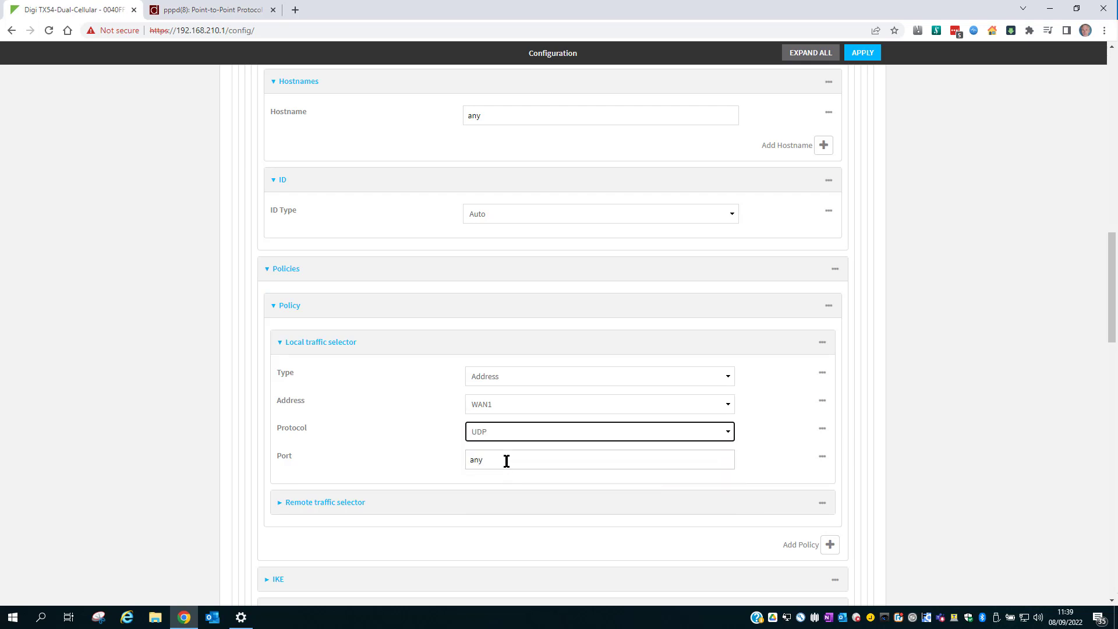
{"action": "type", "text": "1701"}
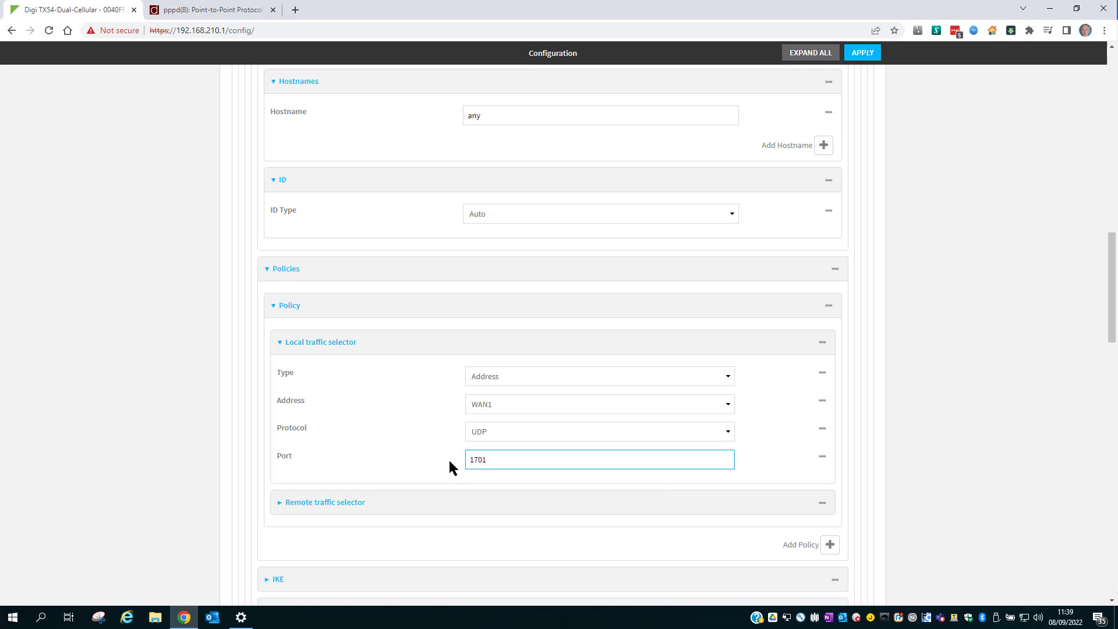
{"action": "scroll", "scroll_direction": "down", "scroll_amount": 3}
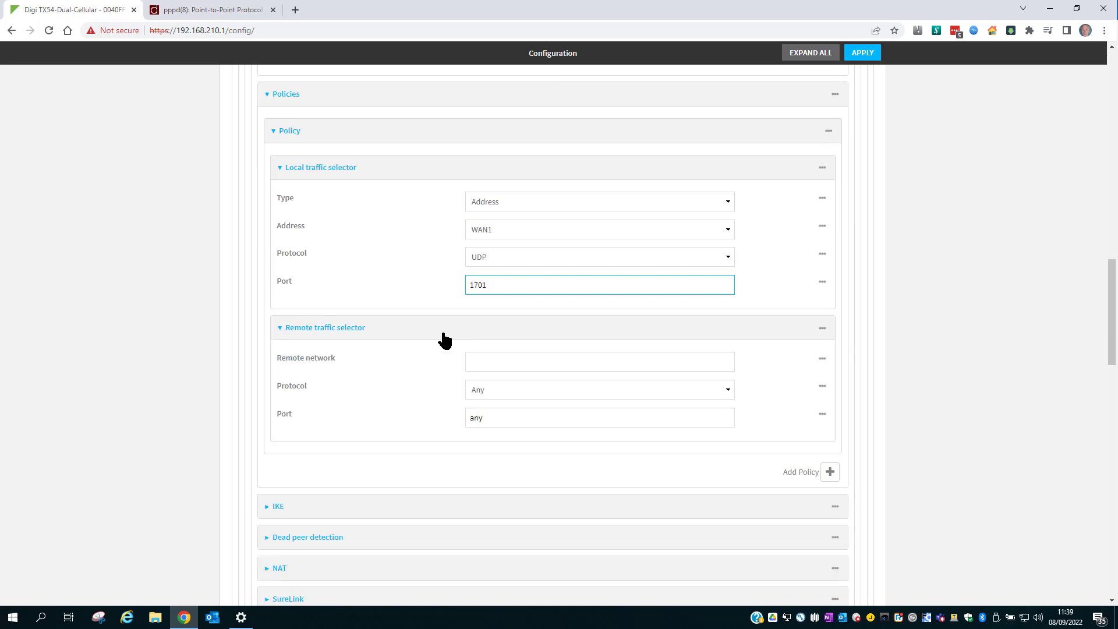
{"action": "mouse_move", "coordinate": [436, 366]}
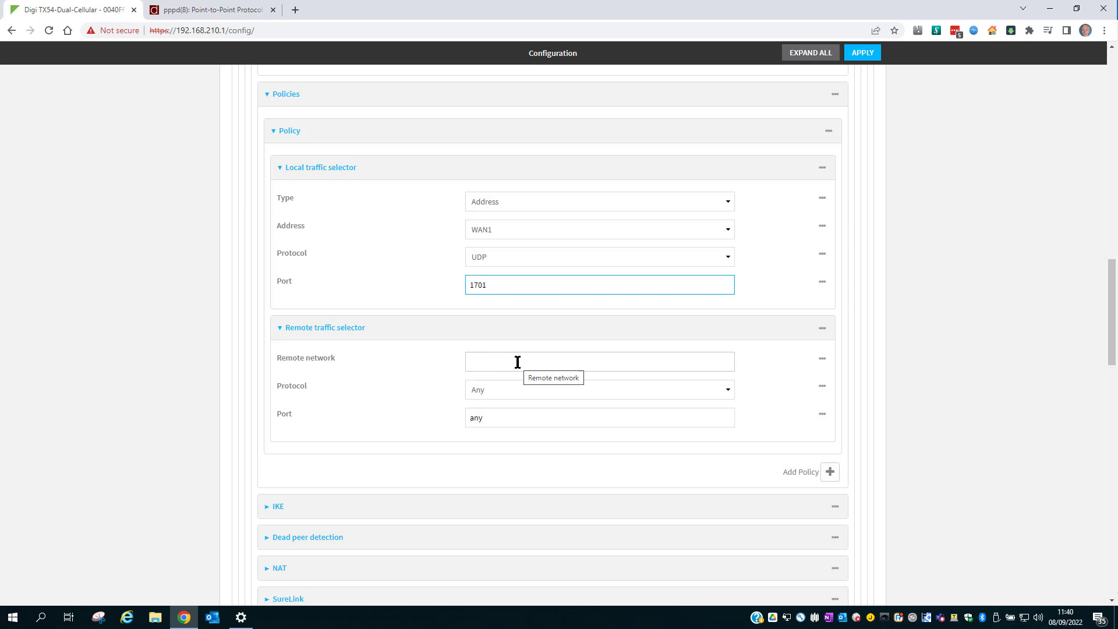
Set the remote traffic selector to UDP with port any.
{"action": "left_click", "coordinate": [598, 389]}
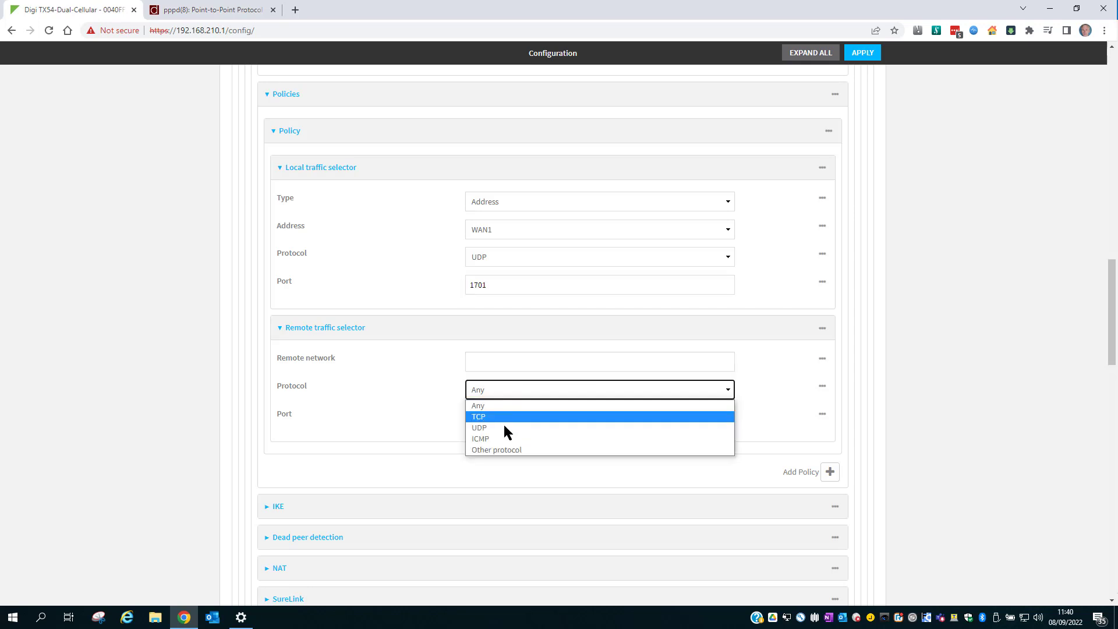
{"action": "left_click", "coordinate": [478, 428]}
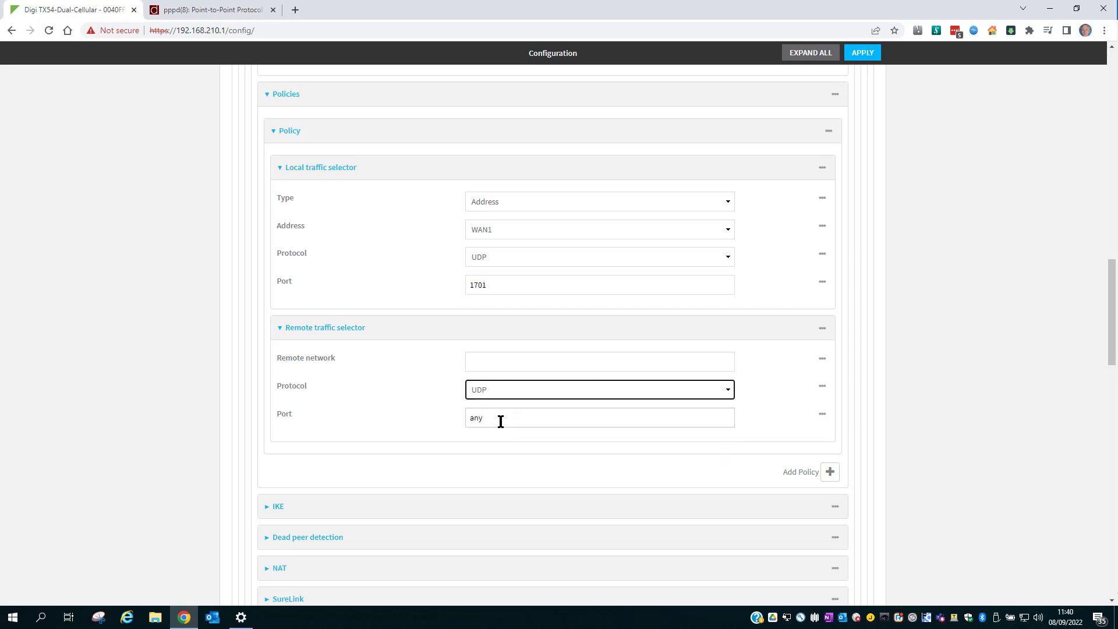
{"action": "scroll", "scroll_direction": "down", "scroll_amount": 3}
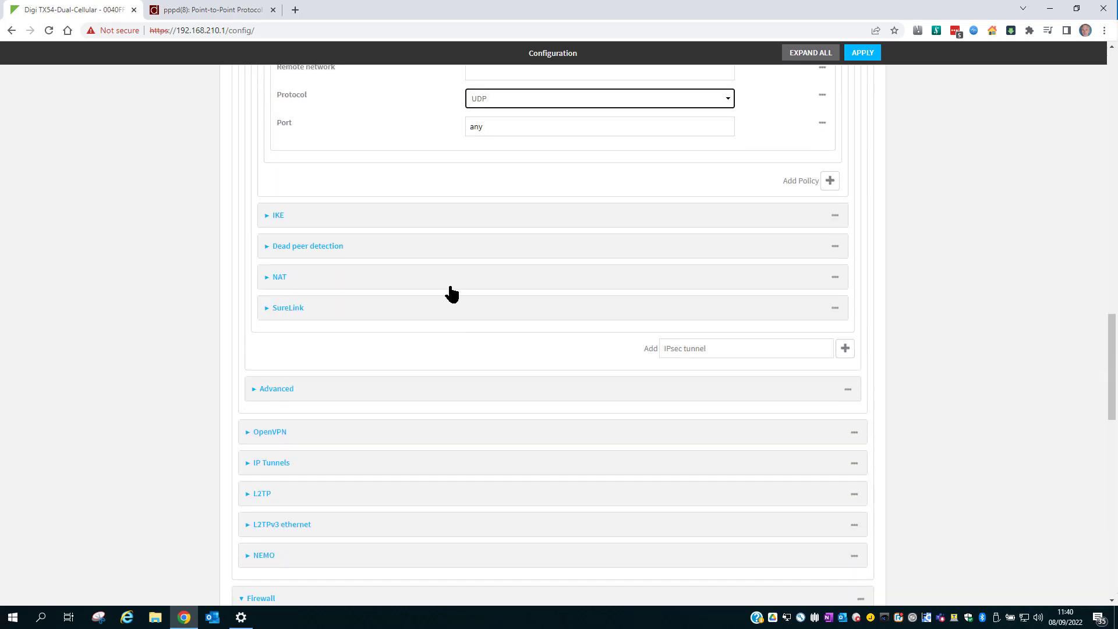
Switch off Initiate connection in the tunnel's IKE settings.
{"action": "left_click", "coordinate": [277, 214]}
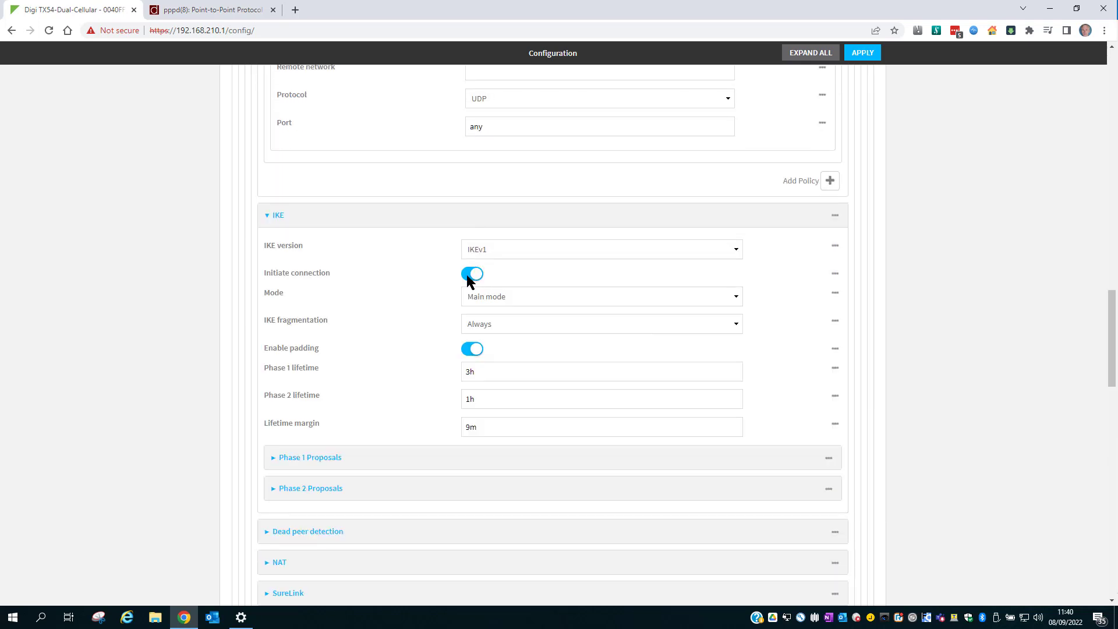
{"action": "left_click", "coordinate": [472, 274]}
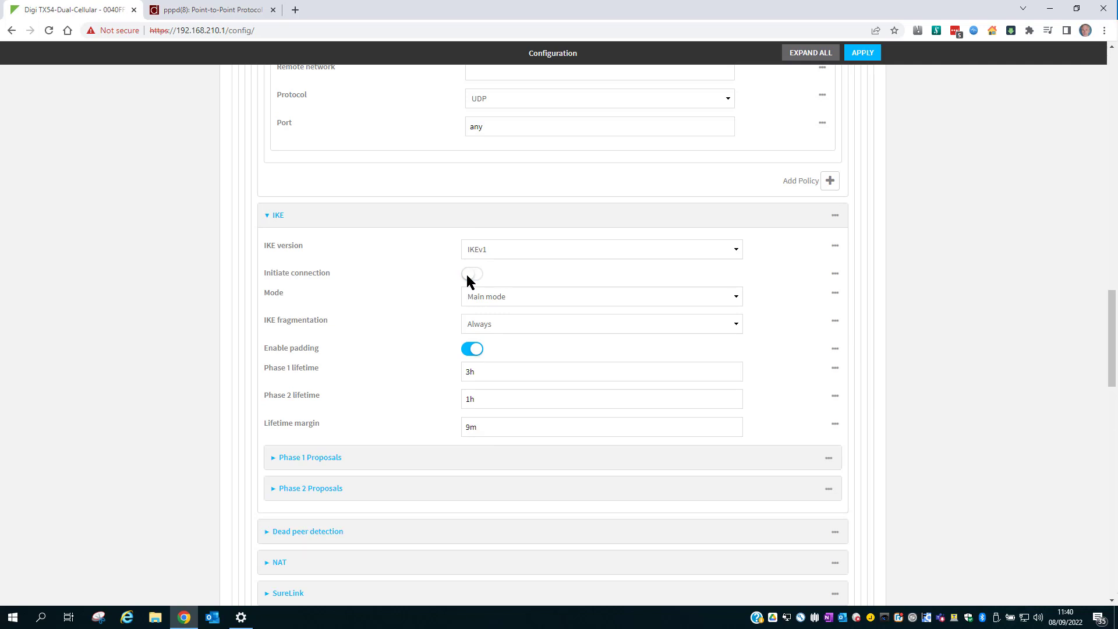
{"action": "left_click", "coordinate": [309, 456]}
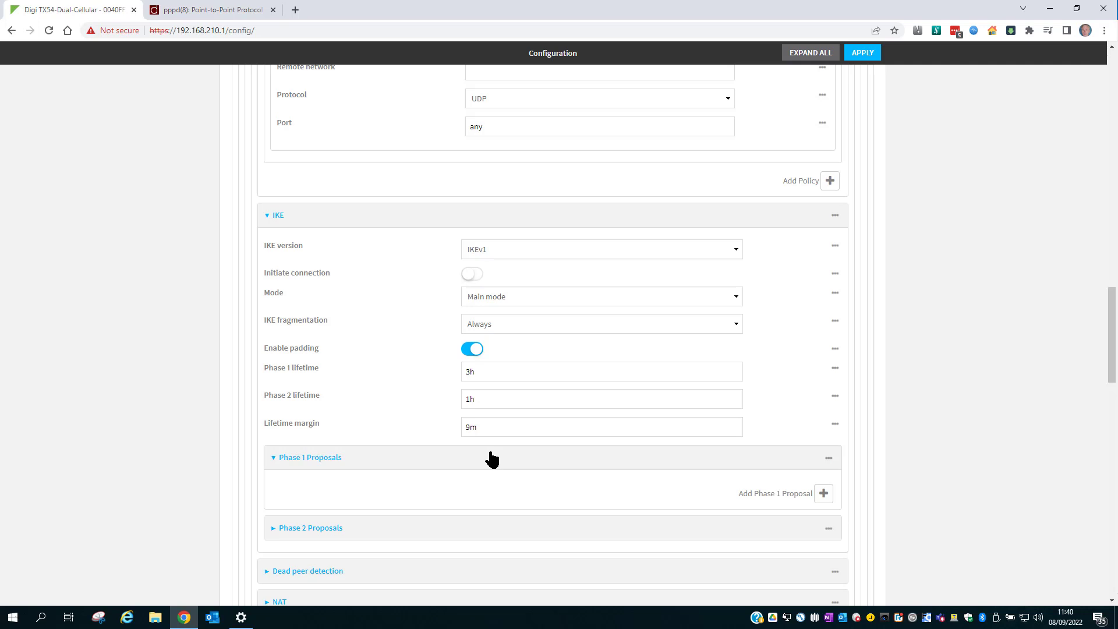
{"action": "scroll", "scroll_direction": "down", "scroll_amount": 3}
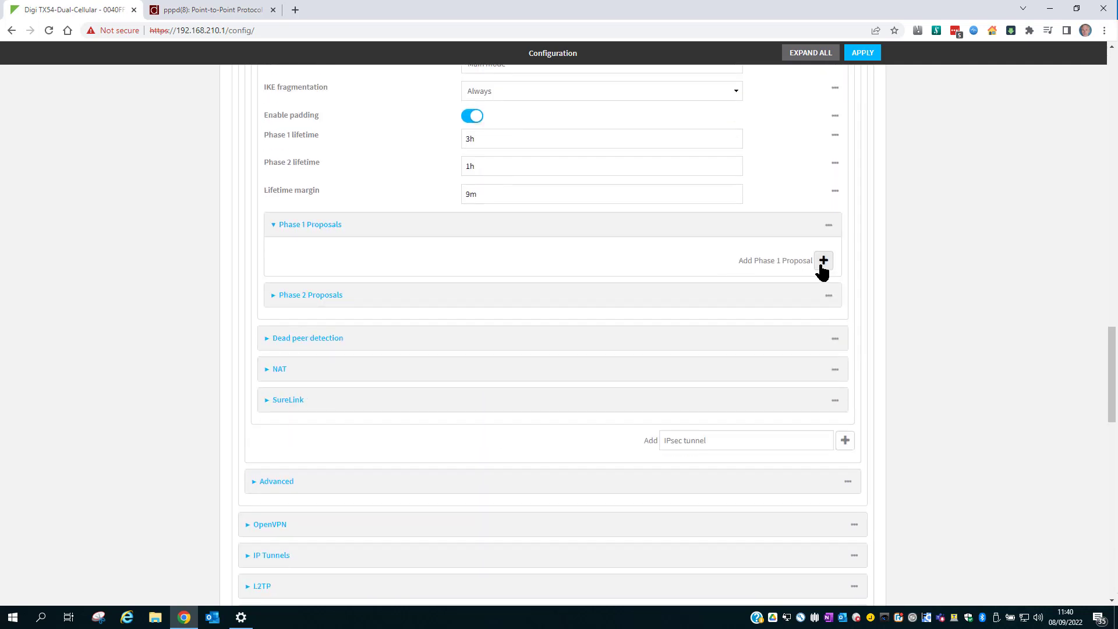
Add a Phase 1 proposal with 3DES, SHA1 and Diffie Hellman group MODP1024 (DH 2).
{"action": "left_click", "coordinate": [823, 260]}
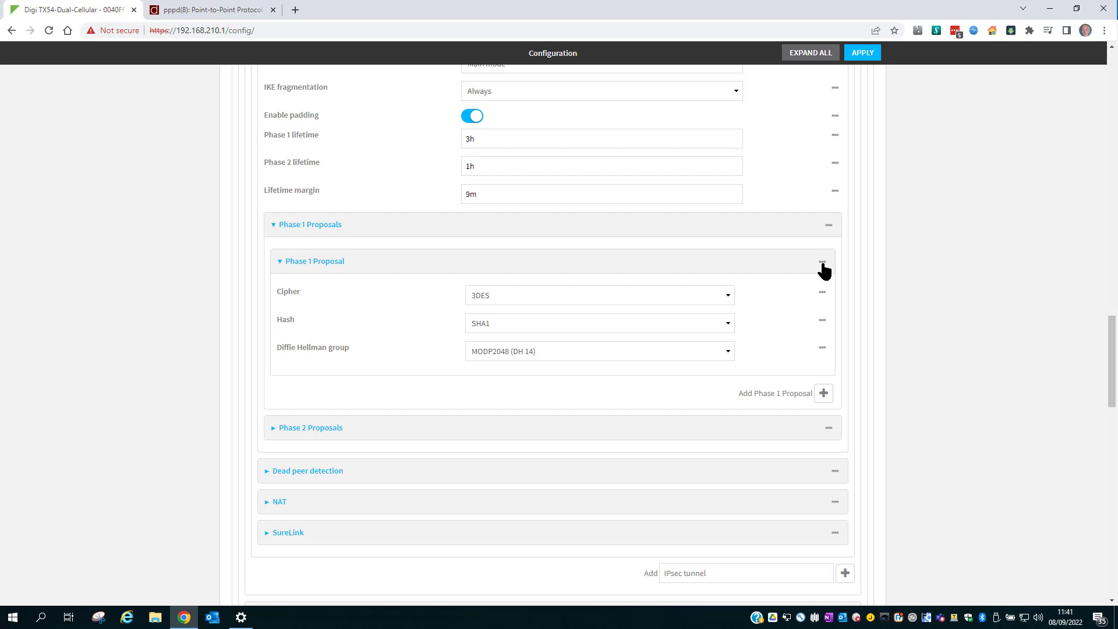
{"action": "left_click", "coordinate": [599, 351]}
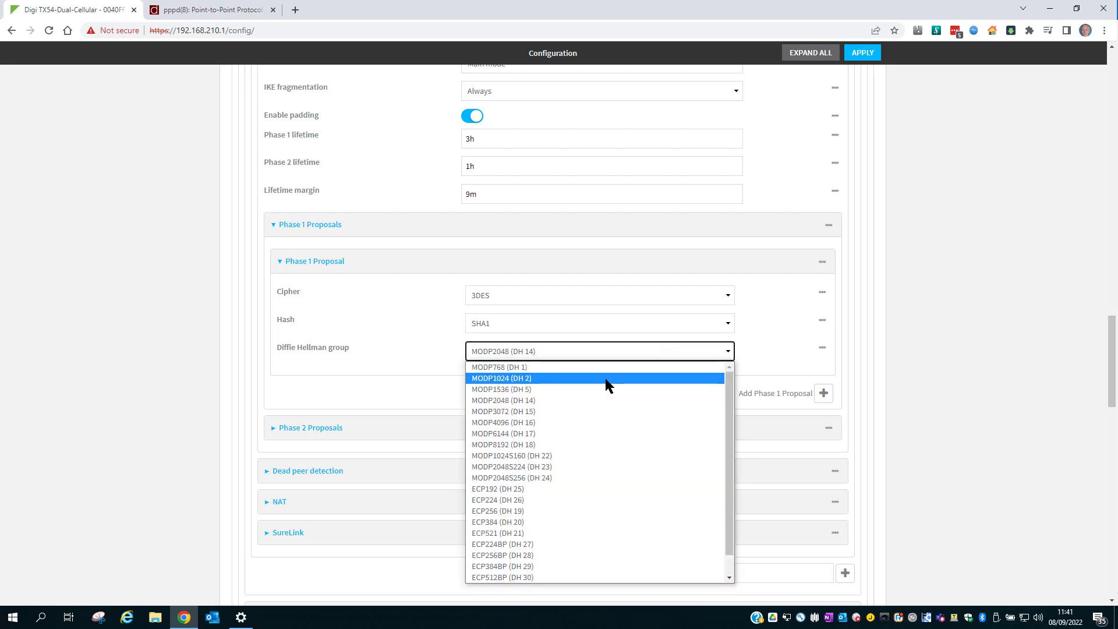
{"action": "left_click", "coordinate": [501, 377]}
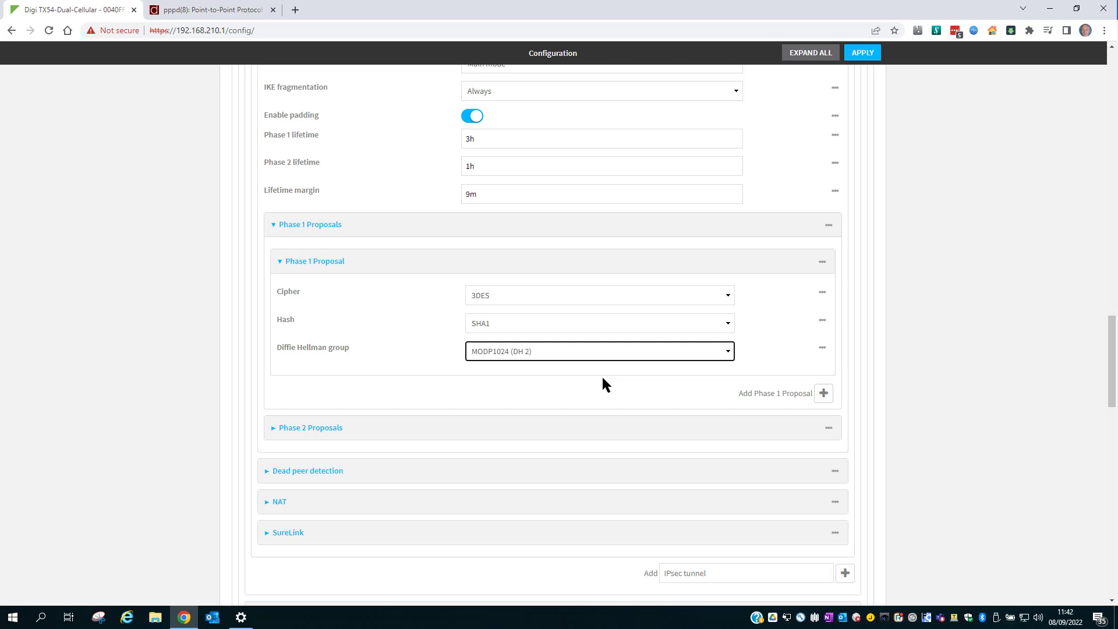
{"action": "scroll", "scroll_direction": "down", "scroll_amount": 3}
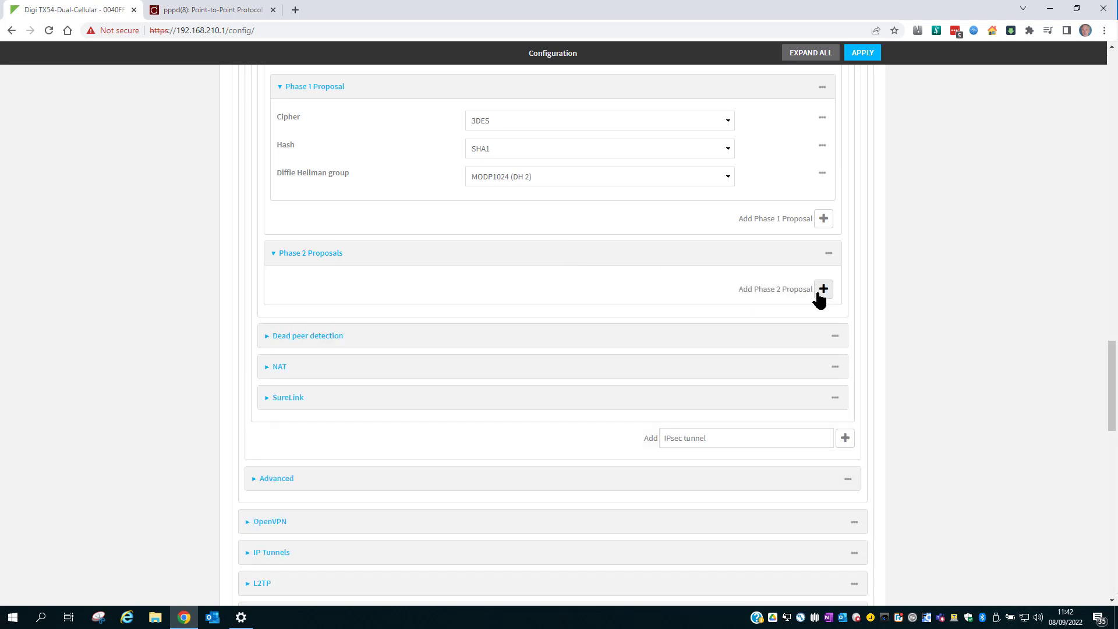
Add a Phase 2 proposal with 3DES, SHA1 and Diffie Hellman group None.
{"action": "left_click", "coordinate": [823, 289]}
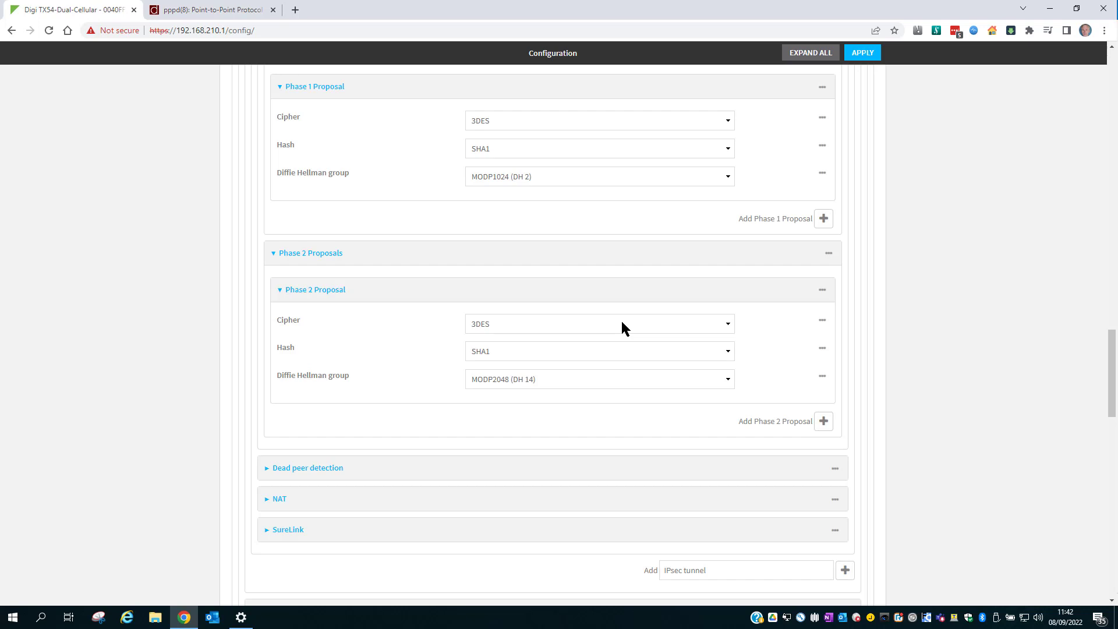
{"action": "left_click", "coordinate": [599, 378]}
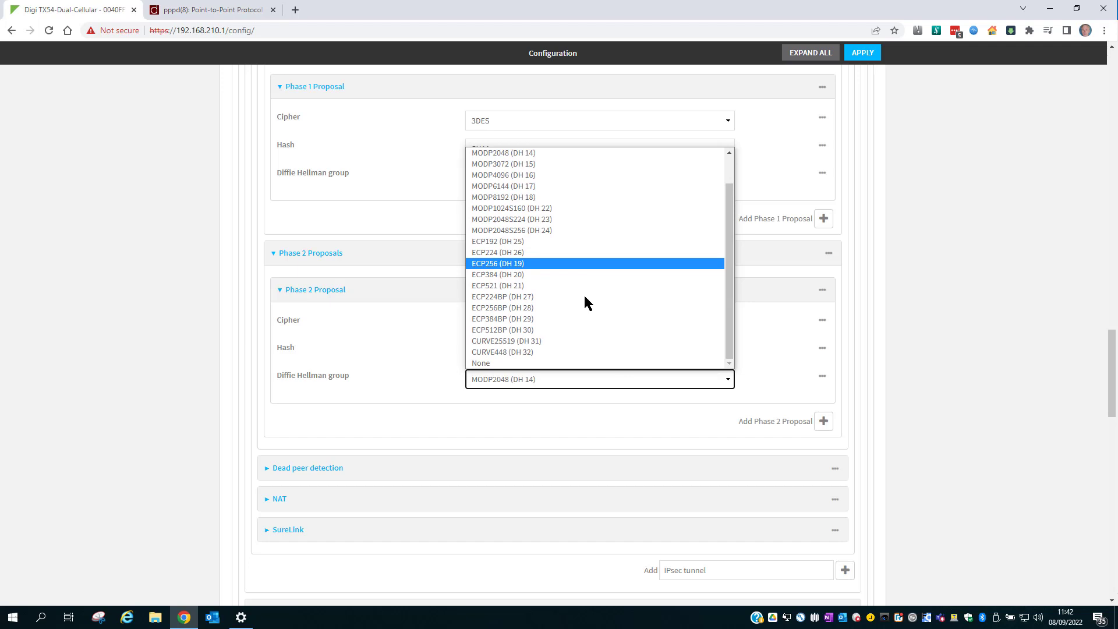
{"action": "left_click", "coordinate": [480, 364]}
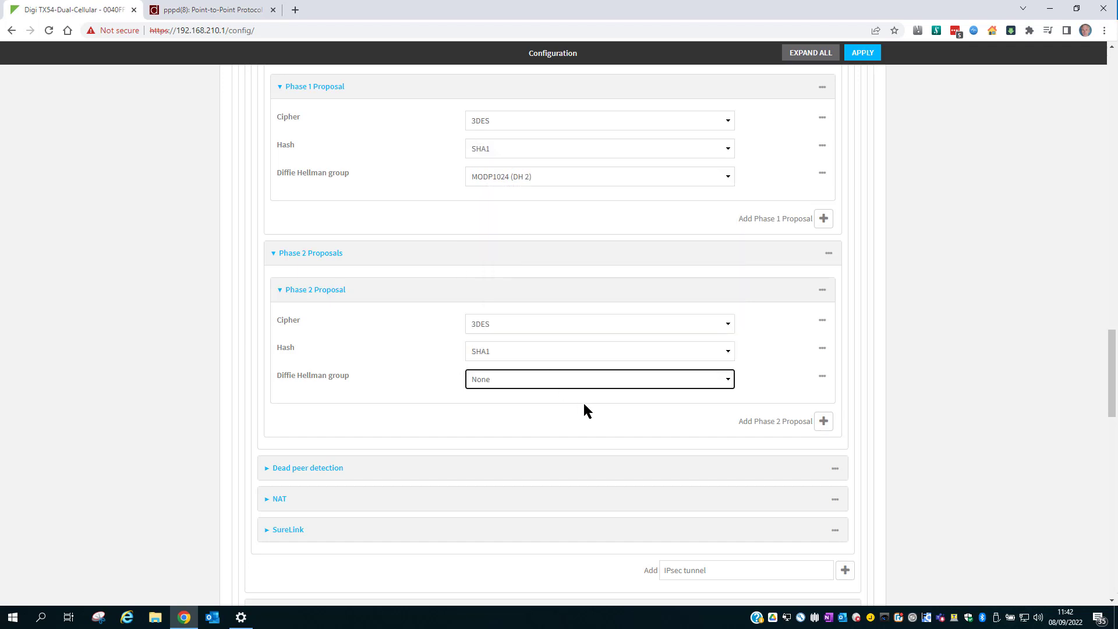
{"action": "scroll", "scroll_direction": "down", "scroll_amount": 3}
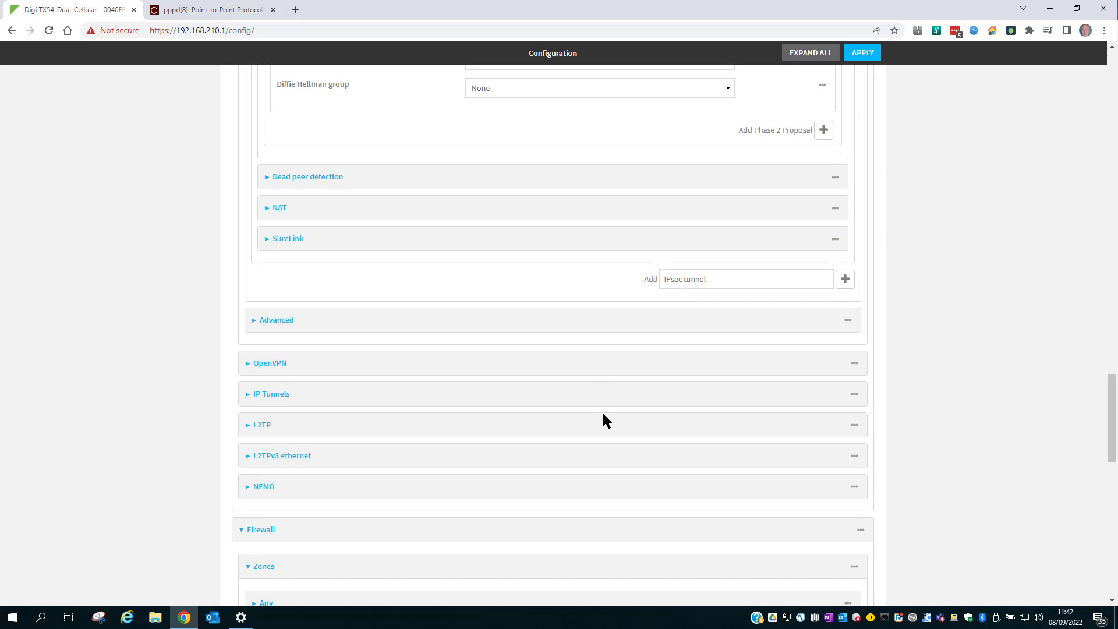
Create L2TP network server LNS1 under L2TP > L2TP network servers.
{"action": "scroll", "scroll_direction": "down", "scroll_amount": 3}
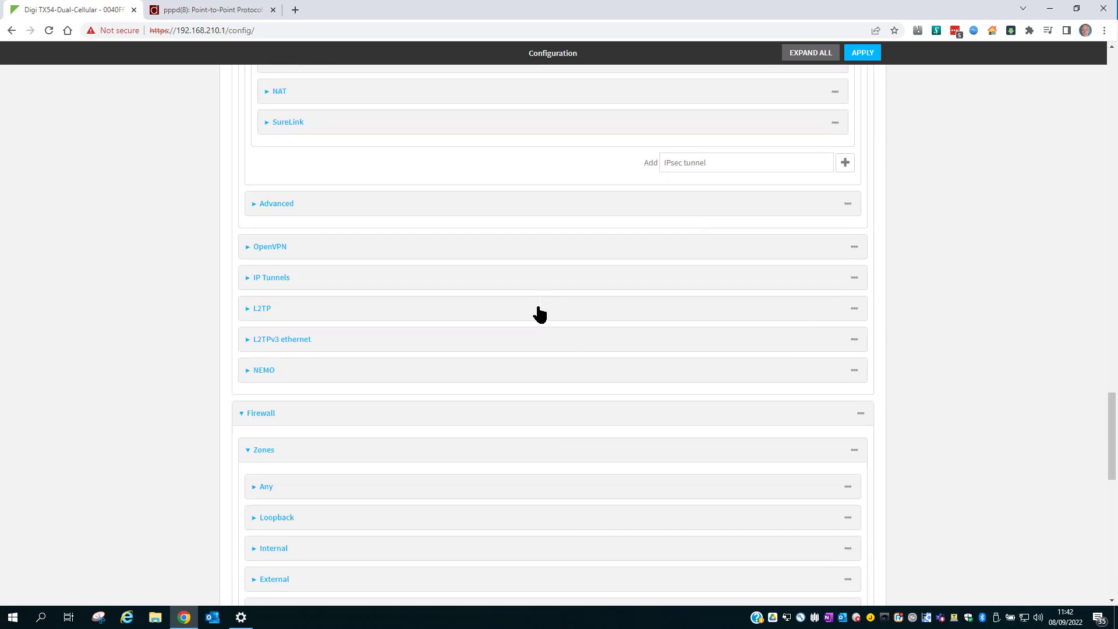
{"action": "left_click", "coordinate": [262, 307]}
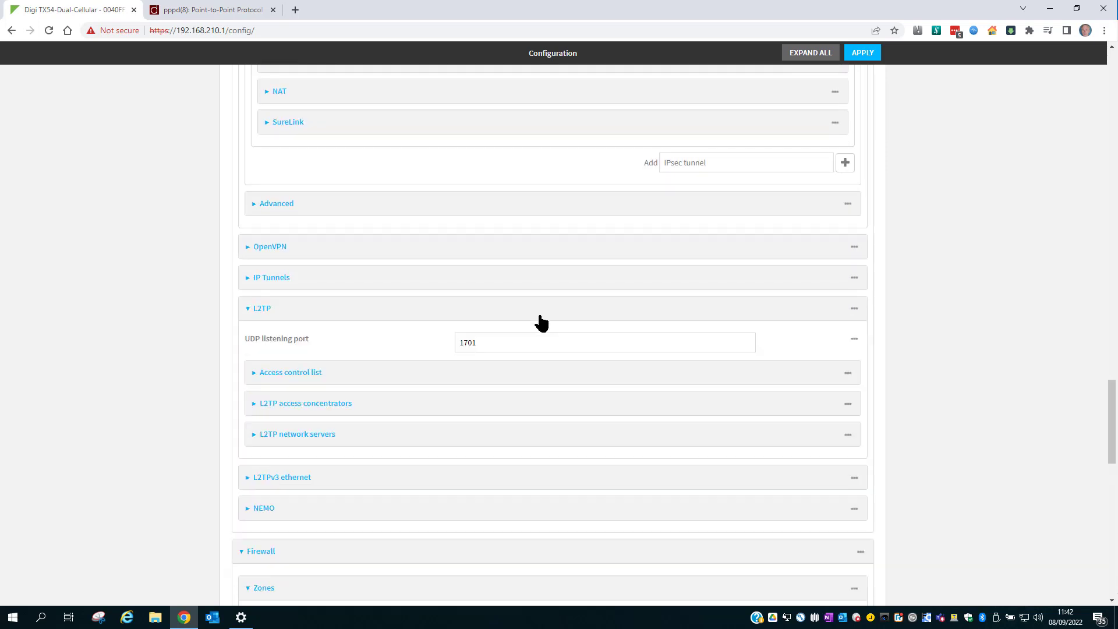
{"action": "mouse_move", "coordinate": [512, 442]}
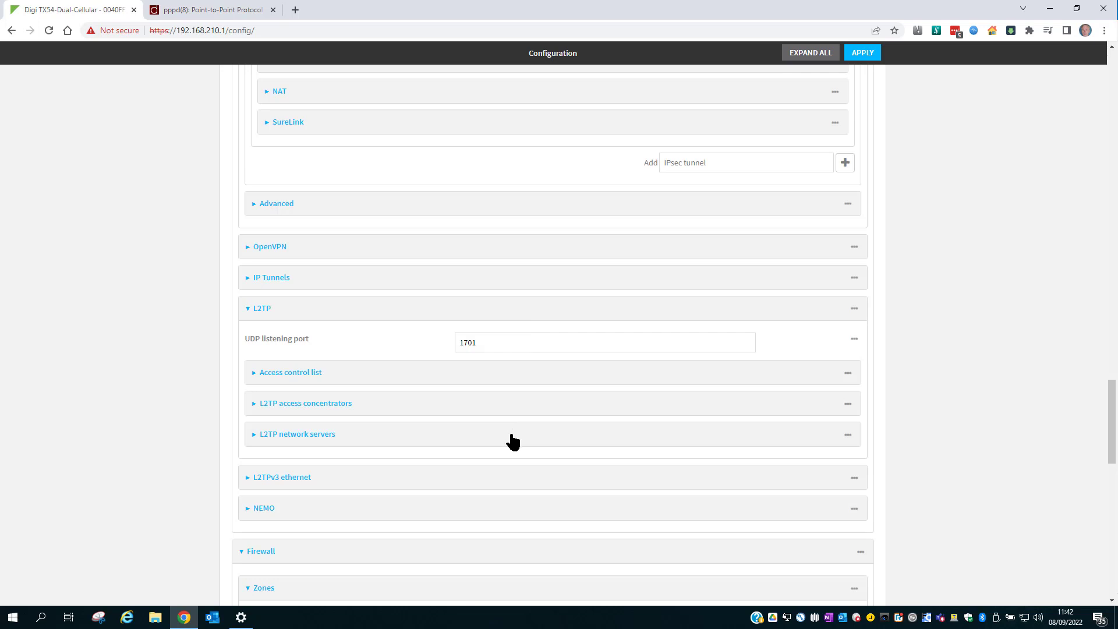
{"action": "left_click", "coordinate": [297, 434]}
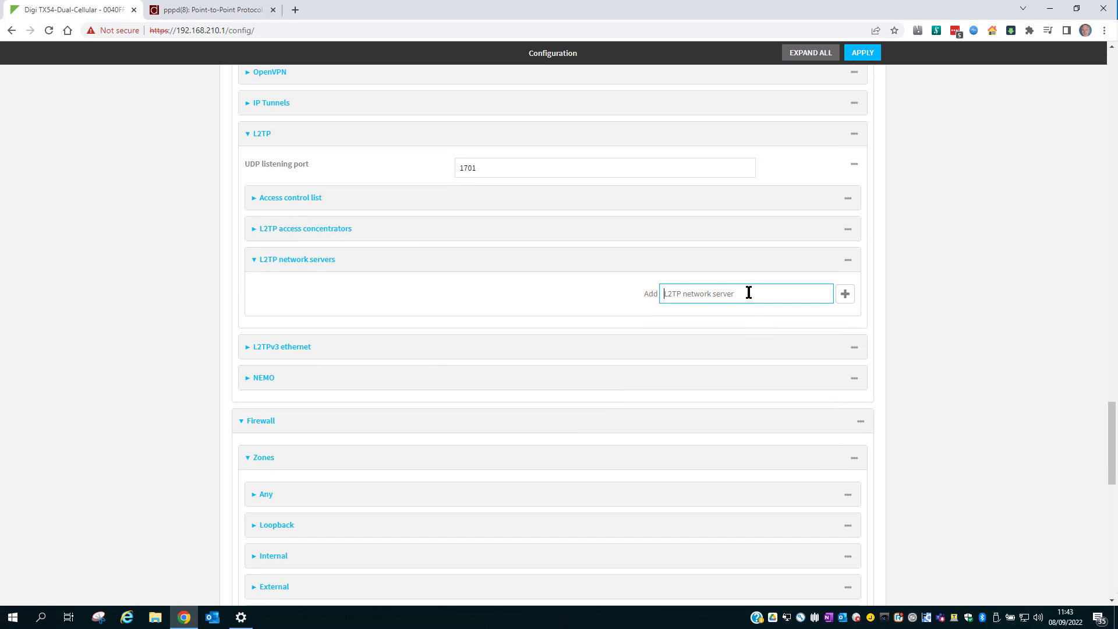
{"action": "type", "text": "LNS1"}
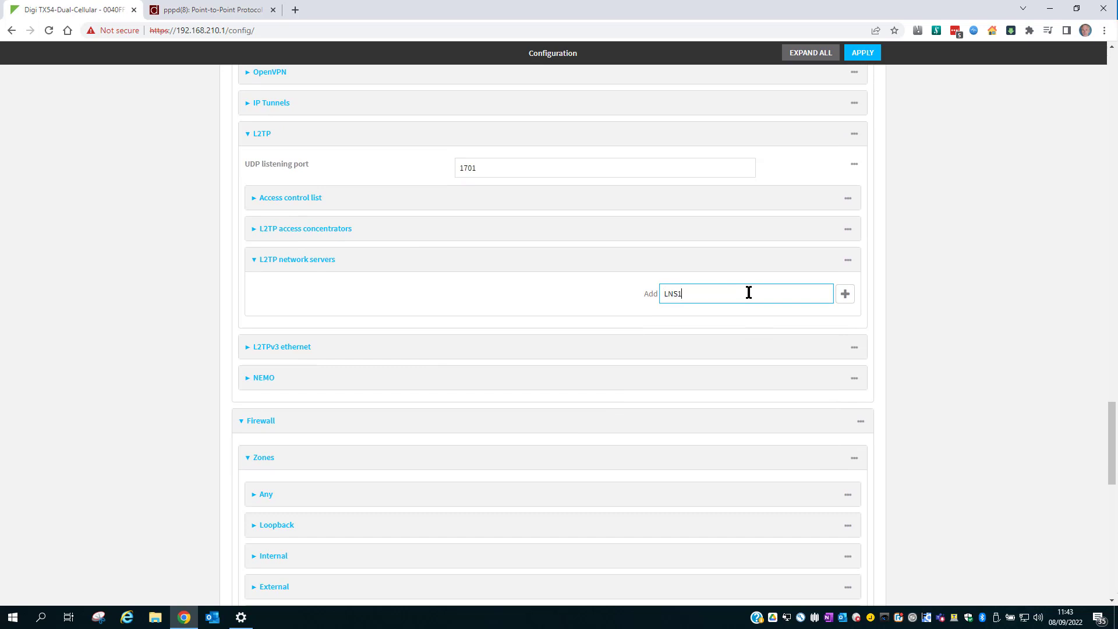
{"action": "left_click", "coordinate": [844, 293]}
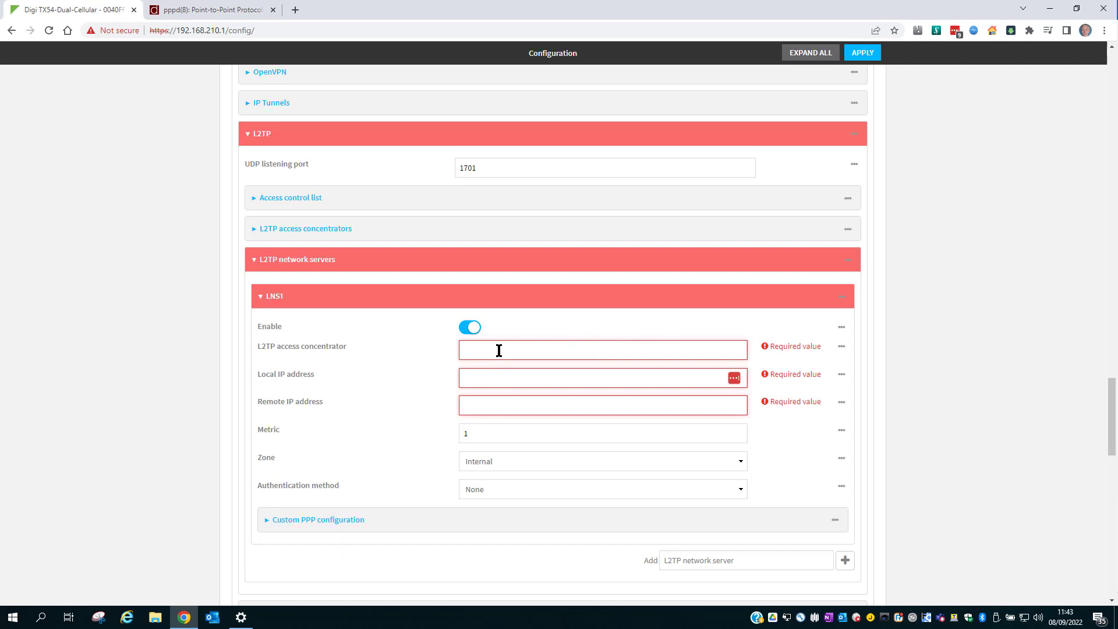
Give LNS1 access concentrator any, local IP 192.168.254.1 and remote IP 192.168.254.10.
{"action": "type", "text": "any"}
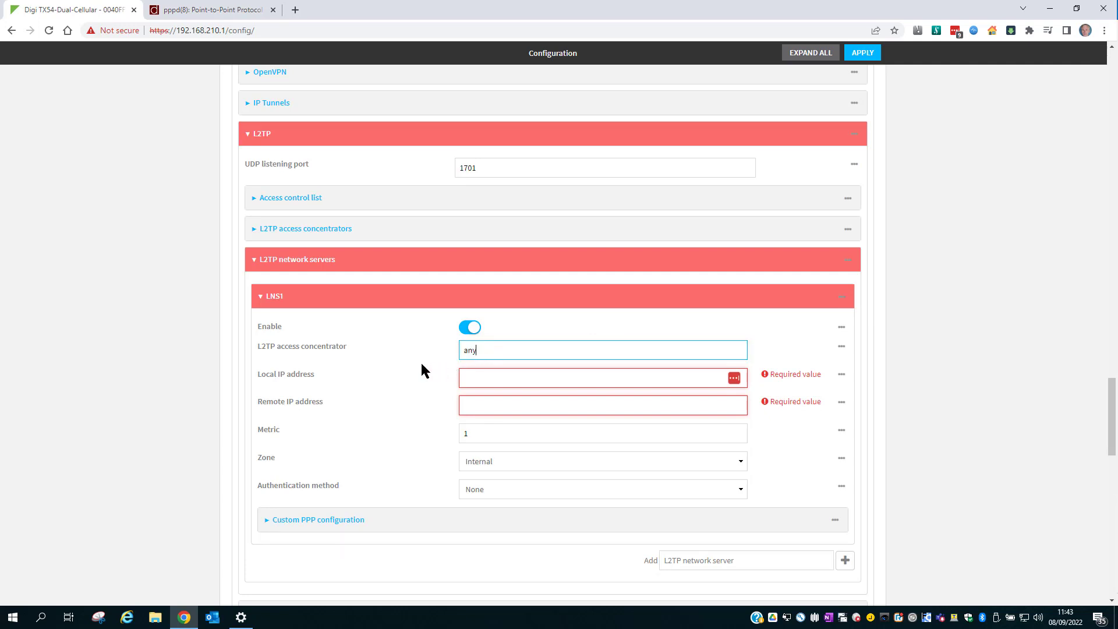
{"action": "type", "text": "1"}
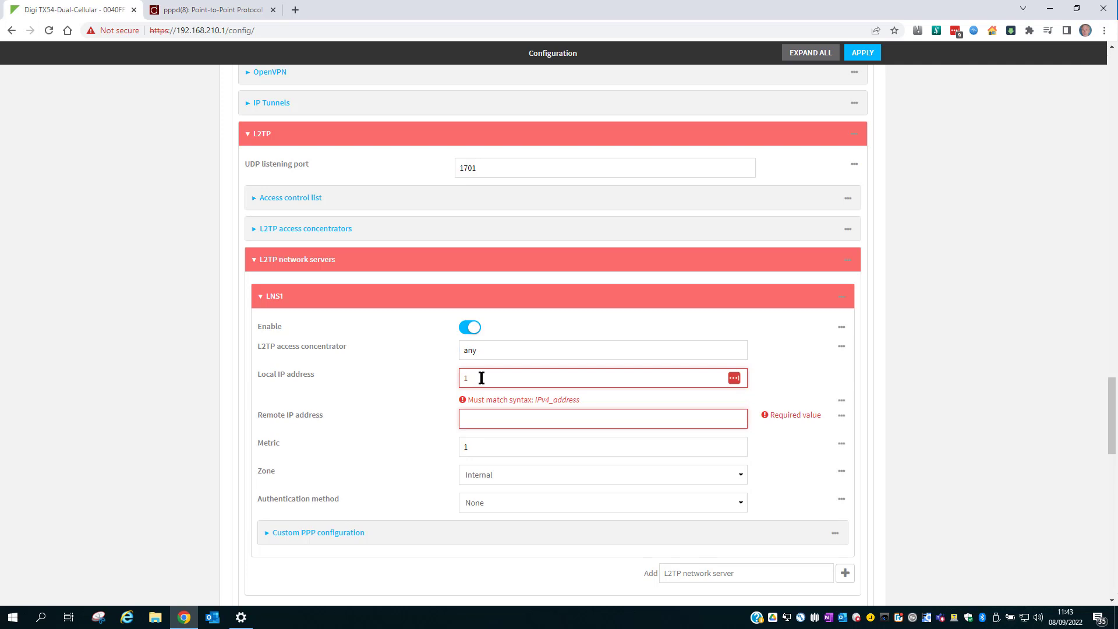
{"action": "type", "text": "92.168.25"}
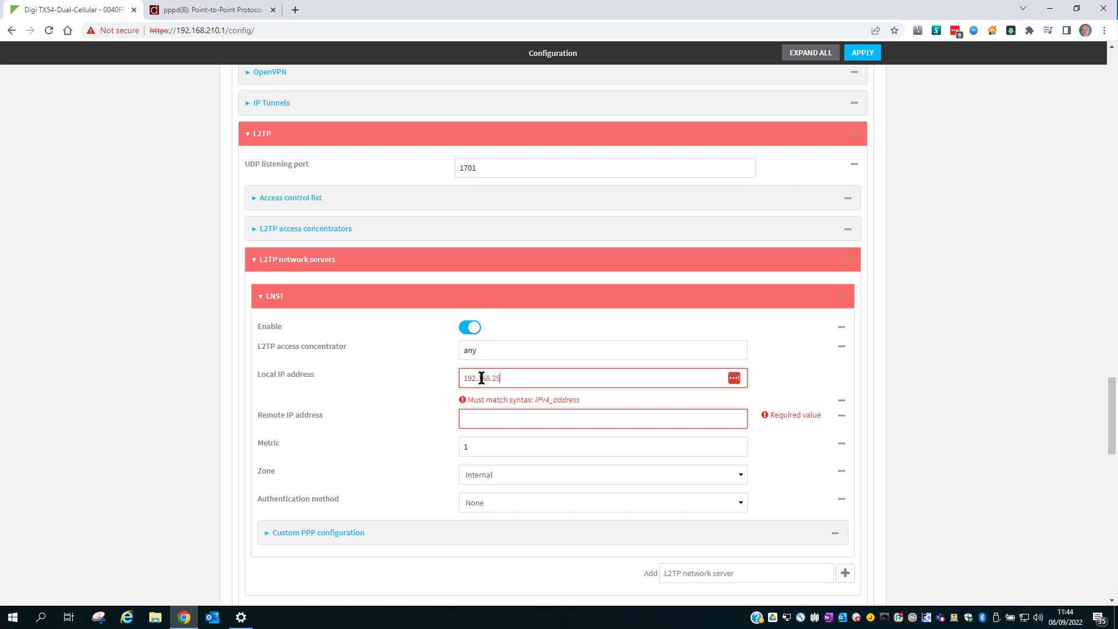
{"action": "type", "text": "192.168.254.1"}
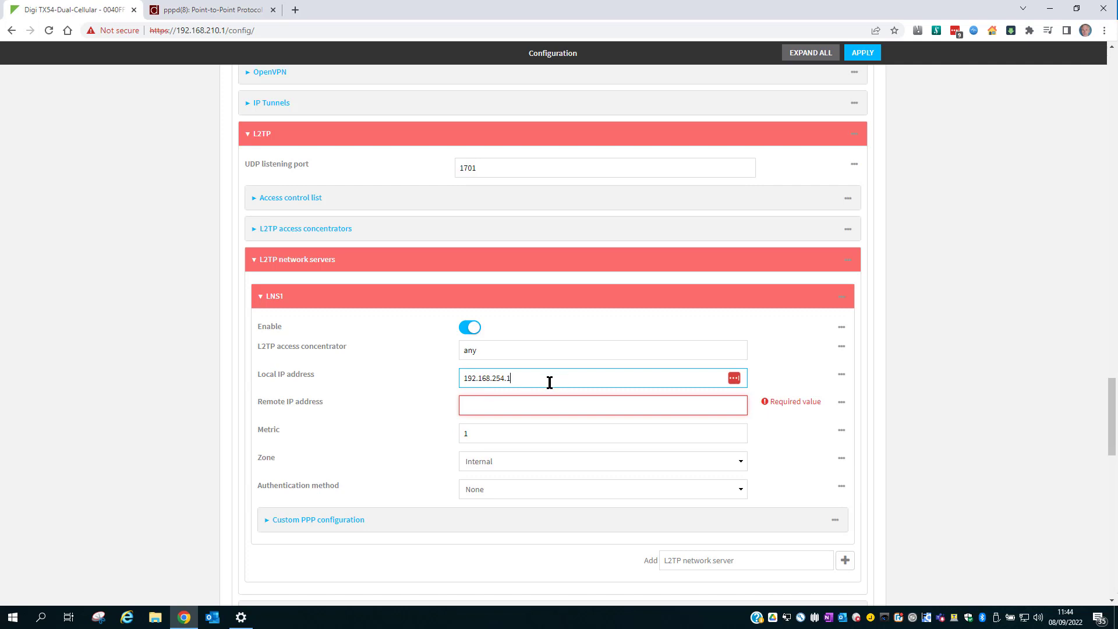
{"action": "mouse_move", "coordinate": [521, 411]}
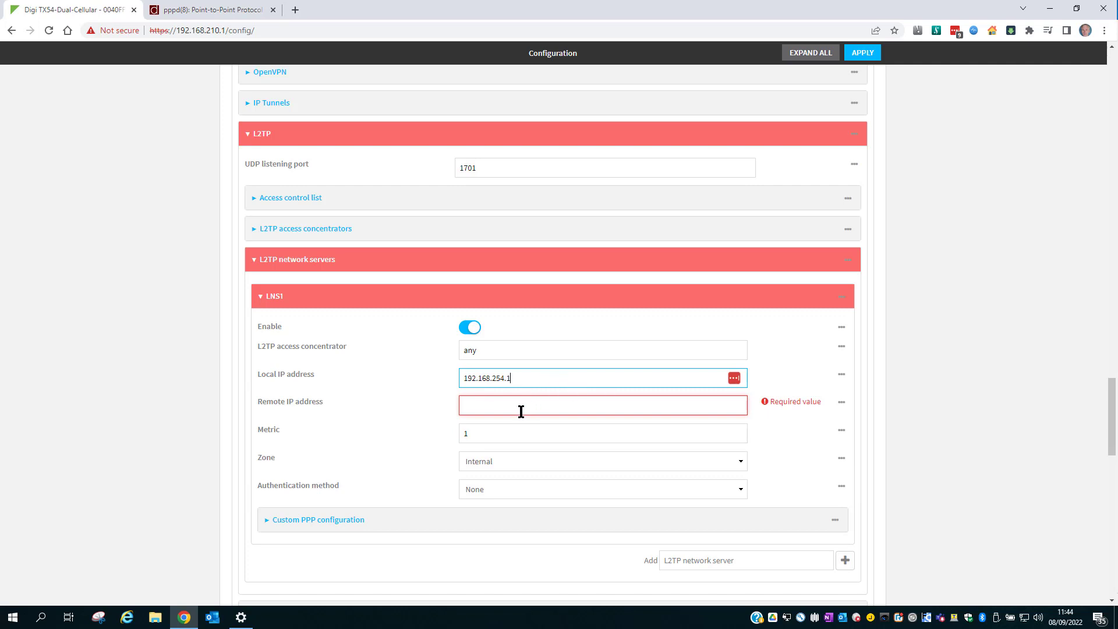
{"action": "type", "text": "1"}
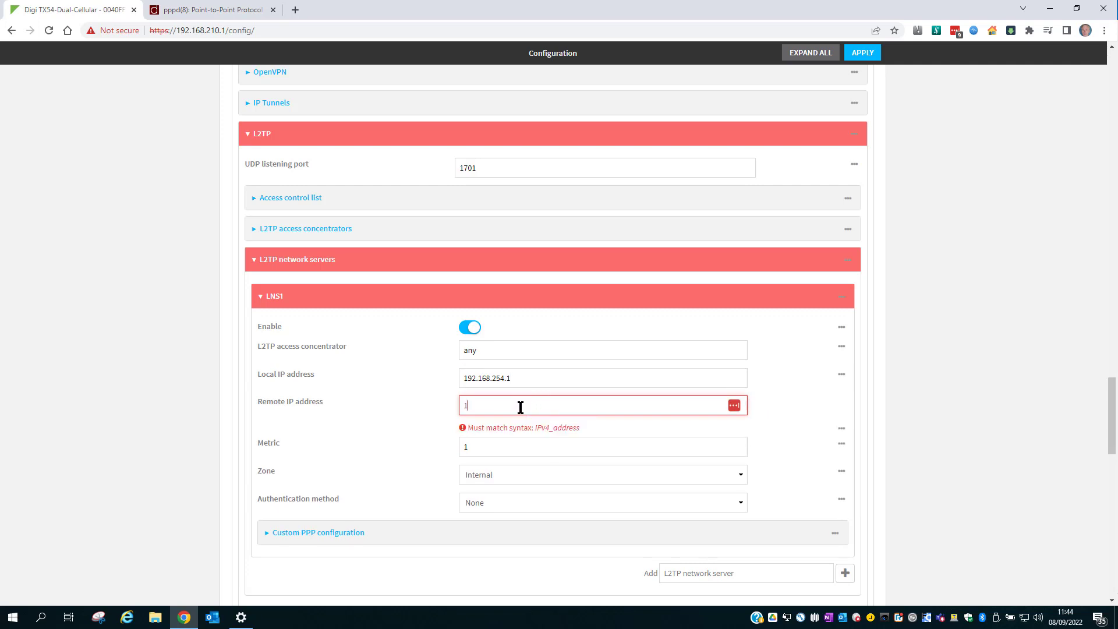
{"action": "type", "text": "92.168.254.10"}
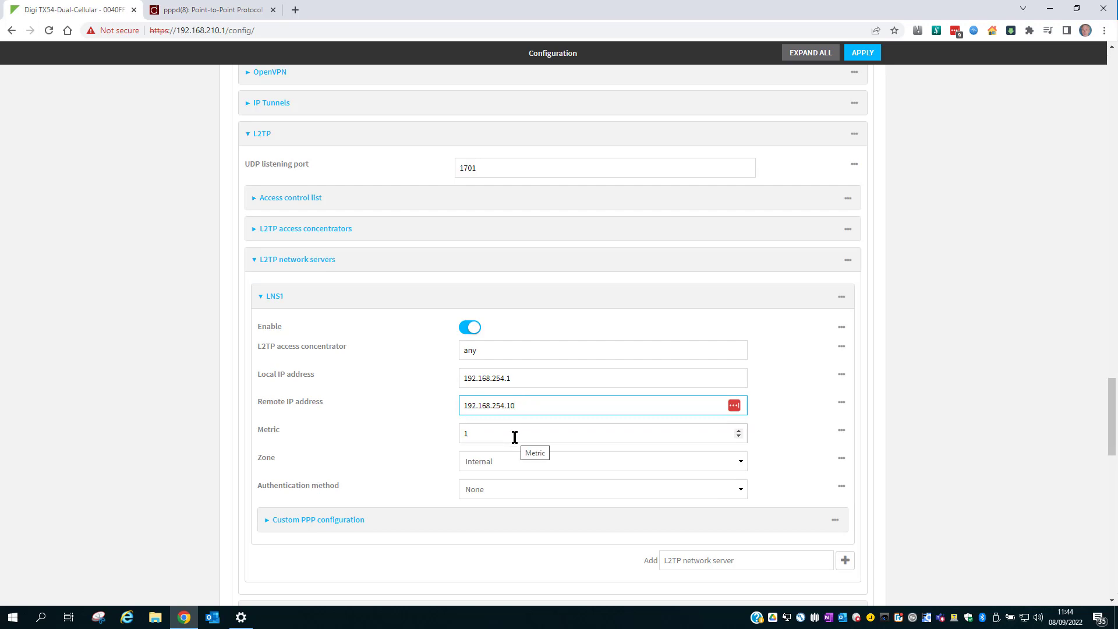
Place LNS1 in the L2TP zone and set its authentication method to MS-CHAPv2.
{"action": "scroll", "scroll_direction": "down", "scroll_amount": 3}
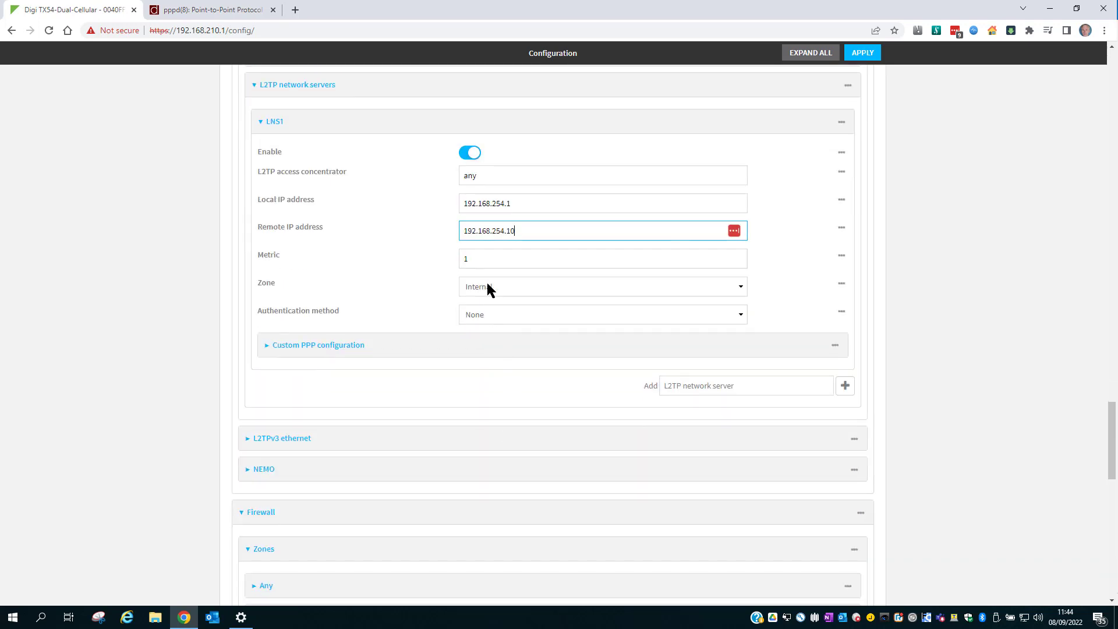
{"action": "mouse_move", "coordinate": [539, 296]}
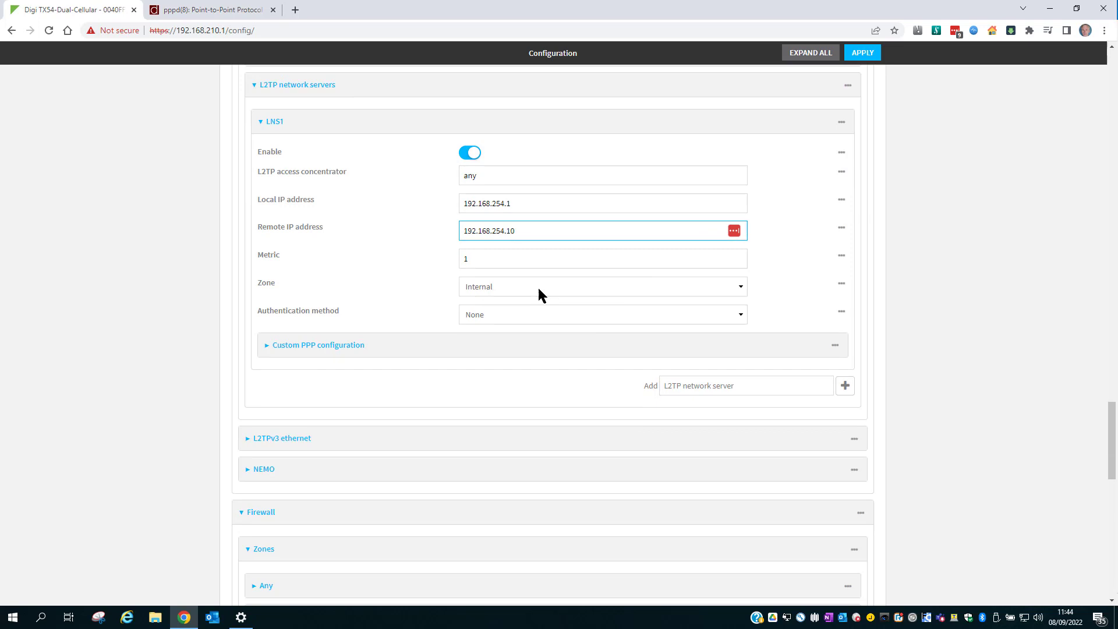
{"action": "left_click", "coordinate": [602, 230]}
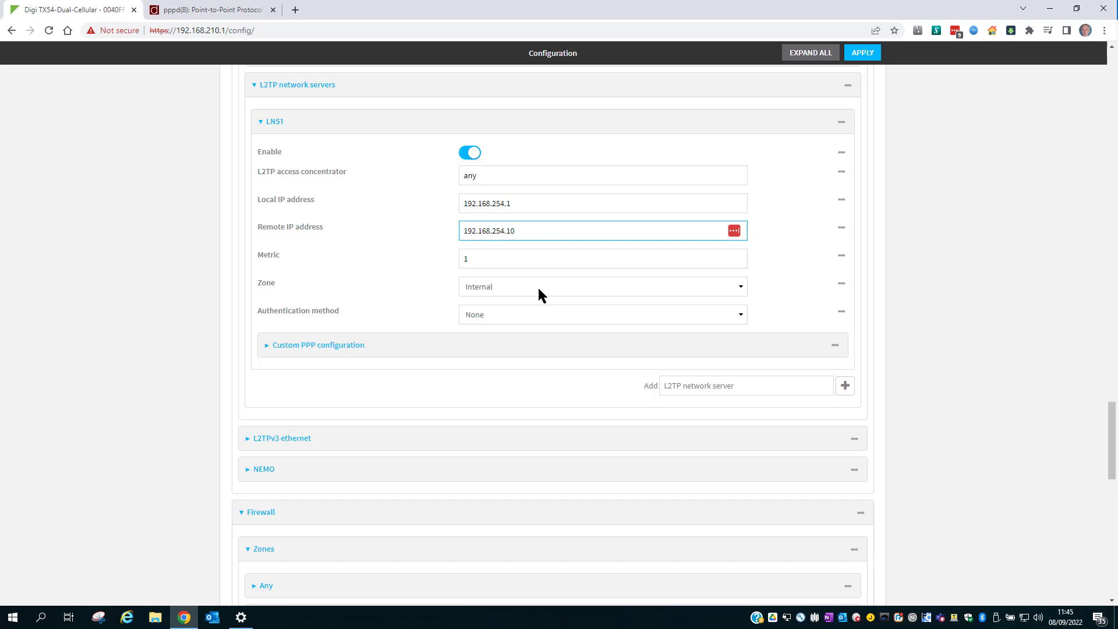
{"action": "left_click", "coordinate": [601, 286]}
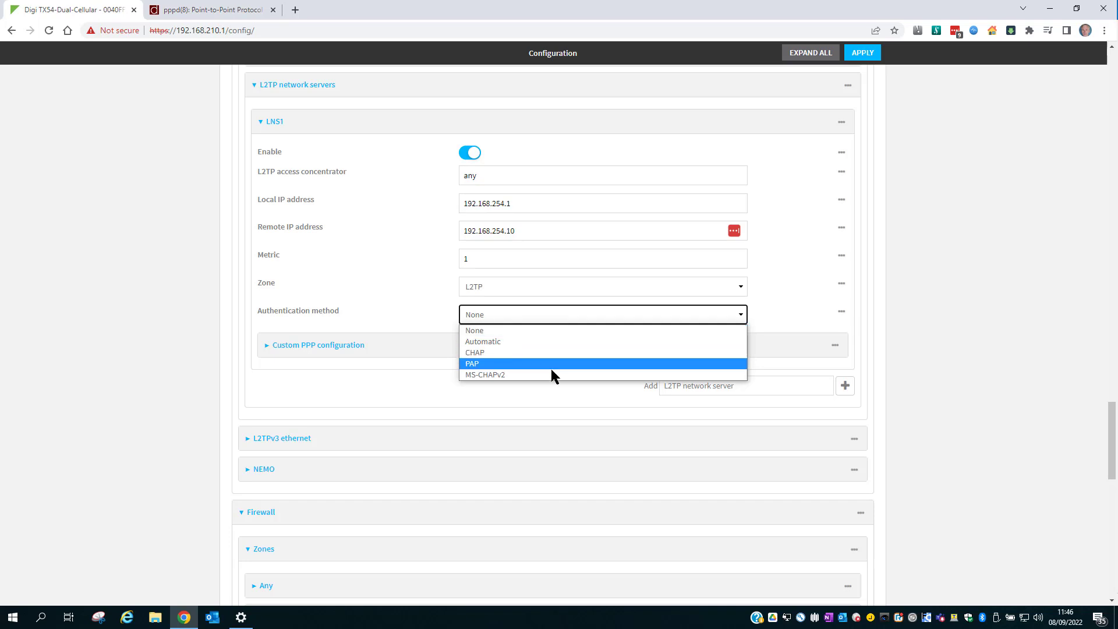
{"action": "left_click", "coordinate": [484, 374]}
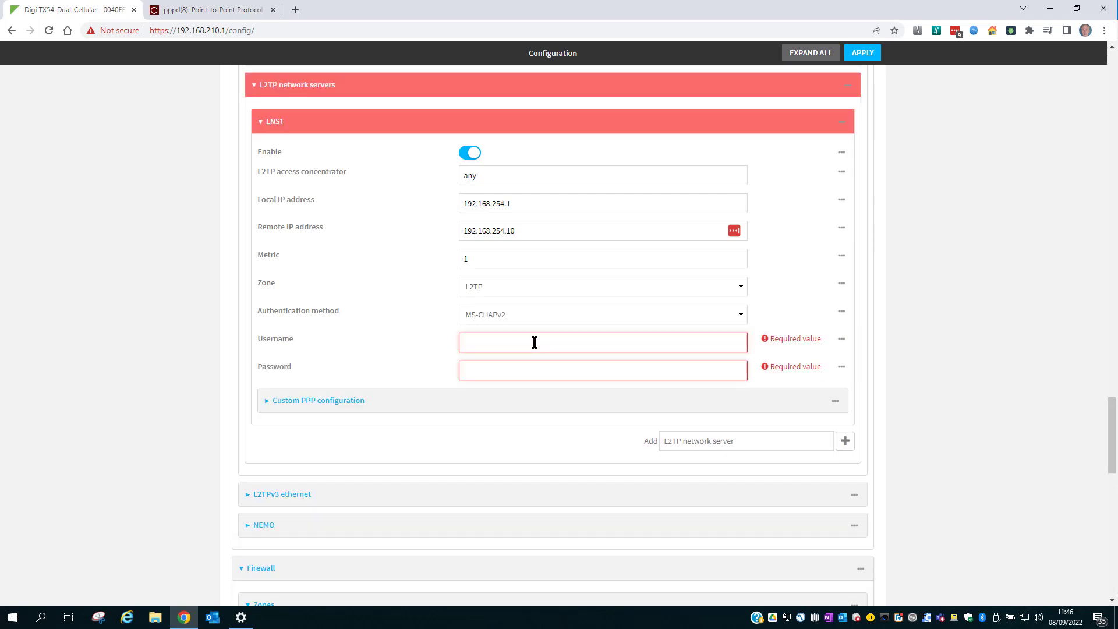
{"action": "type", "text": "MyL2TP"}
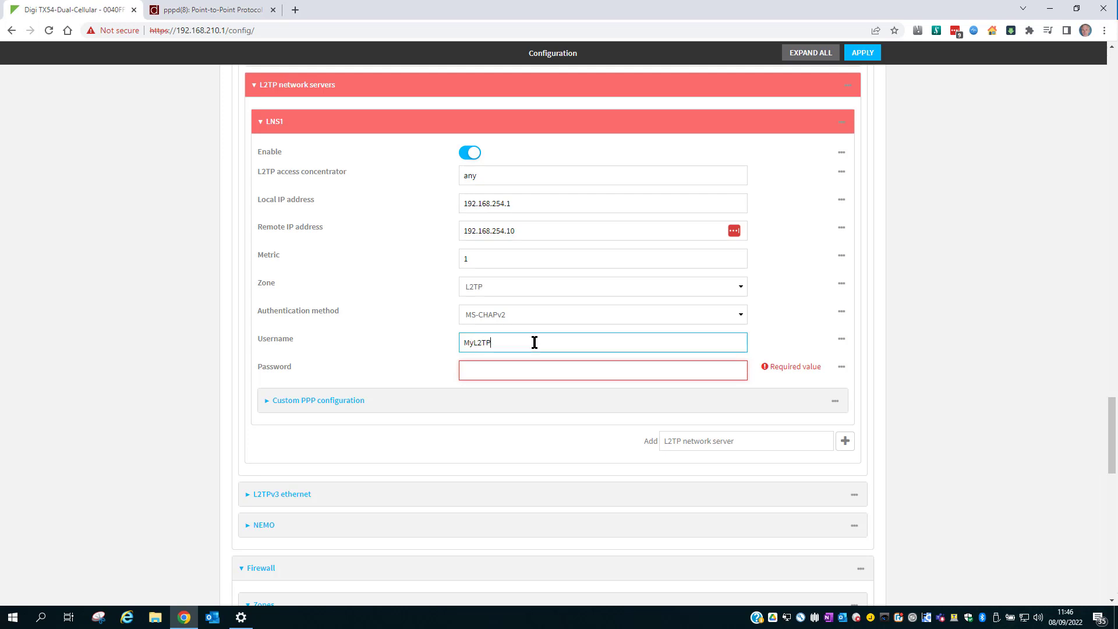
{"action": "type", "text": "user"}
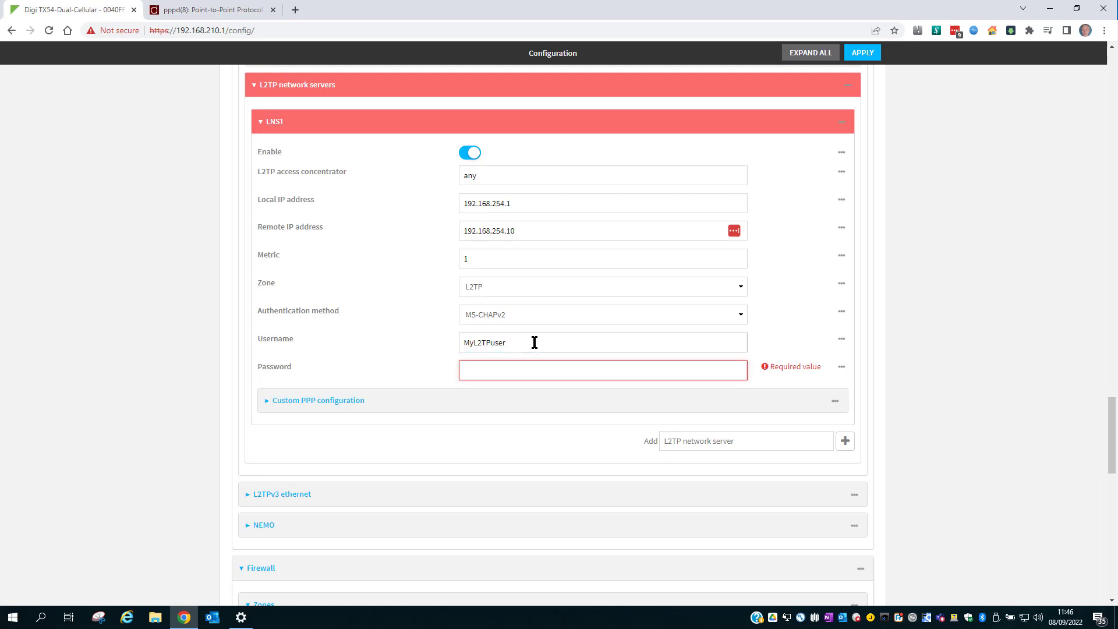
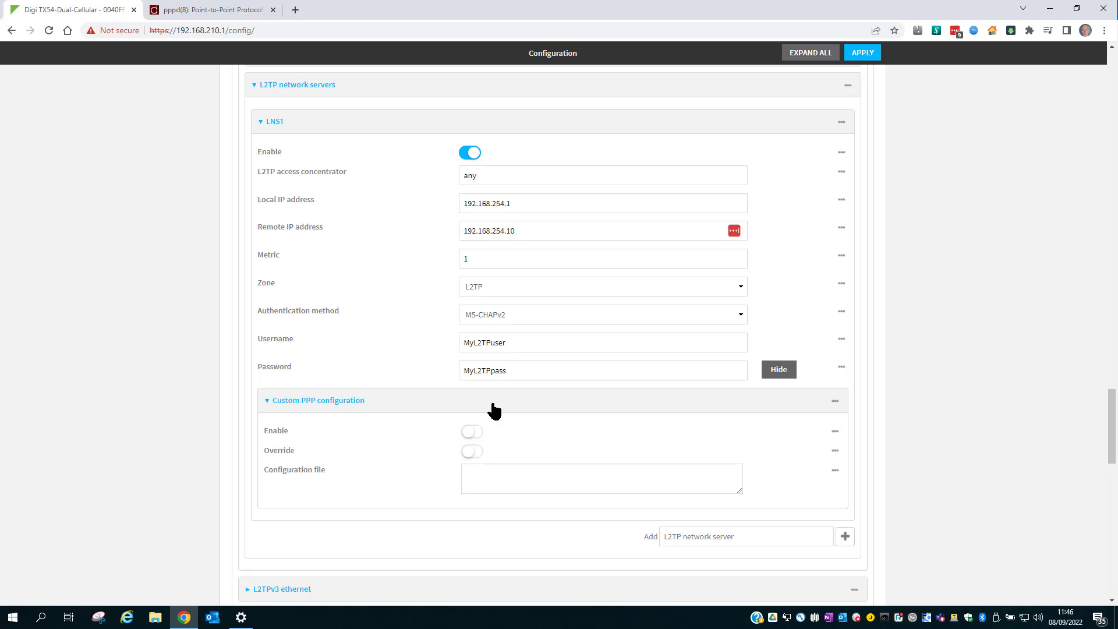
Expand the custom PPP configuration and apply the L2TP server settings.
{"action": "left_click", "coordinate": [211, 10]}
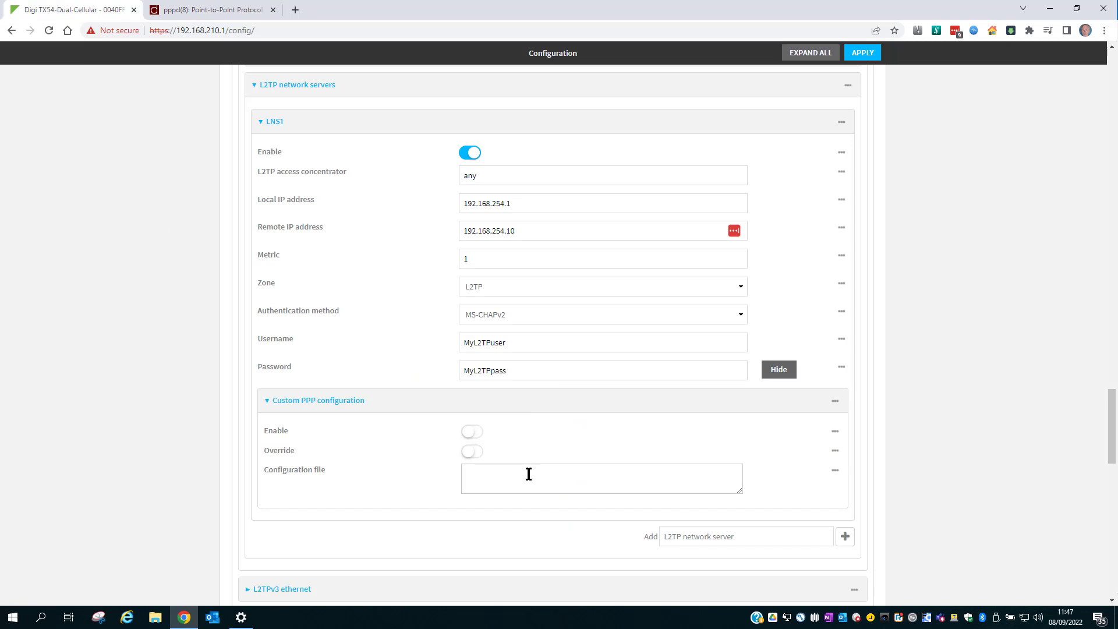
{"action": "left_click", "coordinate": [601, 477]}
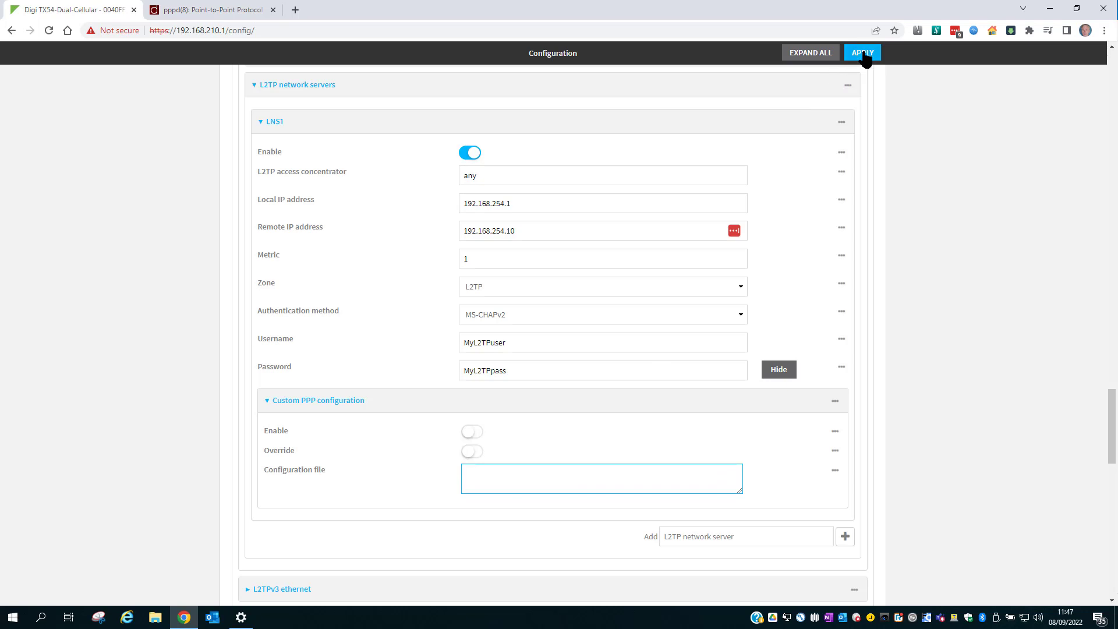
{"action": "left_click", "coordinate": [861, 53]}
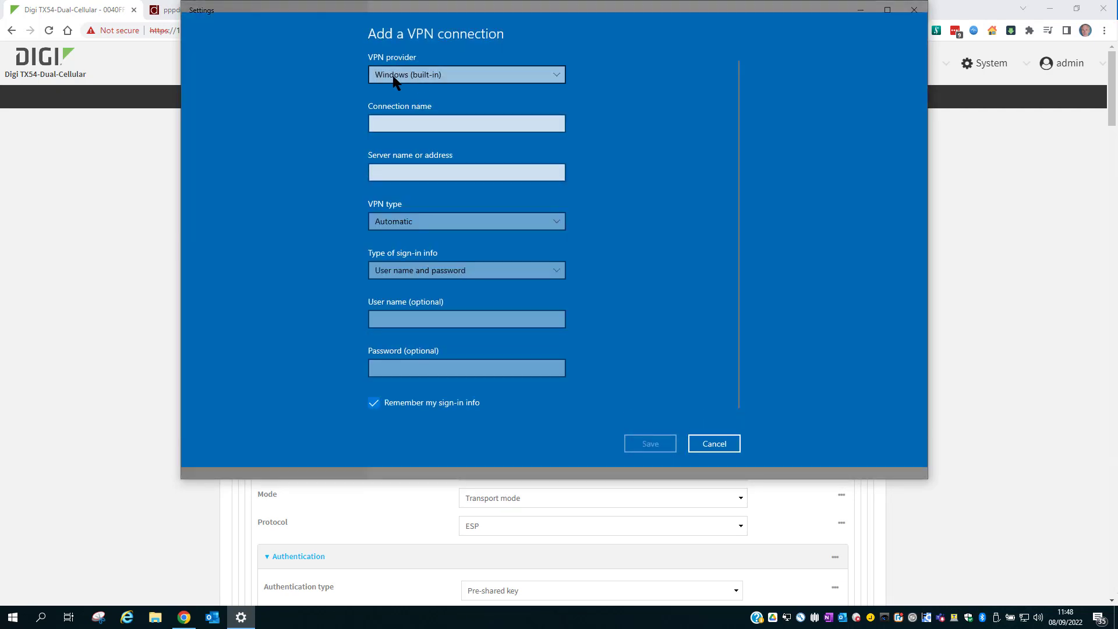
Name the VPN connection 'Digi router' with server address 192.168.0.76.
{"action": "left_click", "coordinate": [465, 122]}
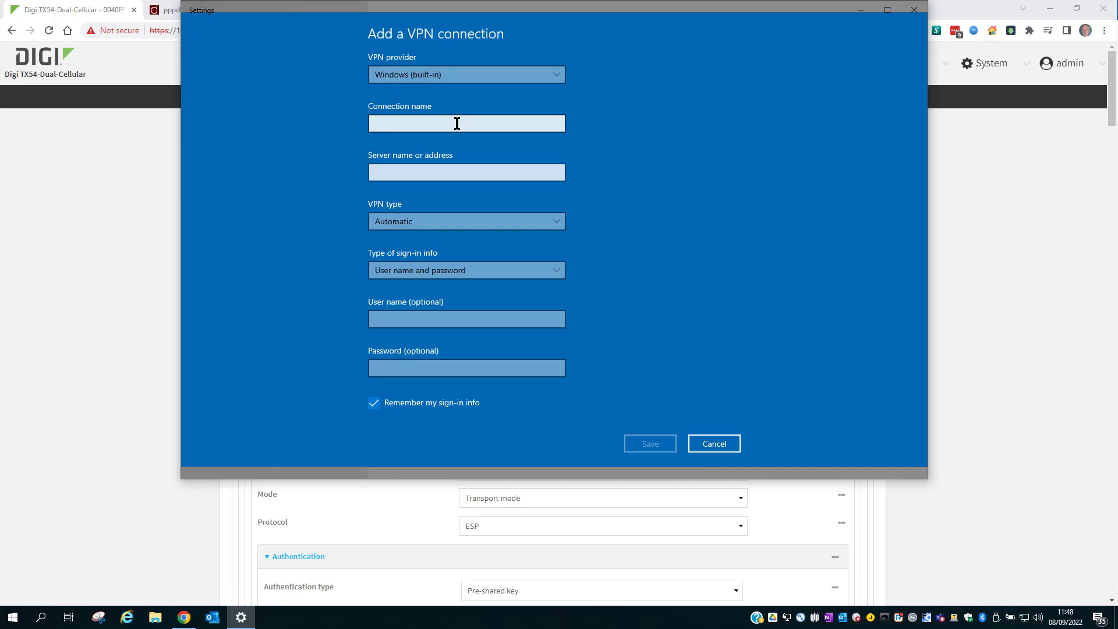
{"action": "type", "text": "Di"}
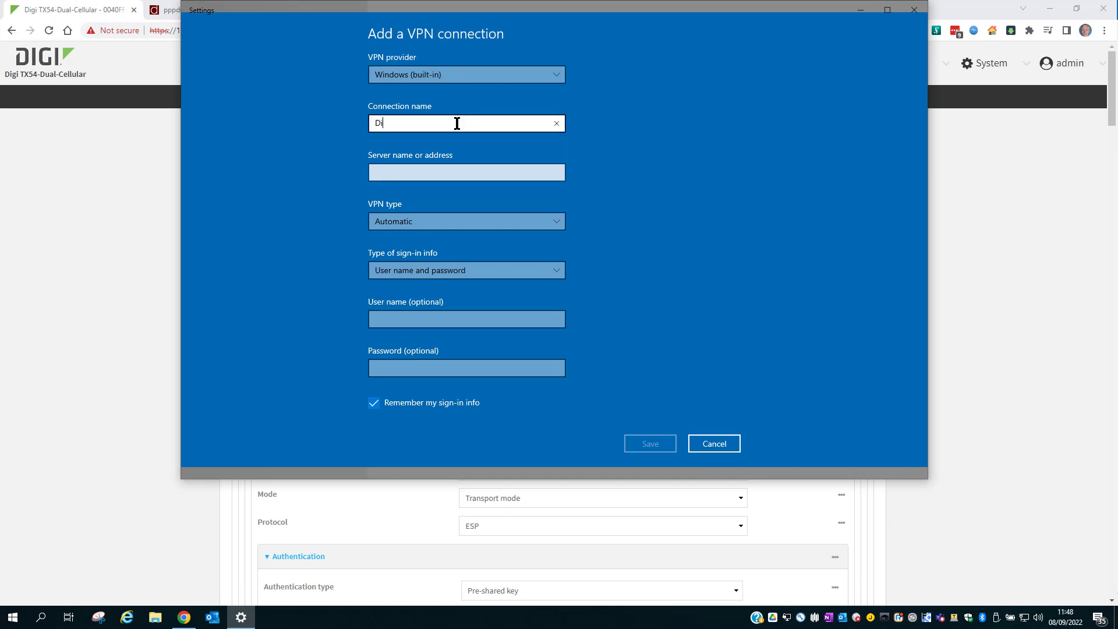
{"action": "type", "text": "Digi router"}
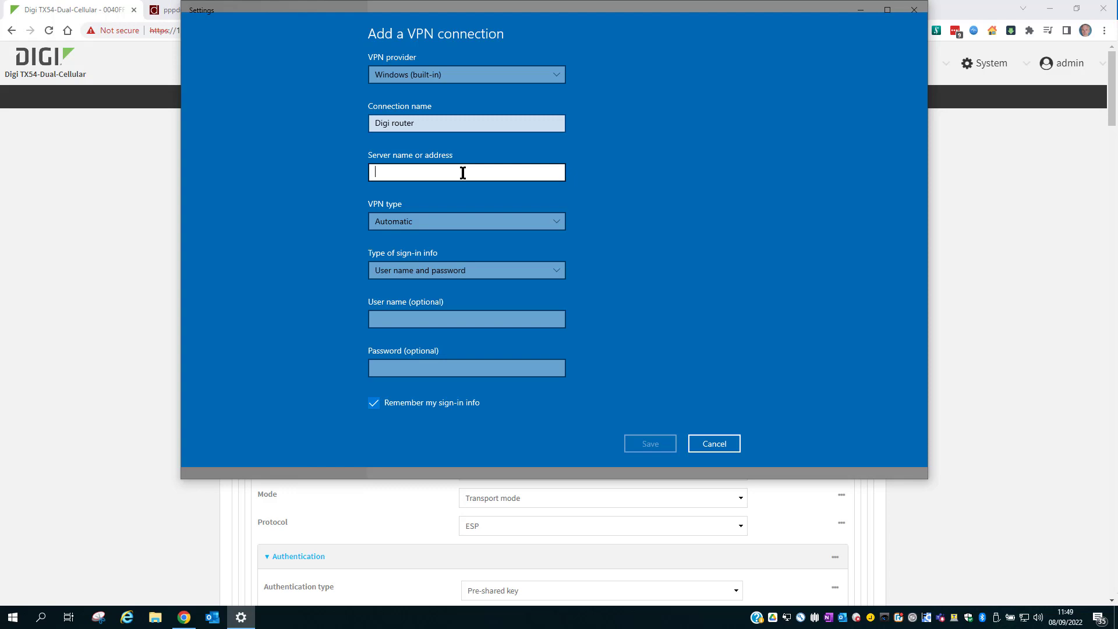
{"action": "type", "text": "192.168"}
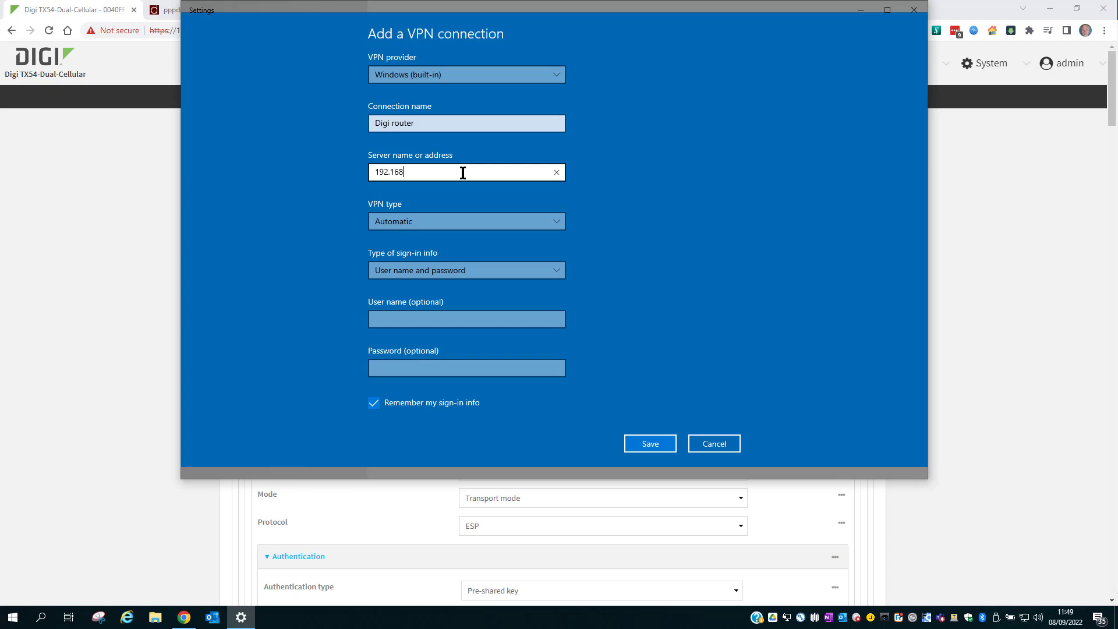
{"action": "type", "text": ".0.76"}
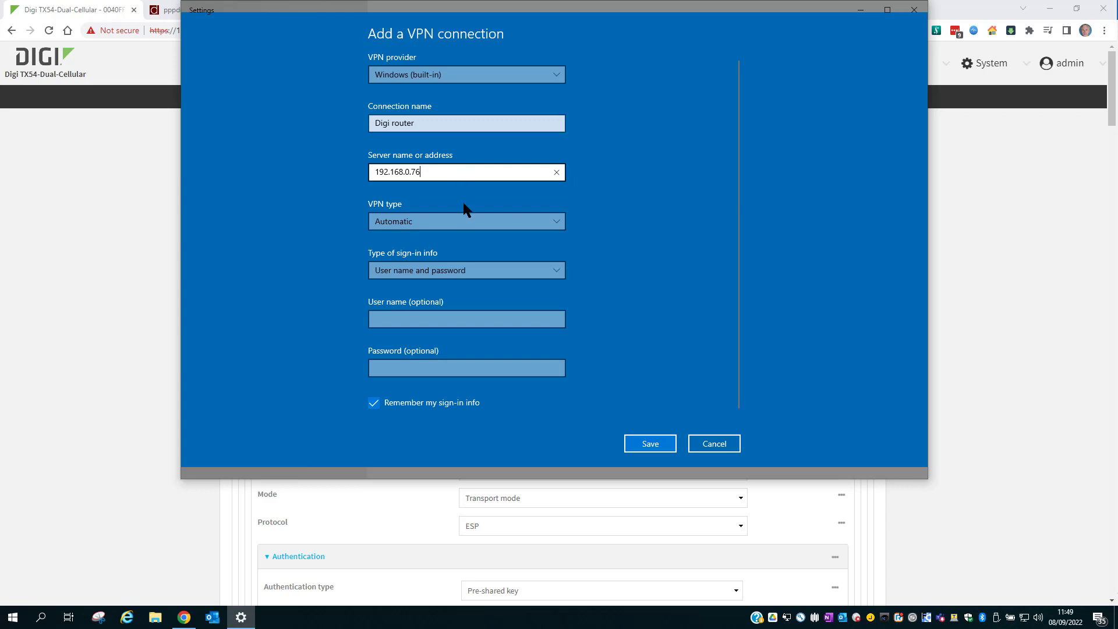
Choose L2TP/IPsec with pre-shared key as the VPN type and enter the key.
{"action": "left_click", "coordinate": [466, 221]}
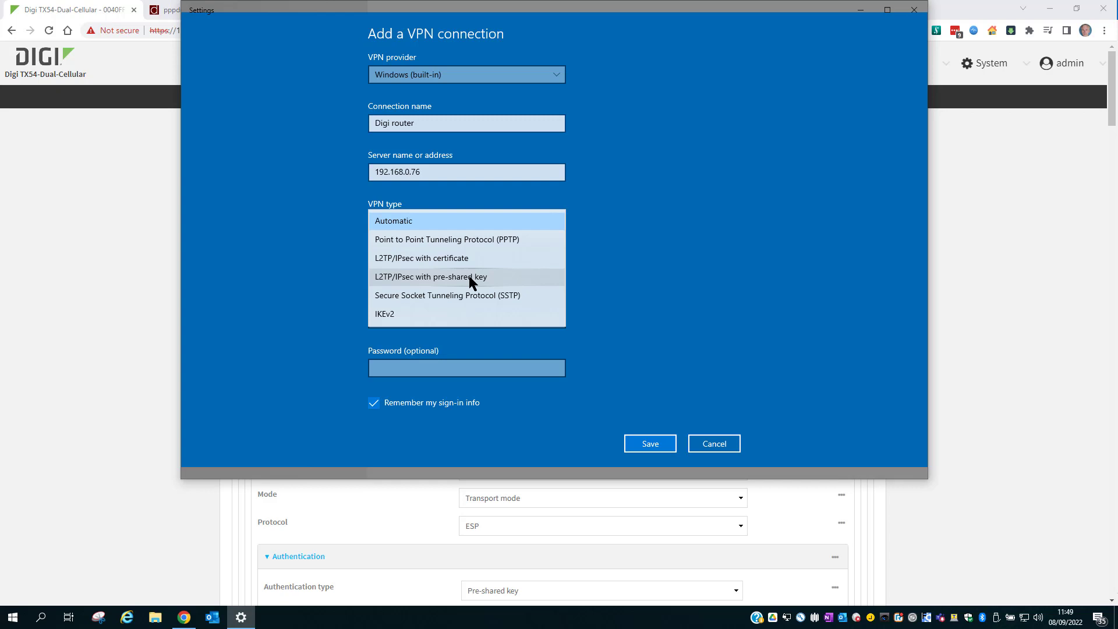
{"action": "left_click", "coordinate": [428, 277]}
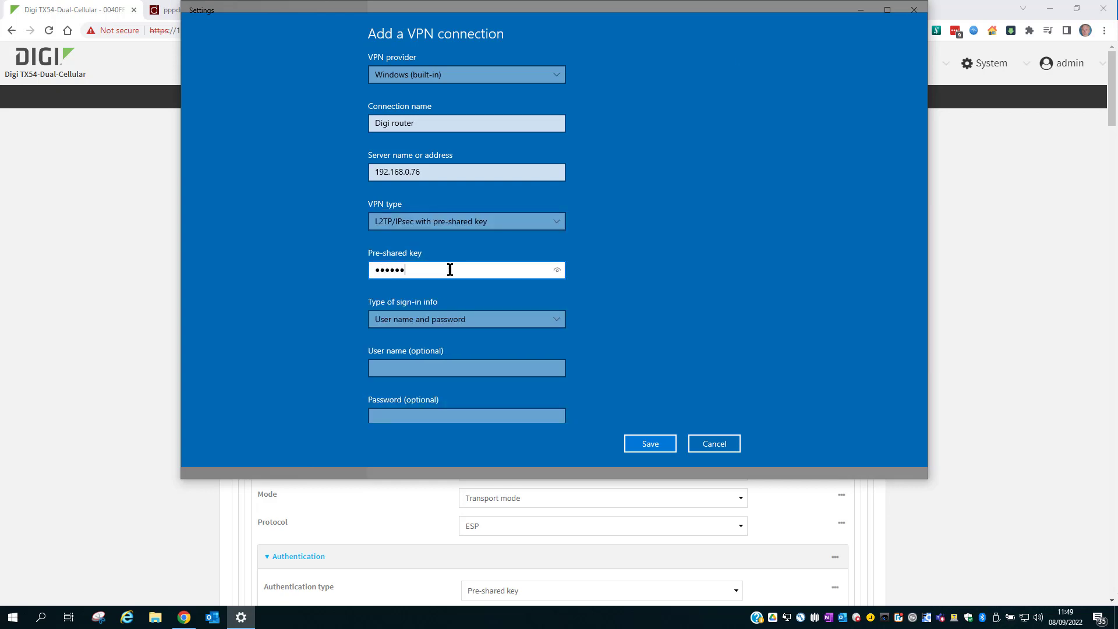
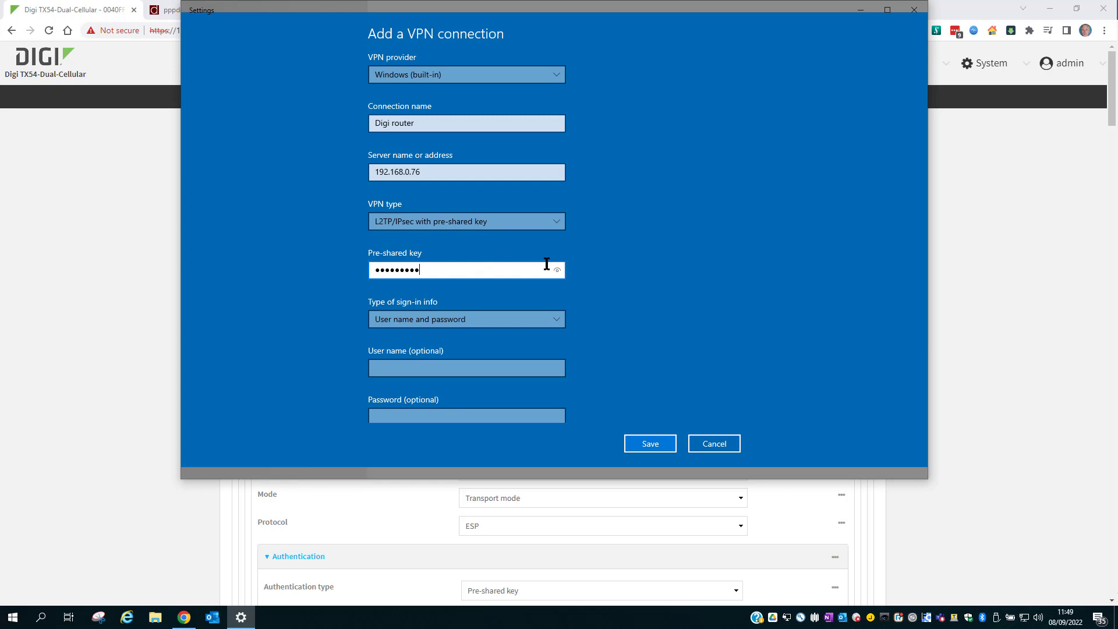
{"action": "left_click", "coordinate": [557, 269]}
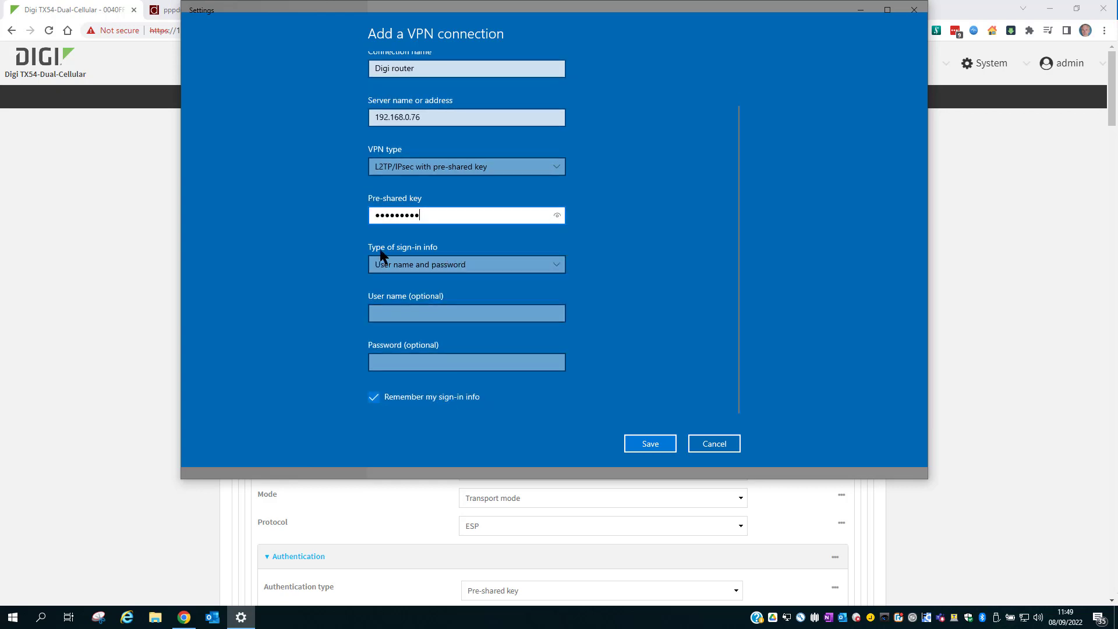
Enter user name MyL2TPuser and the password, then save the VPN connection.
{"action": "left_click", "coordinate": [465, 312]}
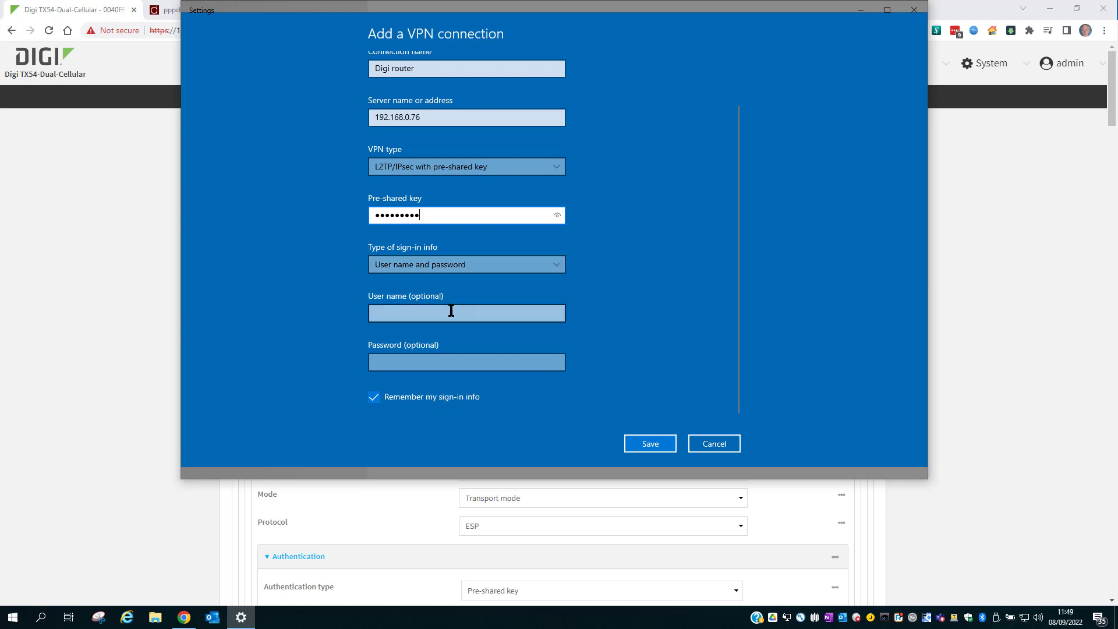
{"action": "left_click", "coordinate": [465, 312]}
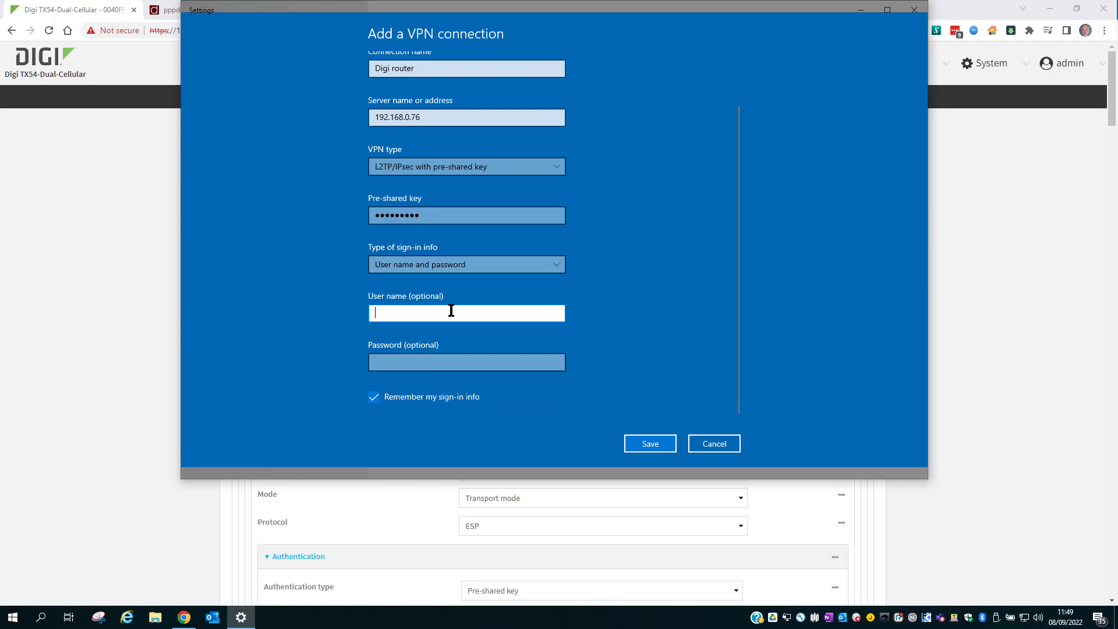
{"action": "type", "text": "MyL2TPu"}
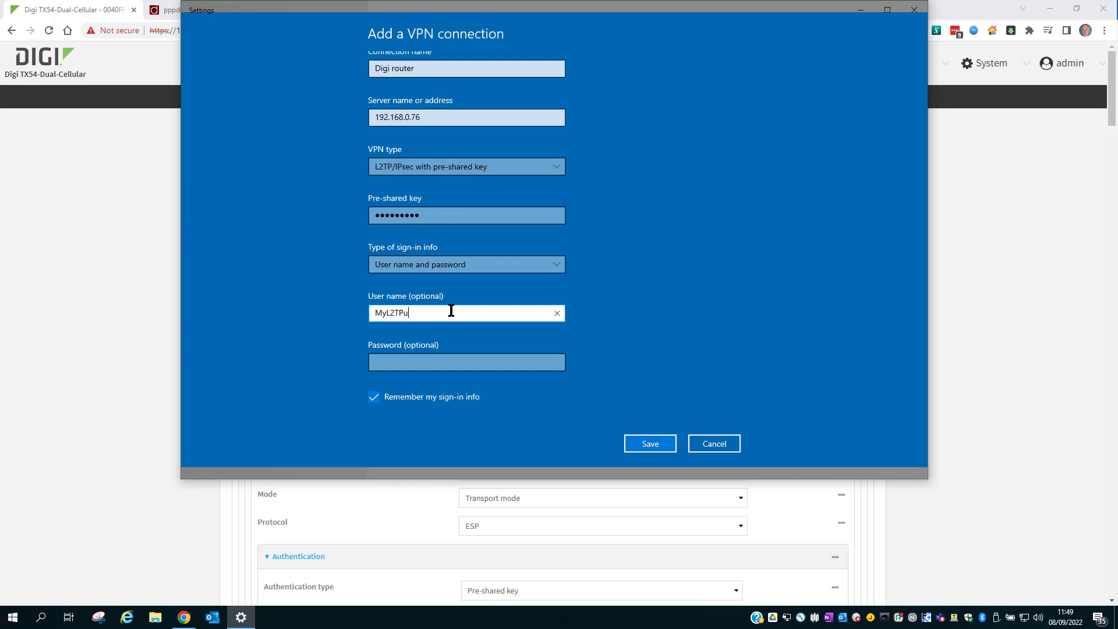
{"action": "type", "text": "ser"}
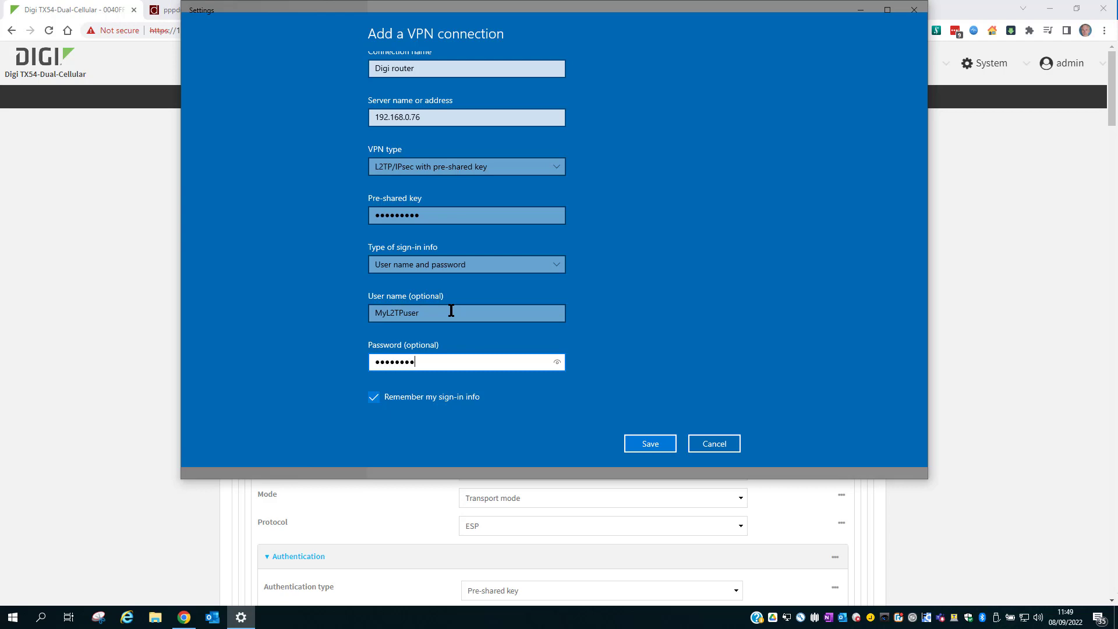
{"action": "left_click", "coordinate": [558, 361]}
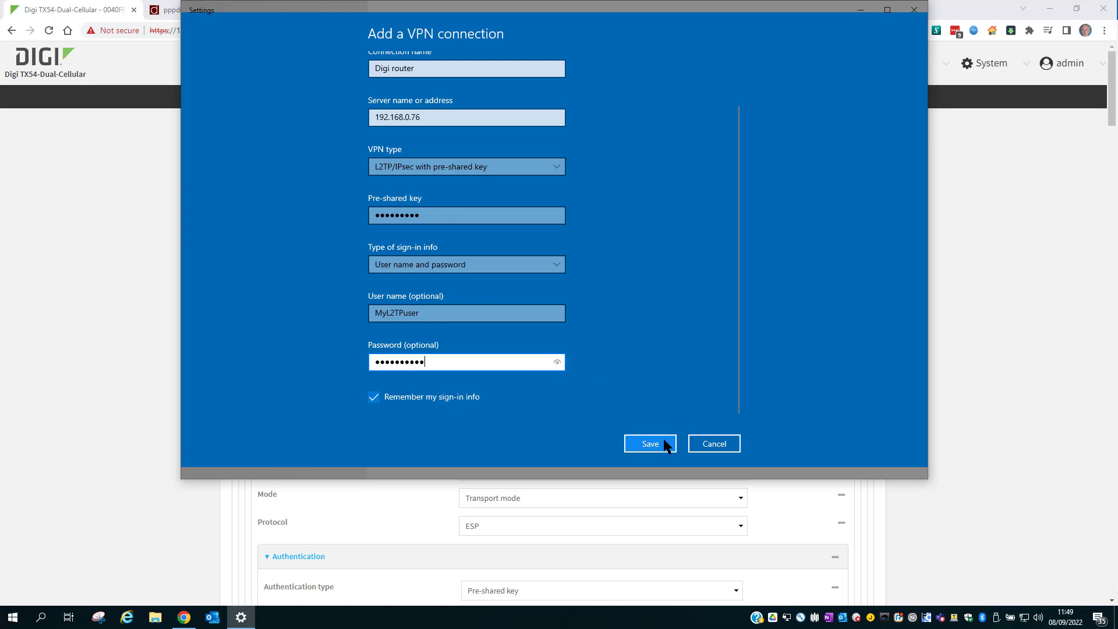
{"action": "left_click", "coordinate": [649, 442]}
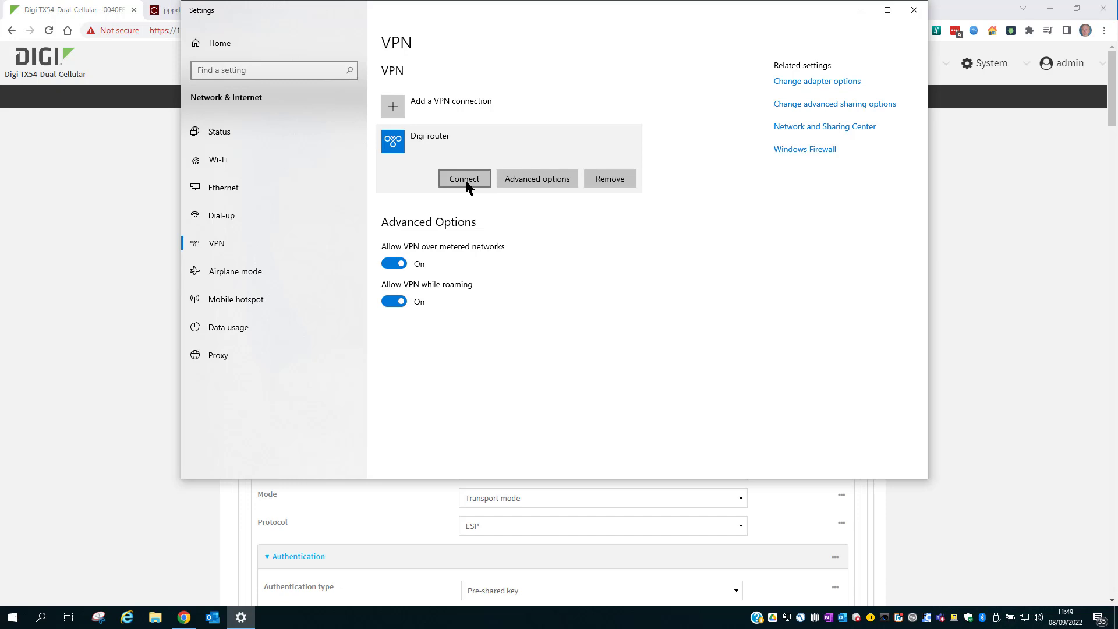
Connect to the Digi router VPN.
{"action": "left_click", "coordinate": [463, 178]}
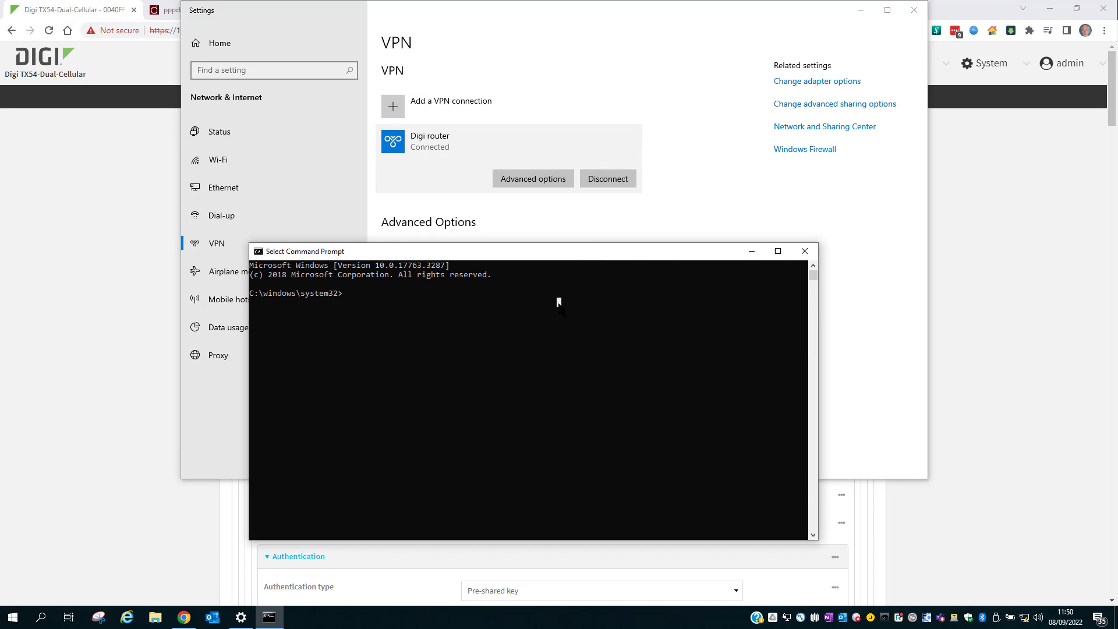
Run 'route print' and 'ping 8.8.8.8', then enter 'tracert -d 8.8.8.8'.
{"action": "type", "text": "route prin"}
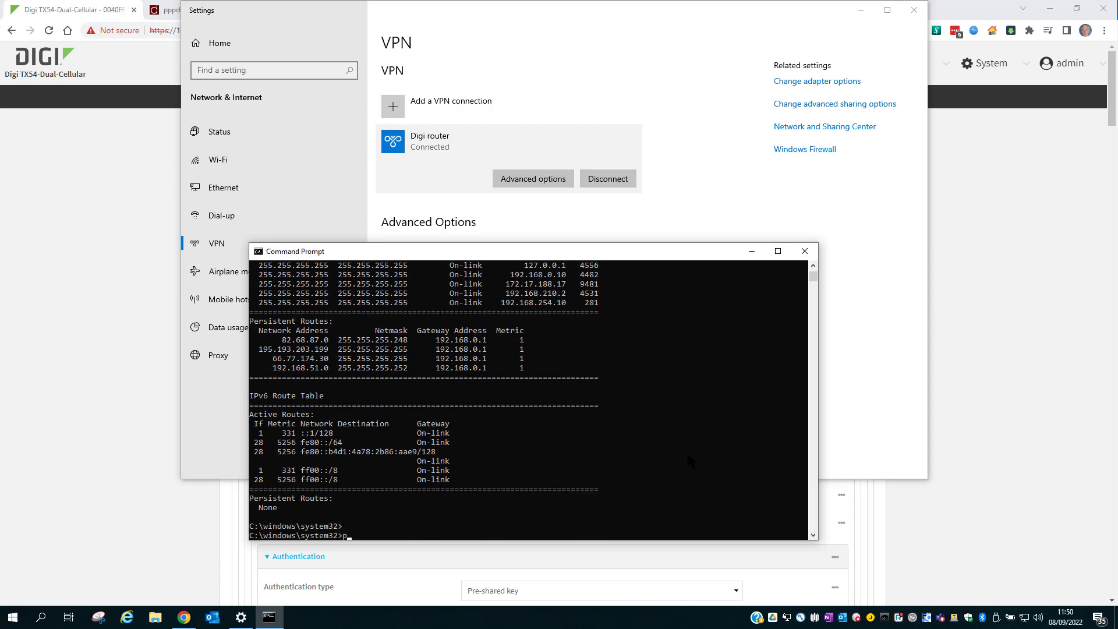
{"action": "type", "text": "ping 8.8.8.8"}
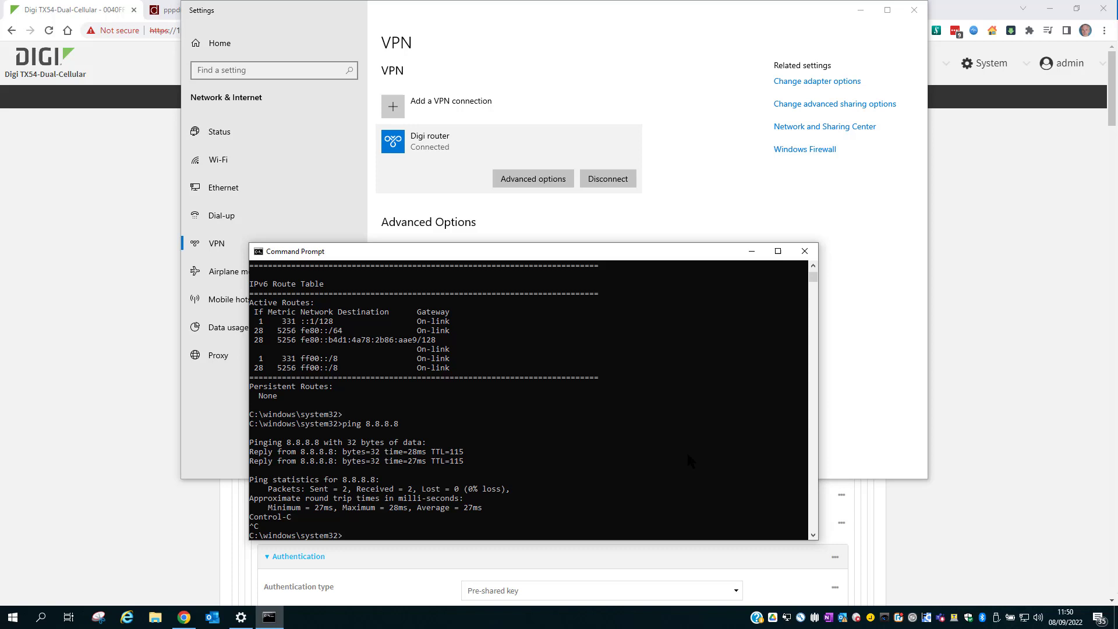
{"action": "type", "text": "tracert -"}
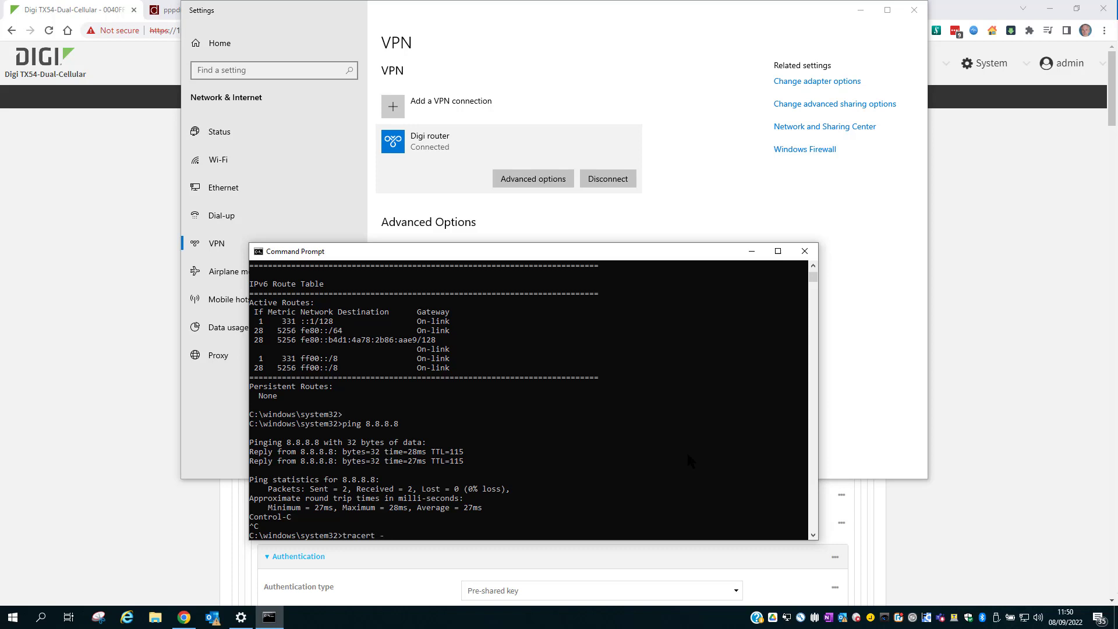
{"action": "type", "text": "d 8.8.8.8"}
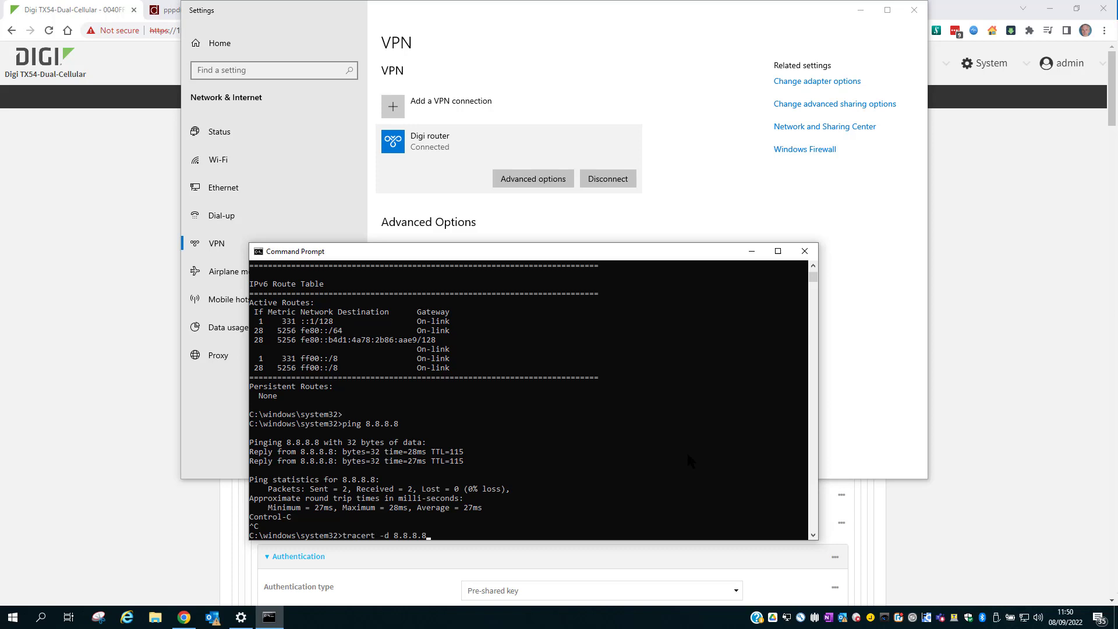